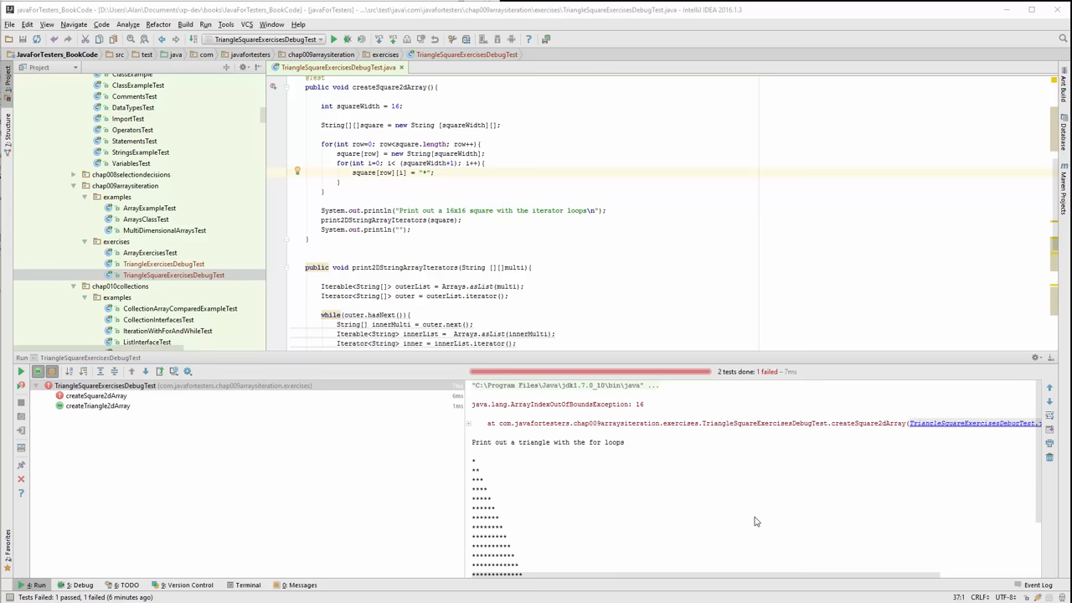
mouse_move(412, 141)
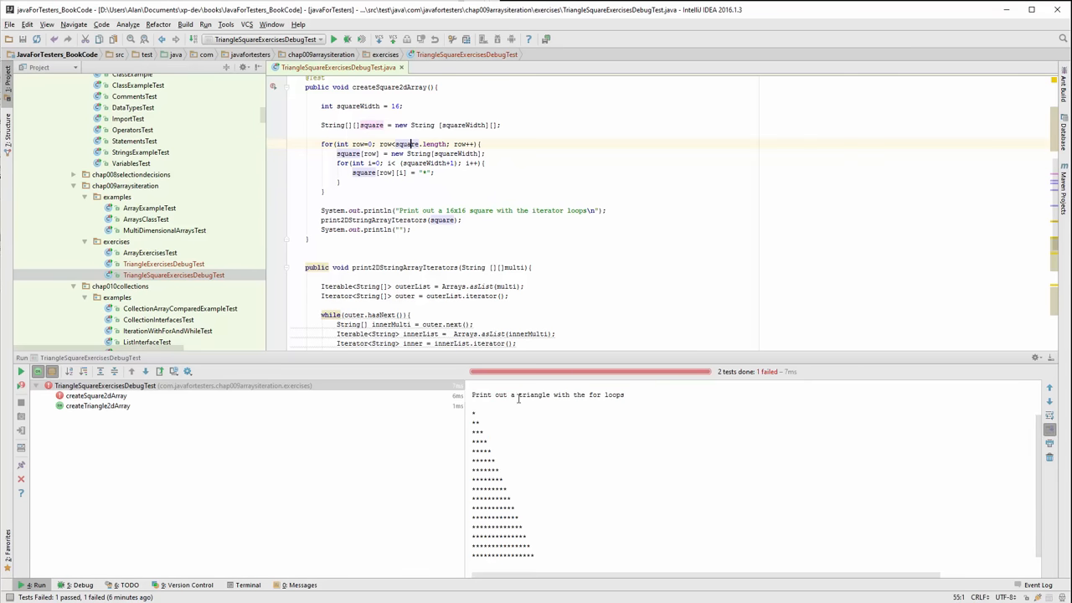
Locate the print2DStringArray and createSquare2dArray methods in the test file.
scroll("up", 3)
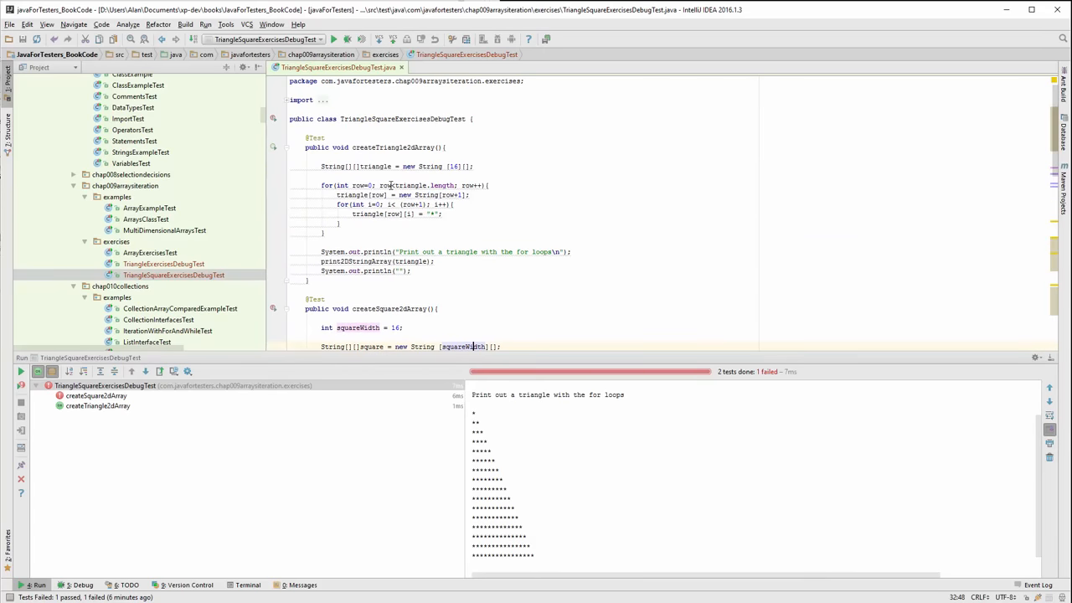
double_click(351, 262)
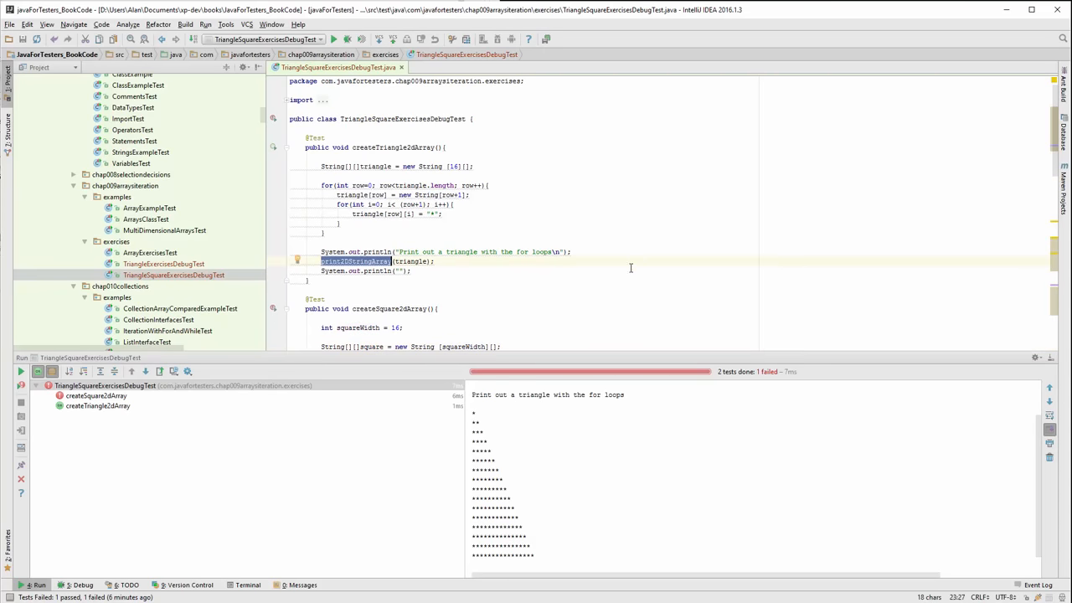
scroll("down", 3)
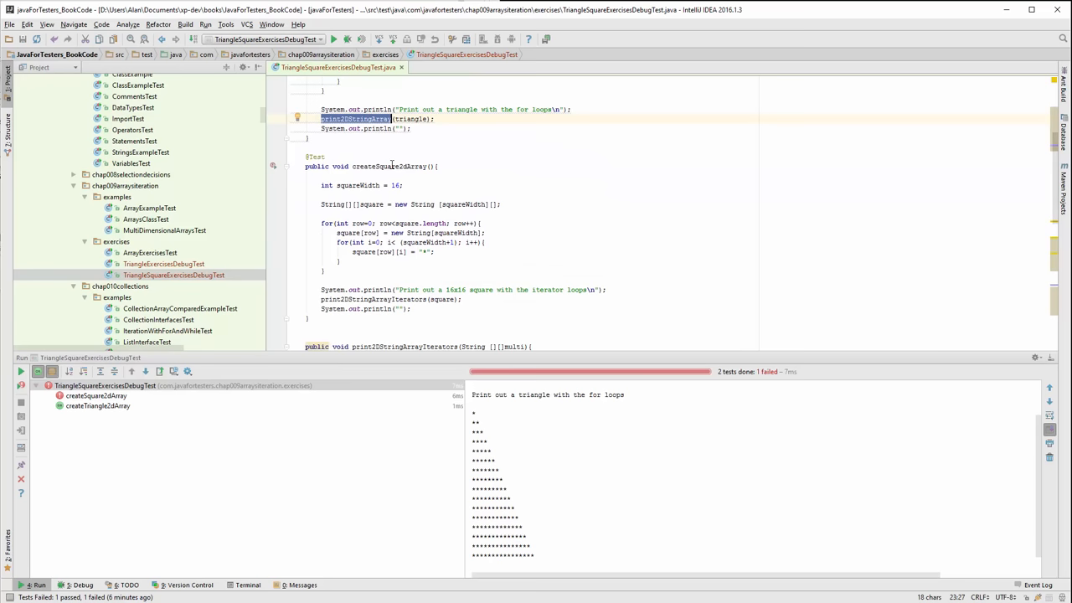
double_click(389, 166)
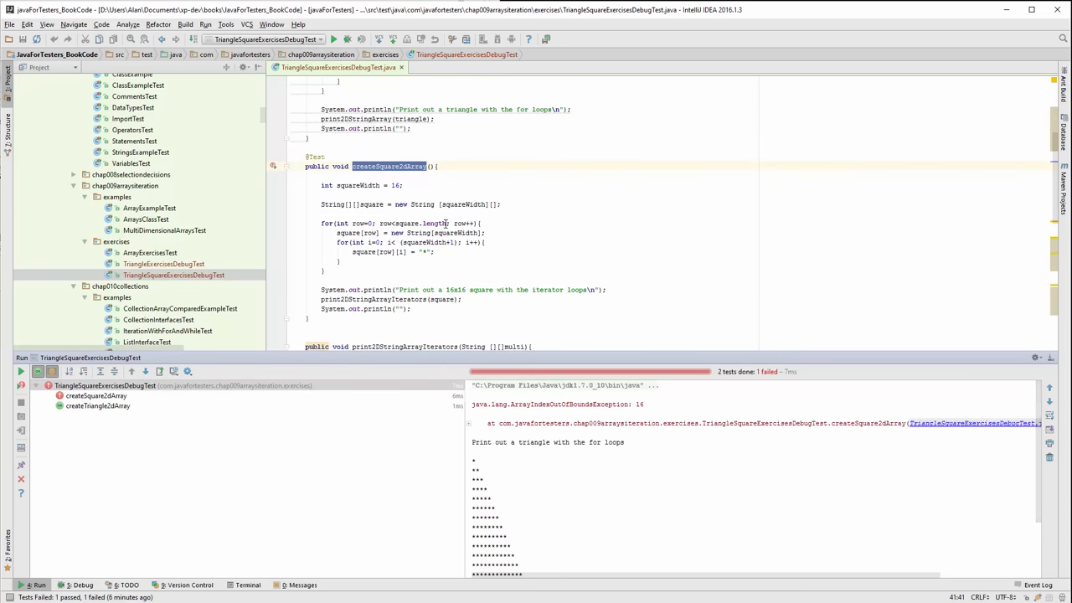
scroll("up", 3)
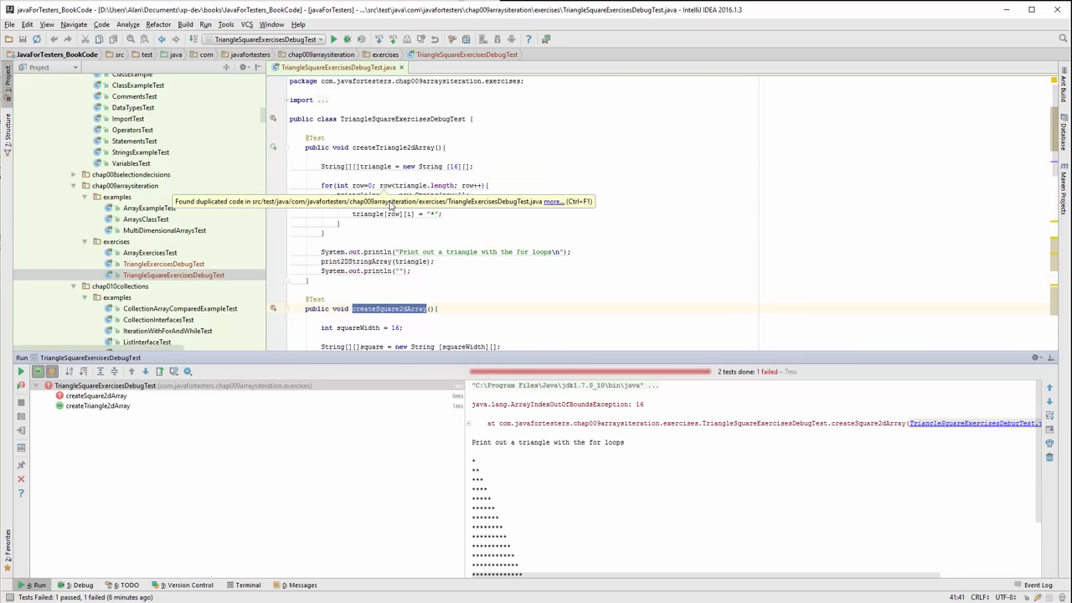
scroll("down", 3)
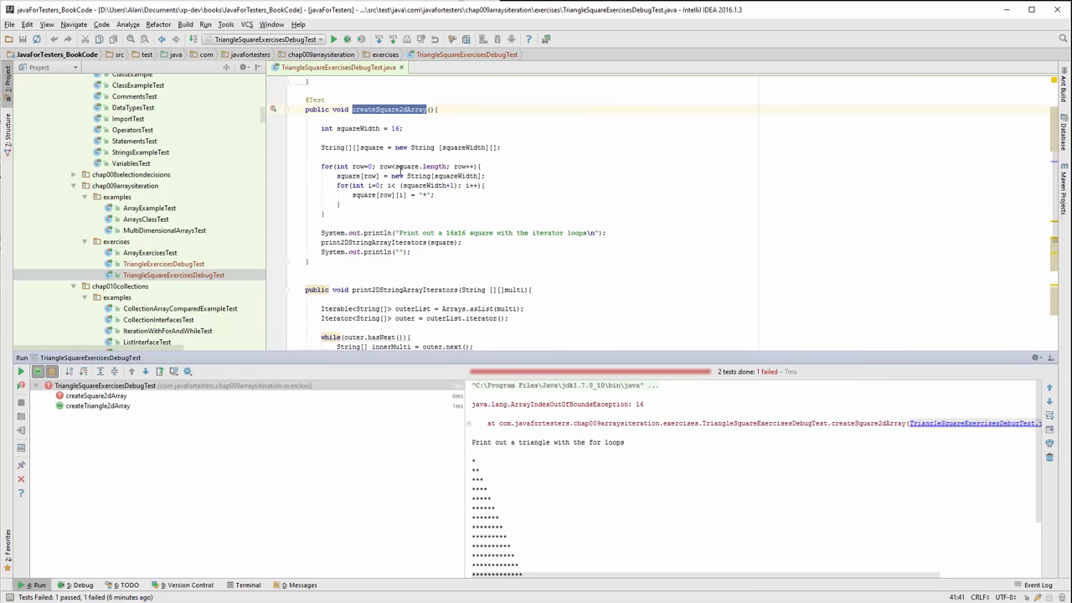
mouse_move(704, 399)
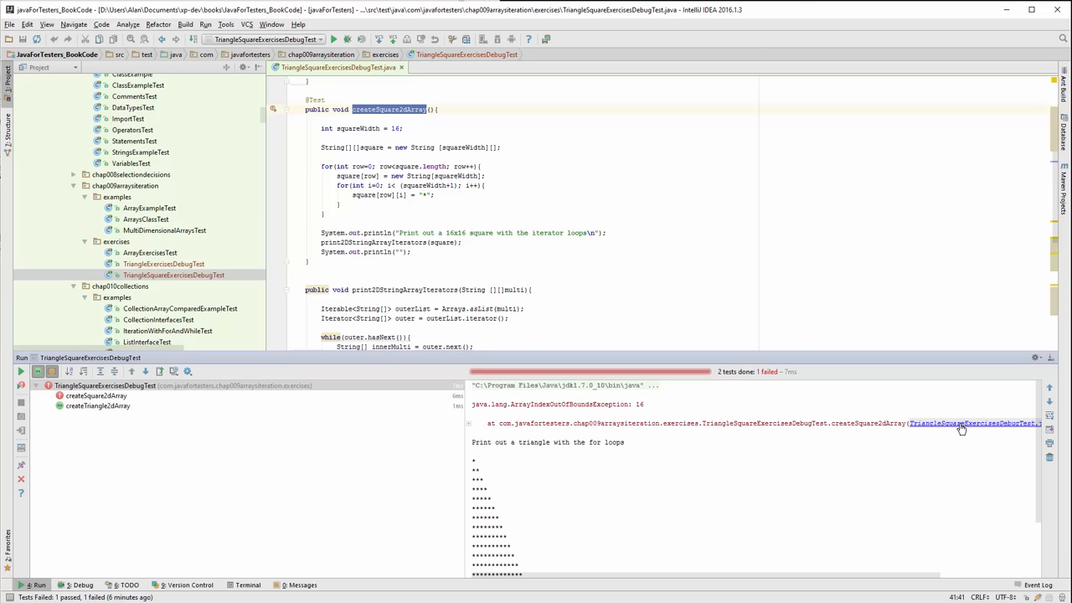
mouse_move(938, 476)
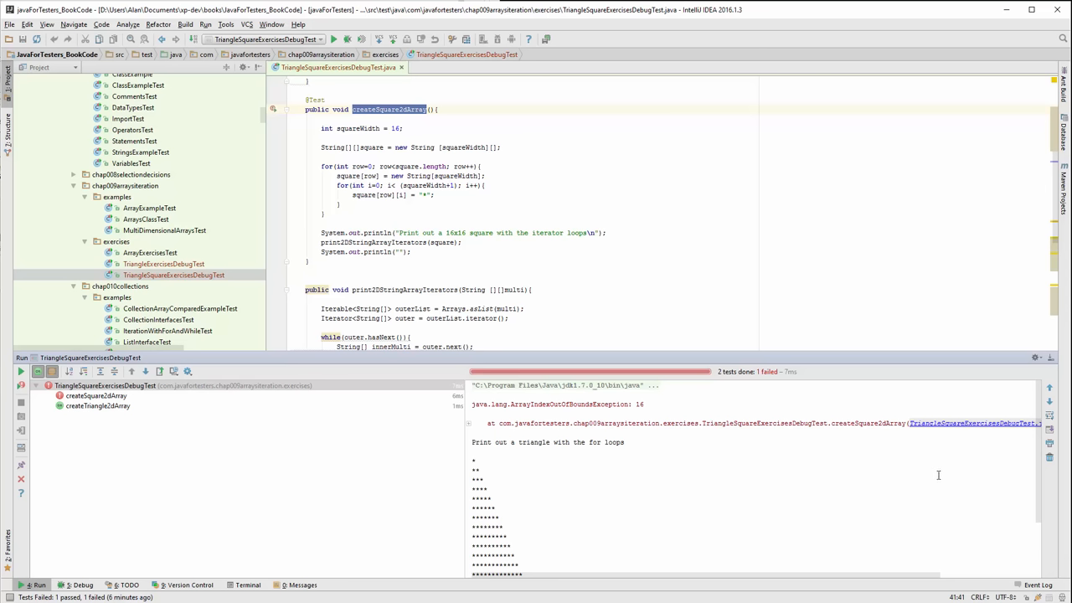
mouse_move(938, 432)
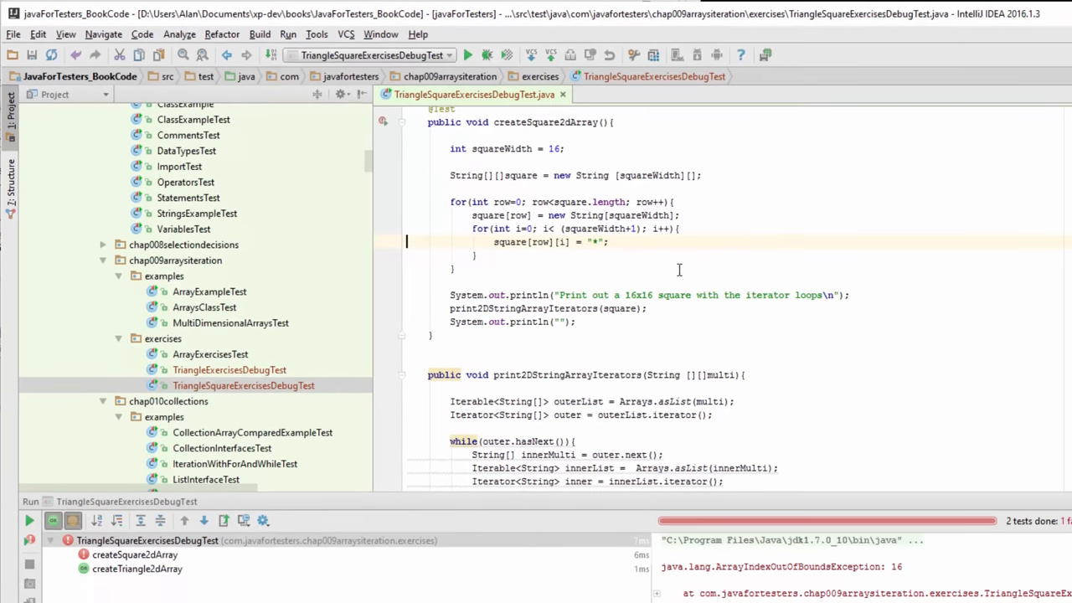
mouse_move(609, 304)
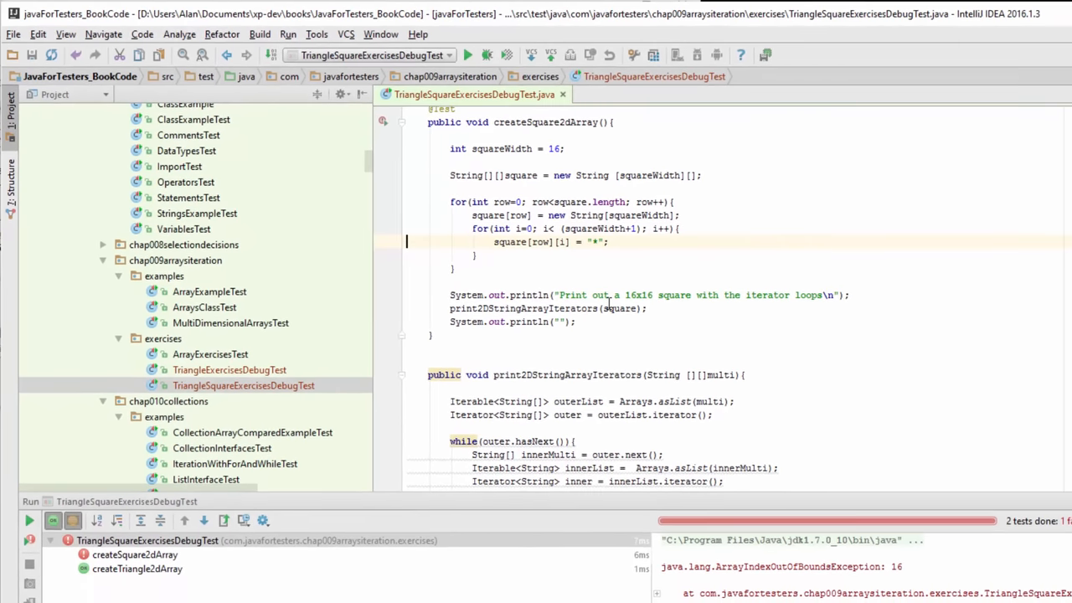
double_click(555, 147)
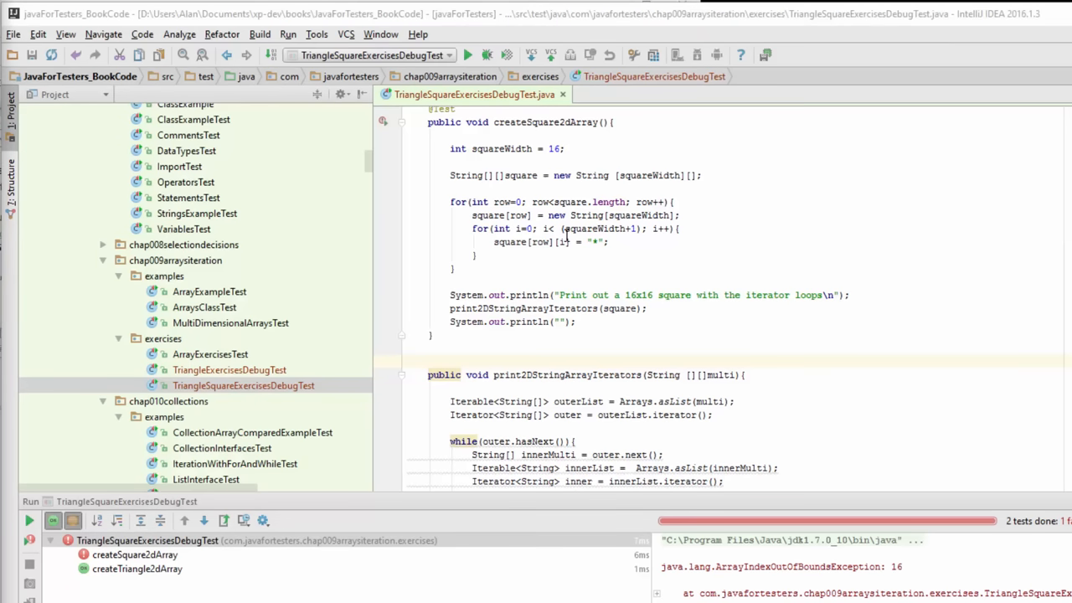
Set a breakpoint on square[row][i] = "*" and debug the createSquare2dArray test.
left_click(383, 241)
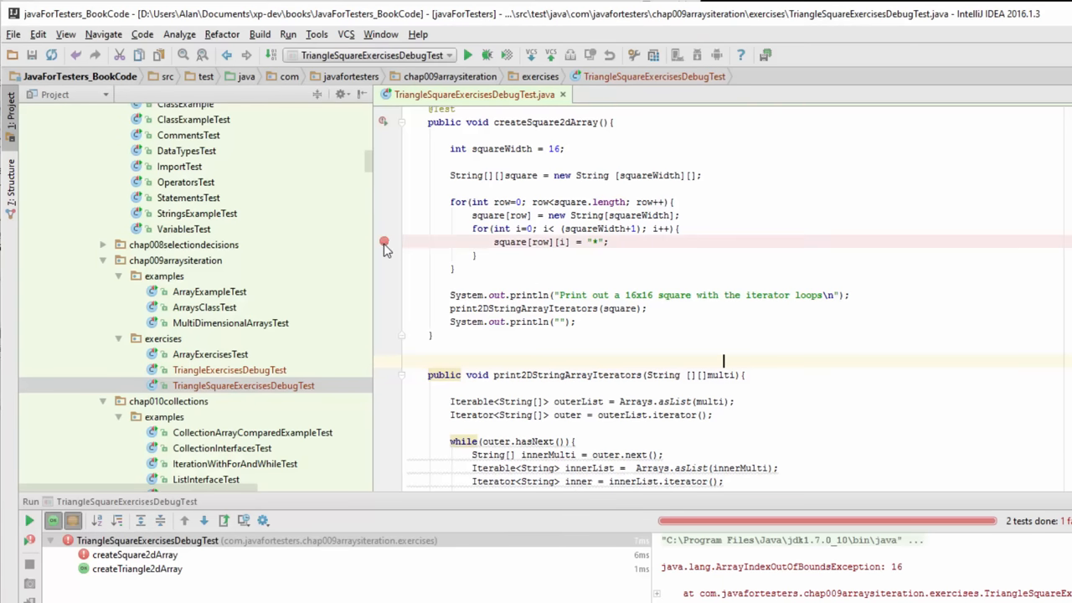
mouse_move(559, 123)
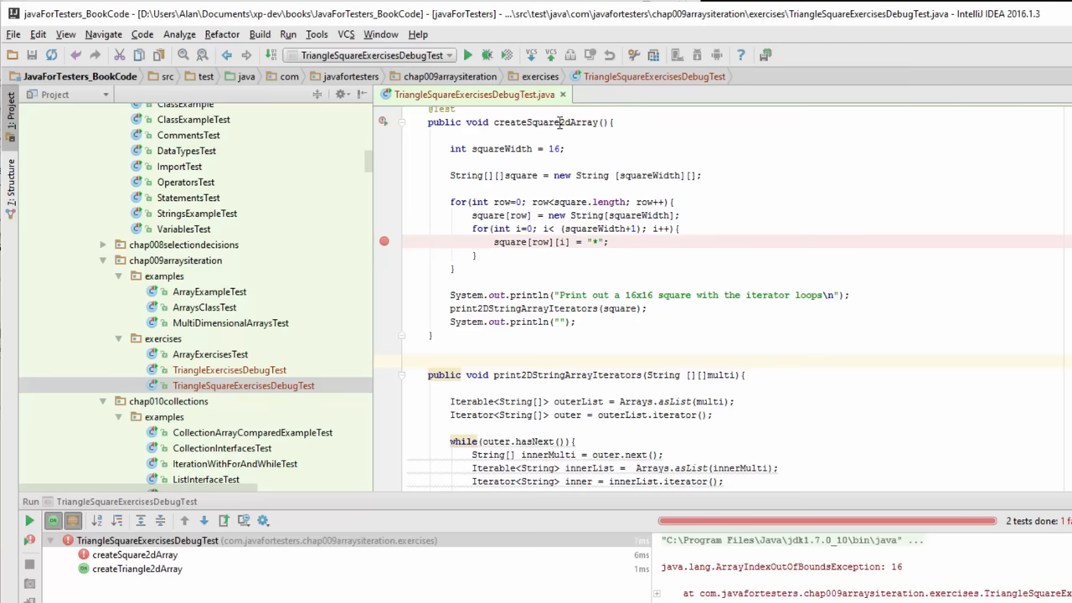
right_click(560, 122)
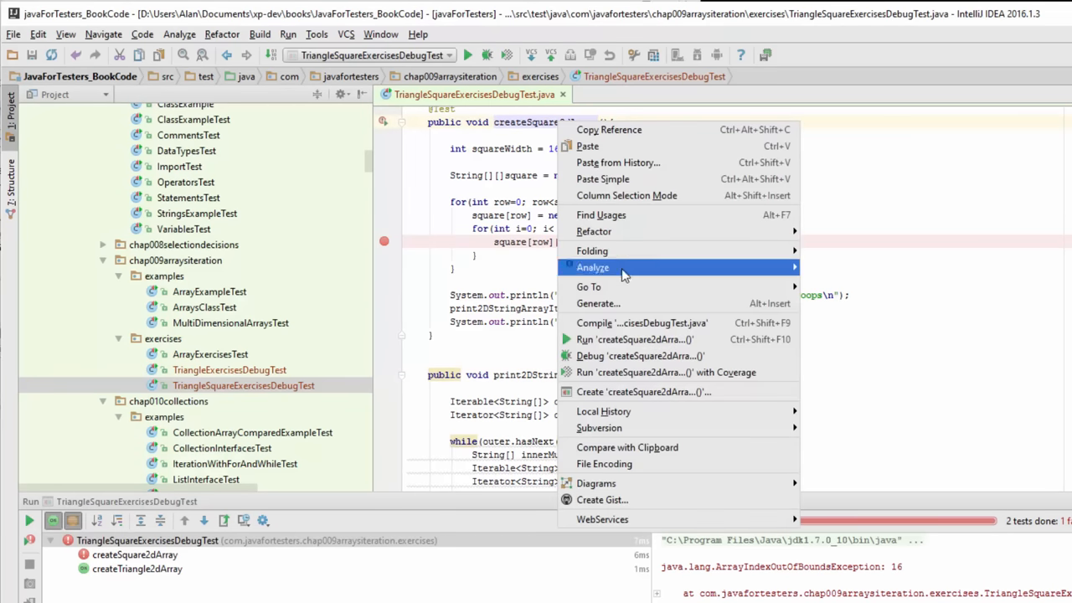
mouse_move(724, 355)
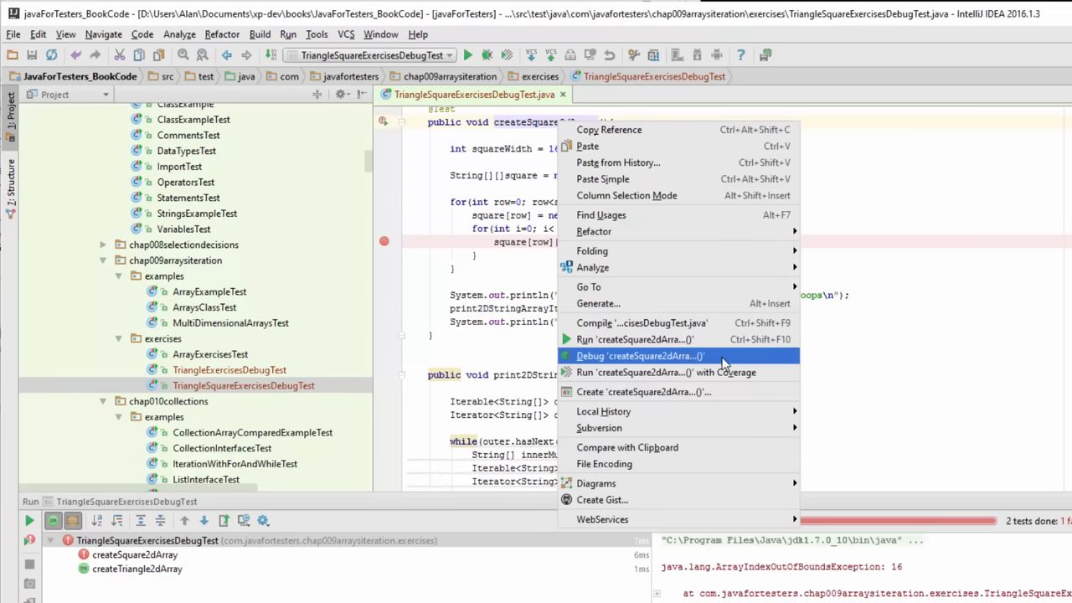
left_click(640, 355)
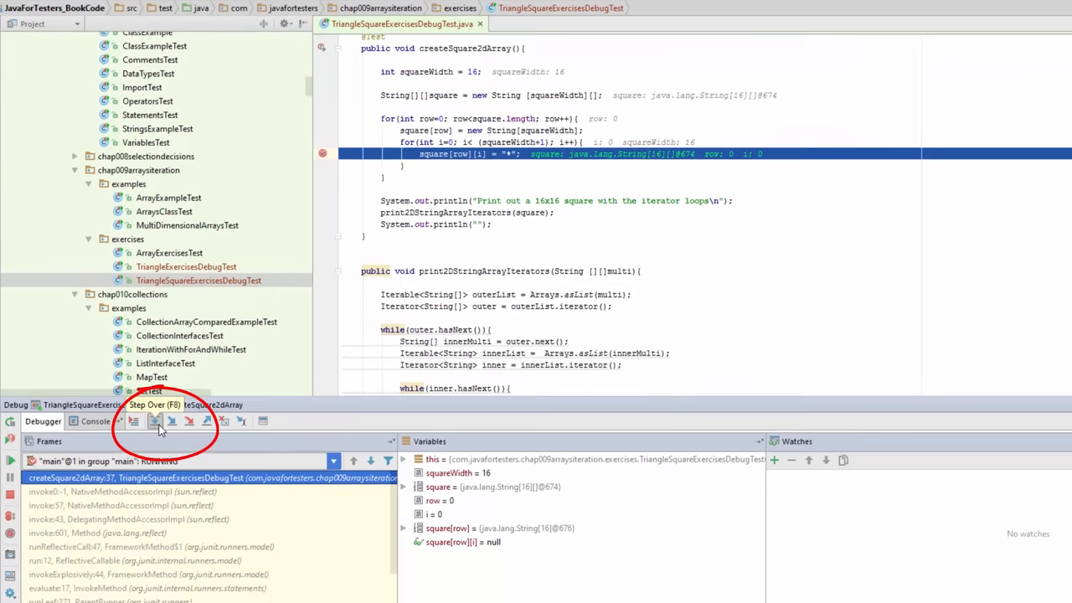
Step over the star assignment so square[0][0] holds "*", then bring up actions for square[row][i].
left_click(154, 422)
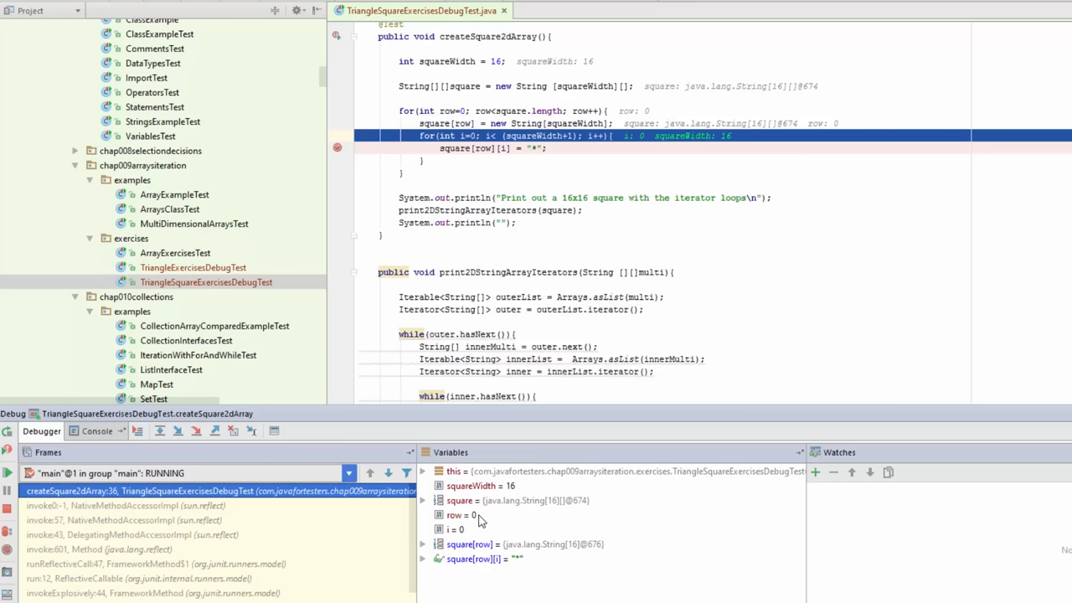
mouse_move(483, 151)
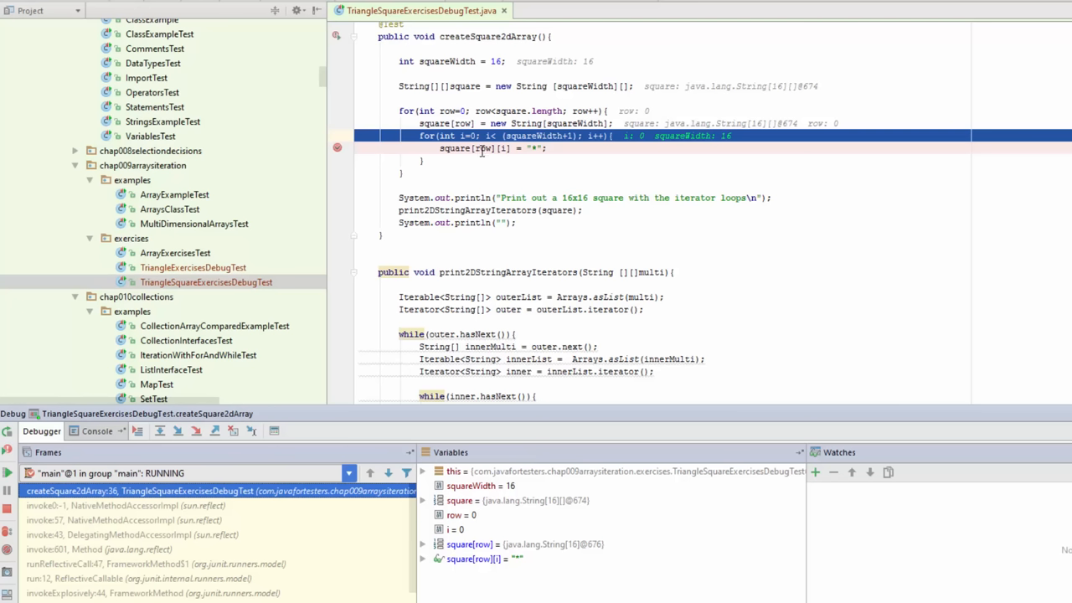
mouse_move(553, 161)
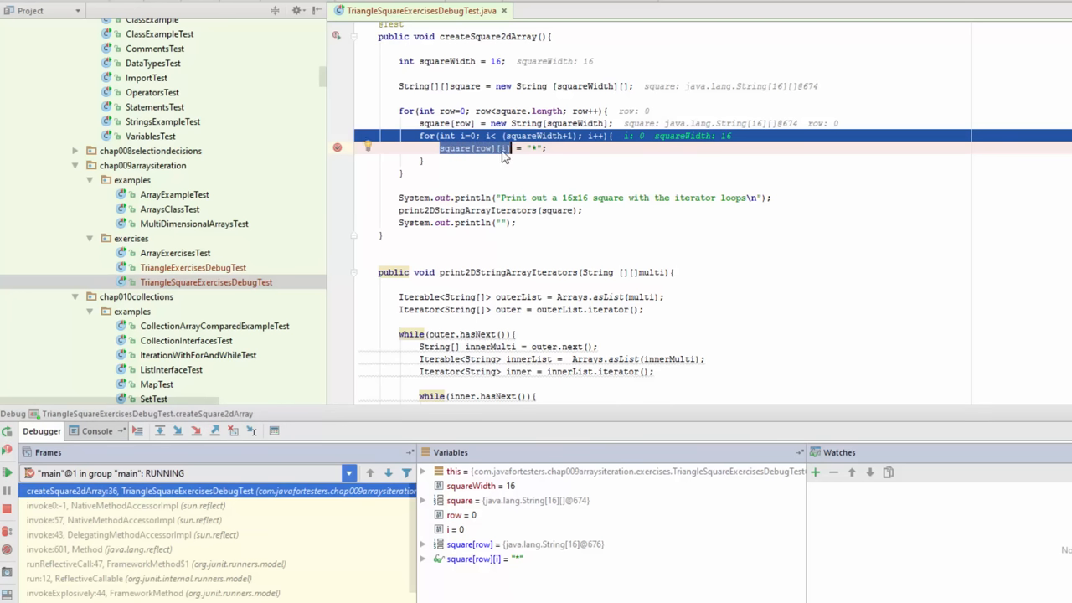
right_click(503, 147)
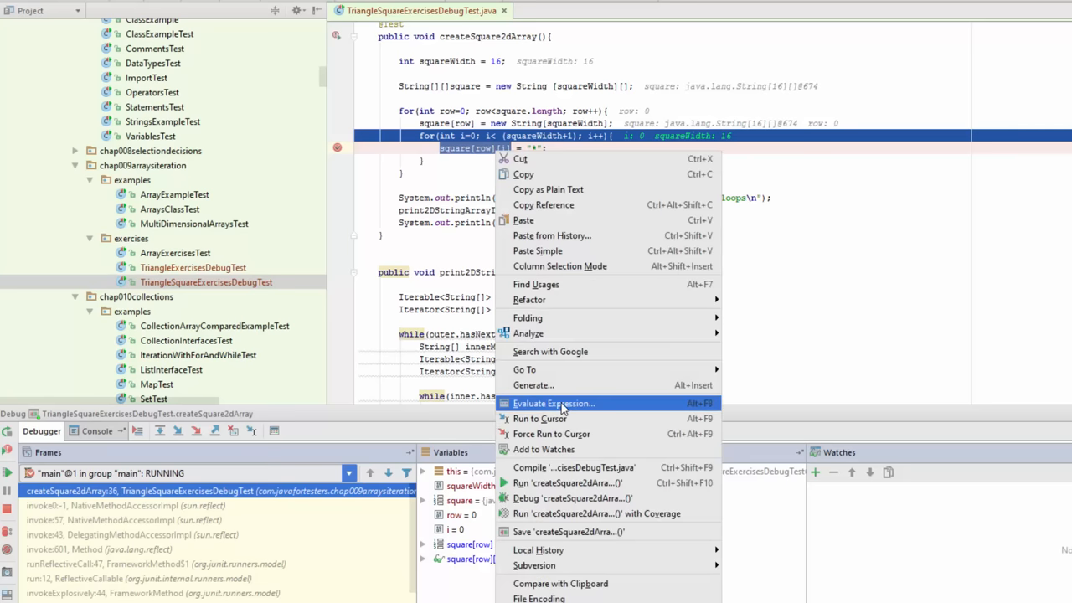
Evaluate square[row][1] in the expression evaluator and see it returns null.
left_click(553, 402)
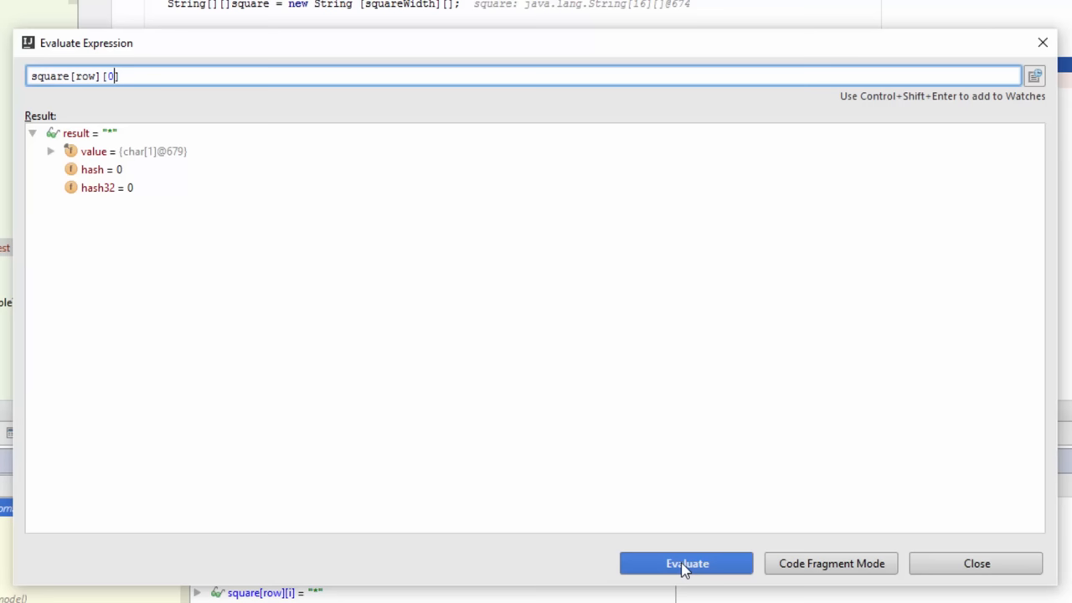
mouse_move(141, 134)
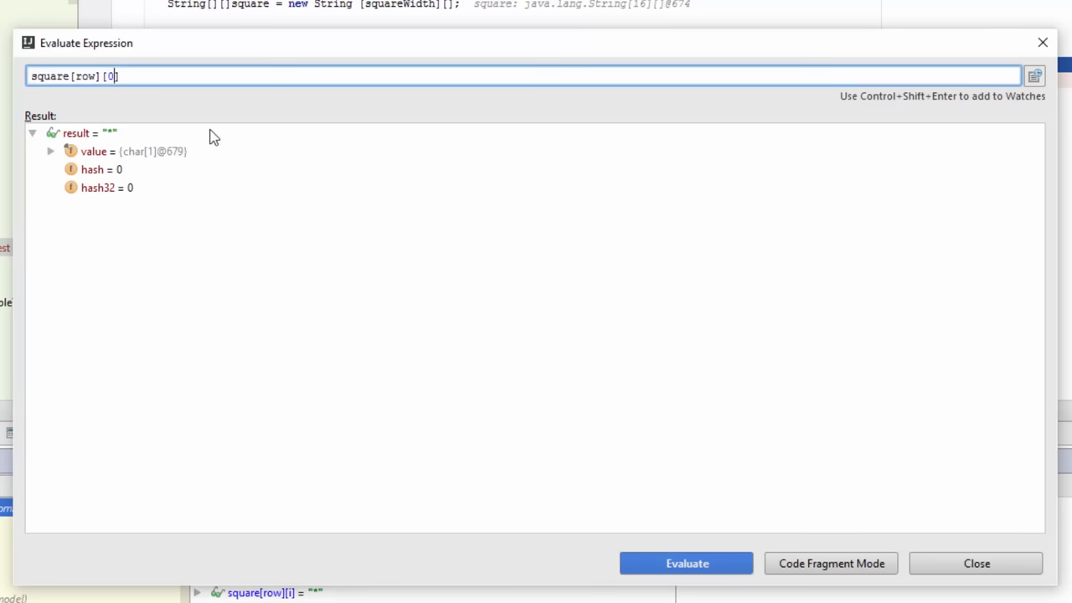
type("1")
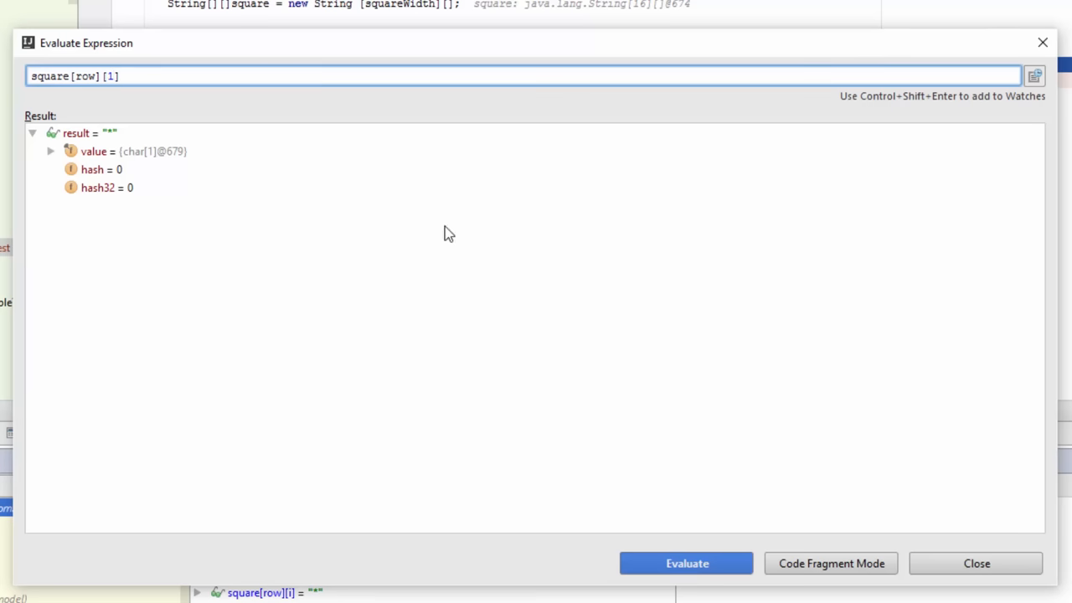
left_click(687, 563)
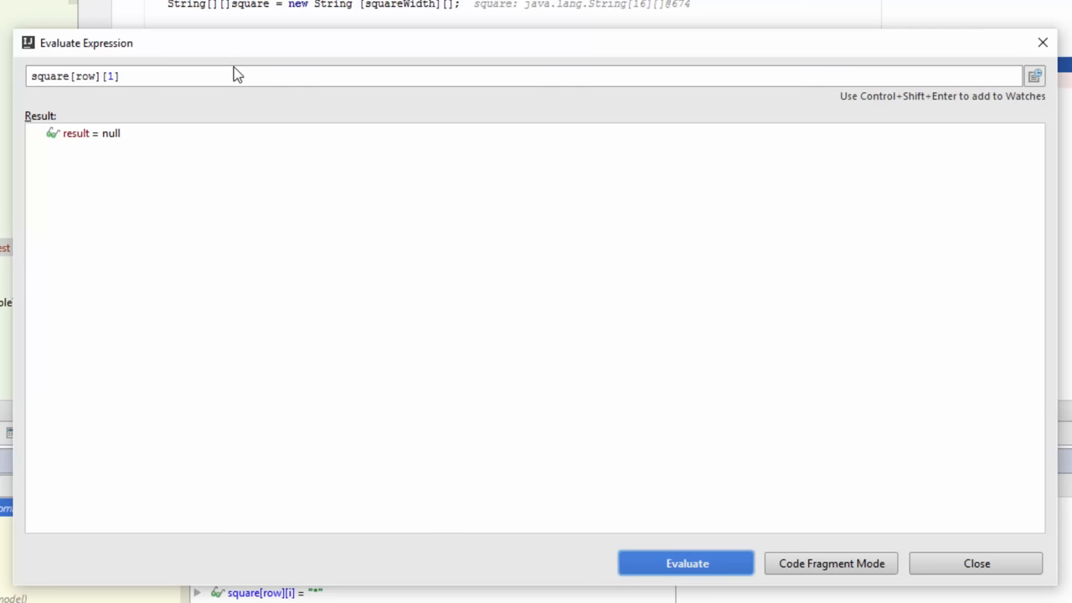
mouse_move(172, 77)
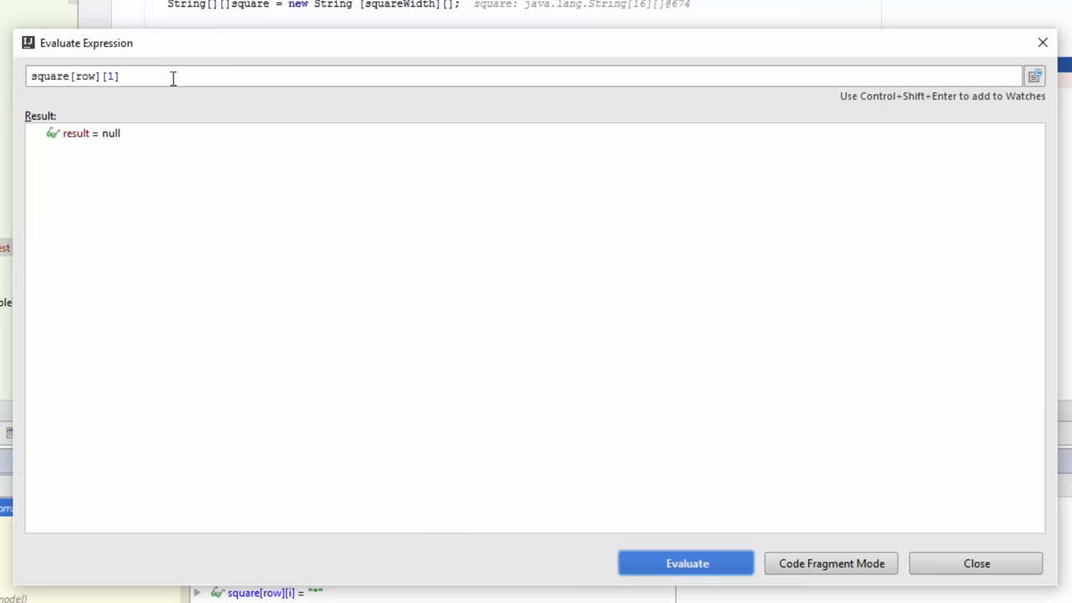
mouse_move(388, 255)
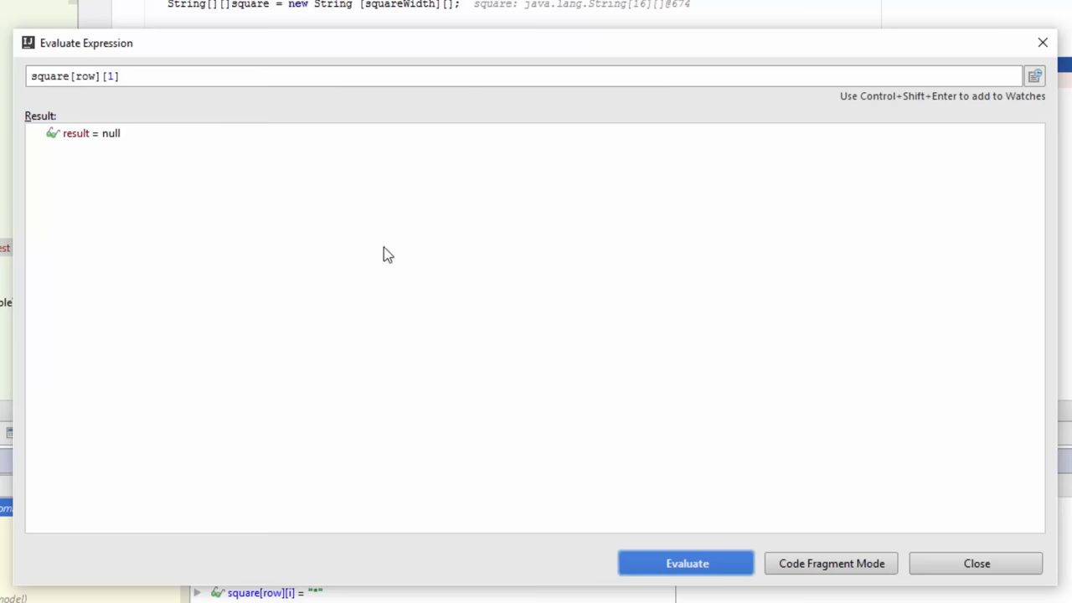
mouse_move(292, 64)
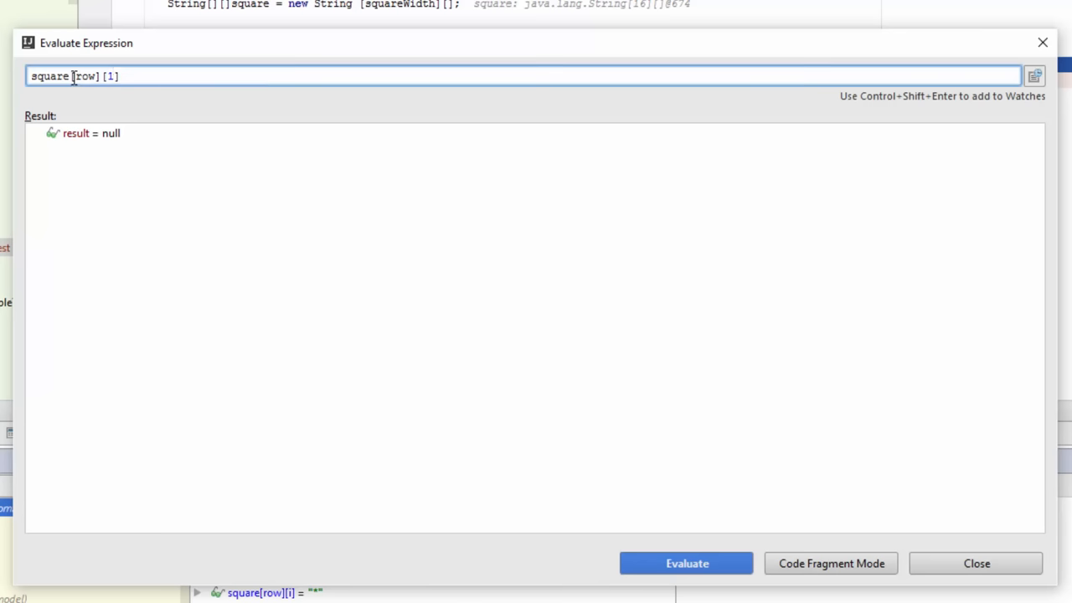
mouse_move(188, 142)
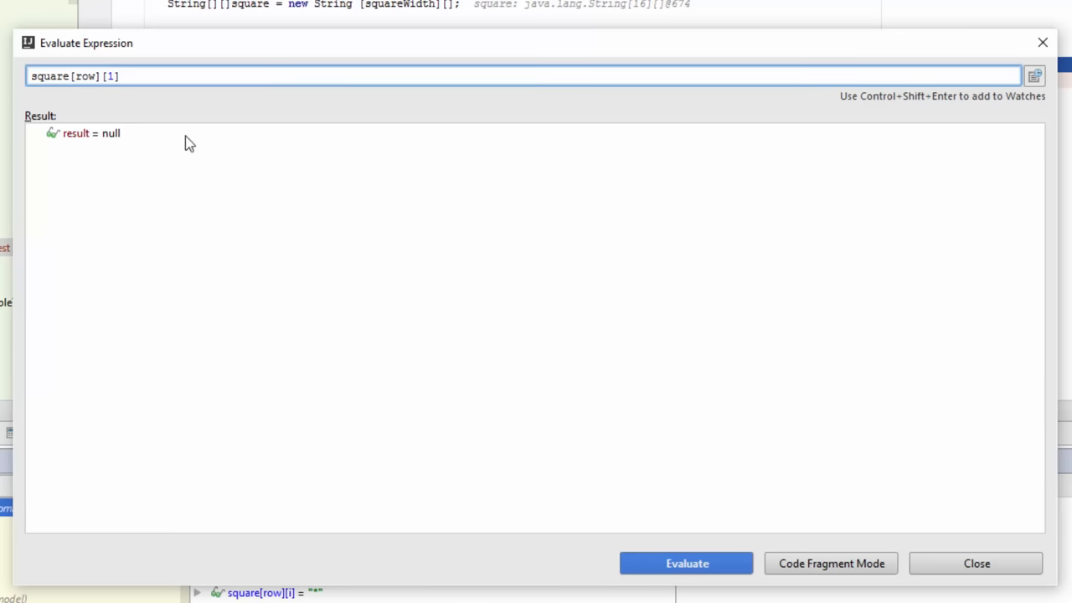
mouse_move(191, 131)
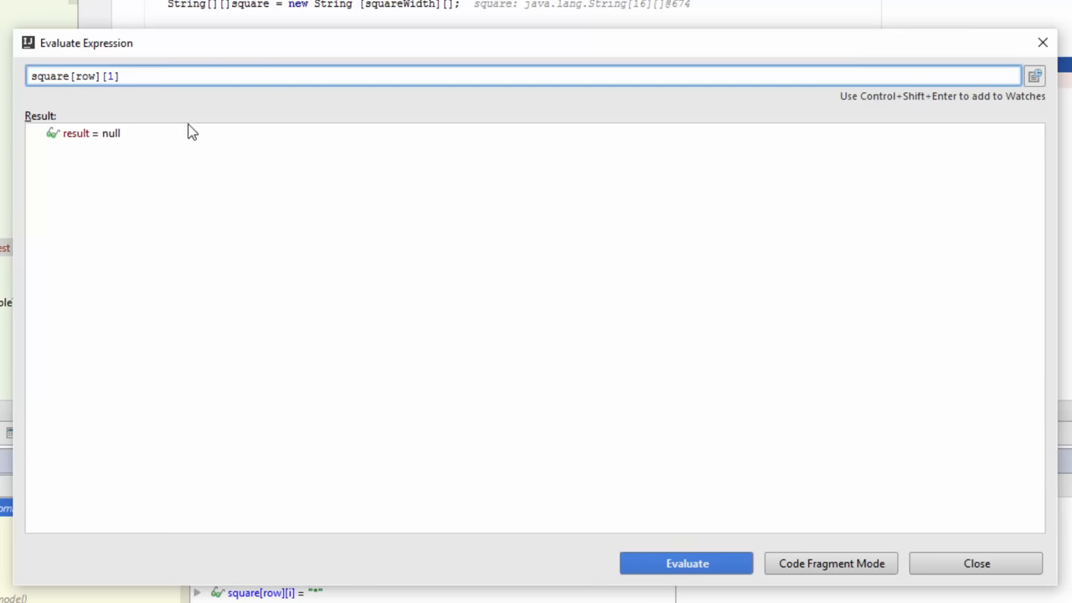
Evaluate square[row][16] (out of bounds) and then square[row][15] (null).
key("Backspace")
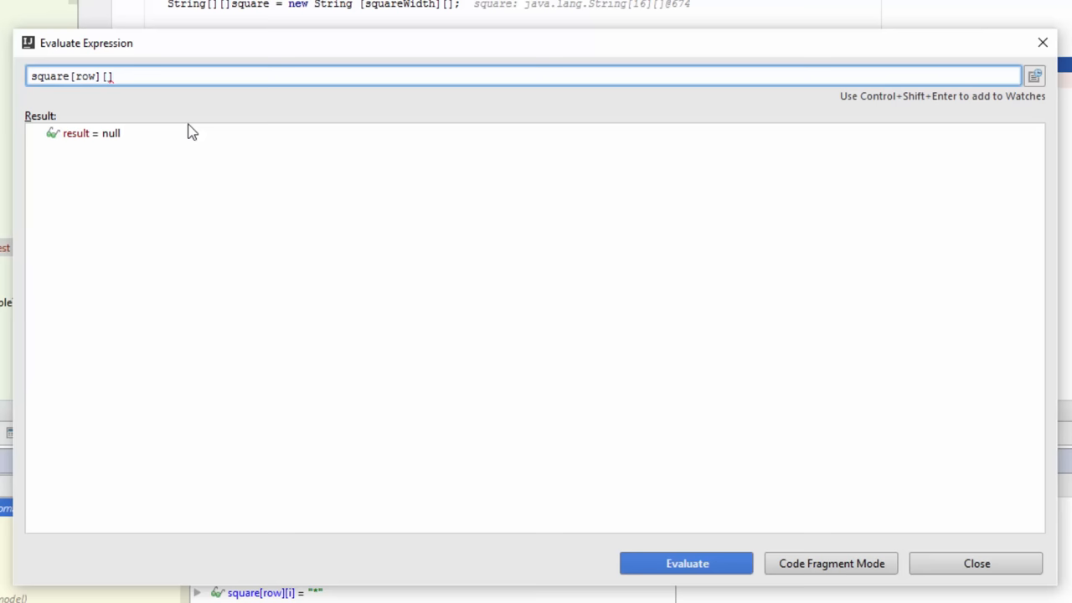
type("16")
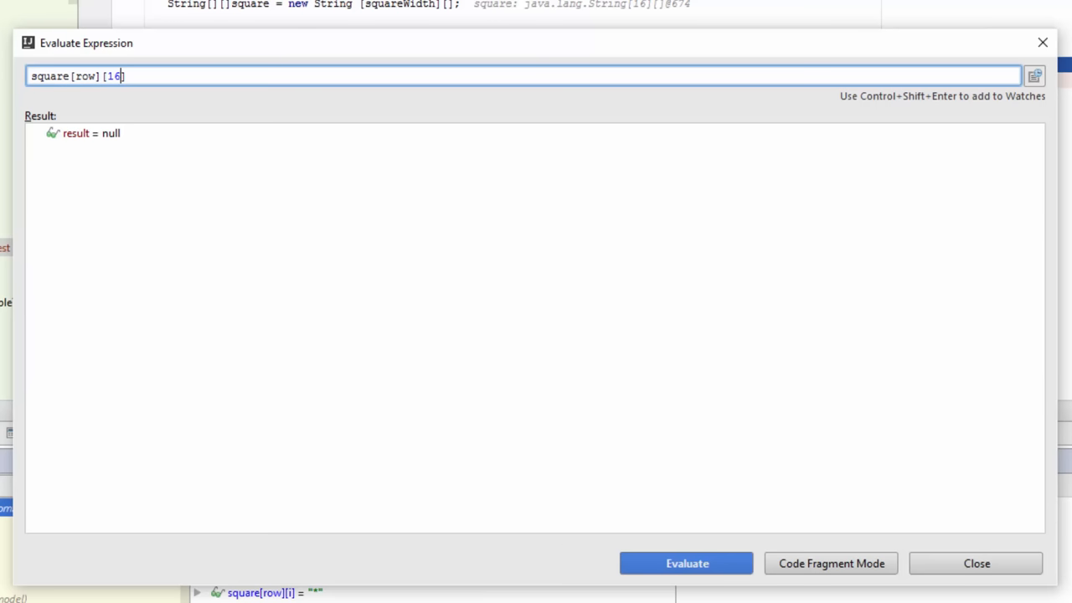
left_click(687, 563)
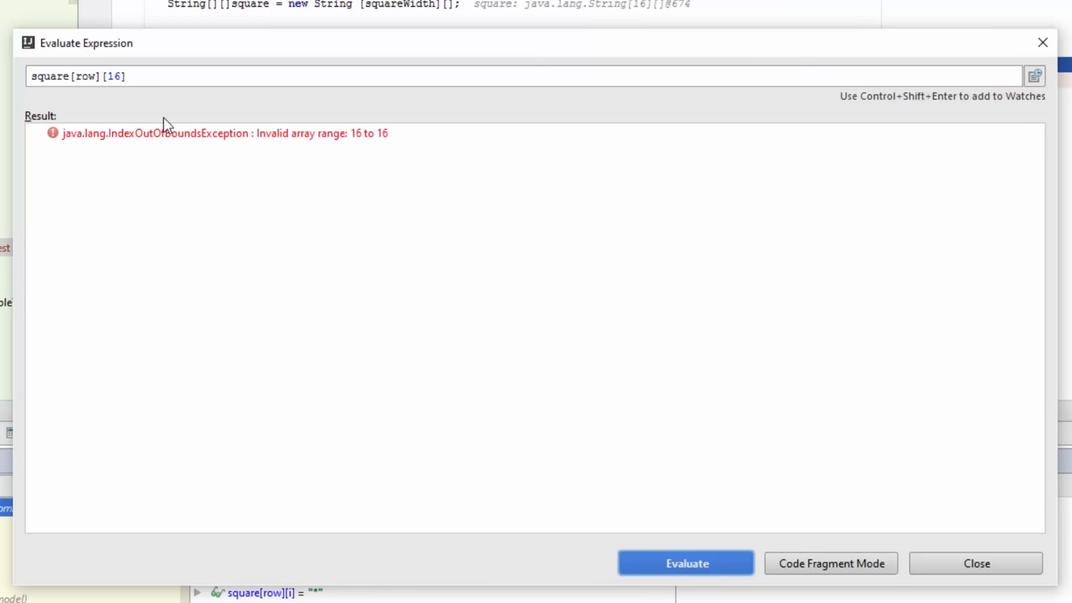
mouse_move(151, 103)
type("5")
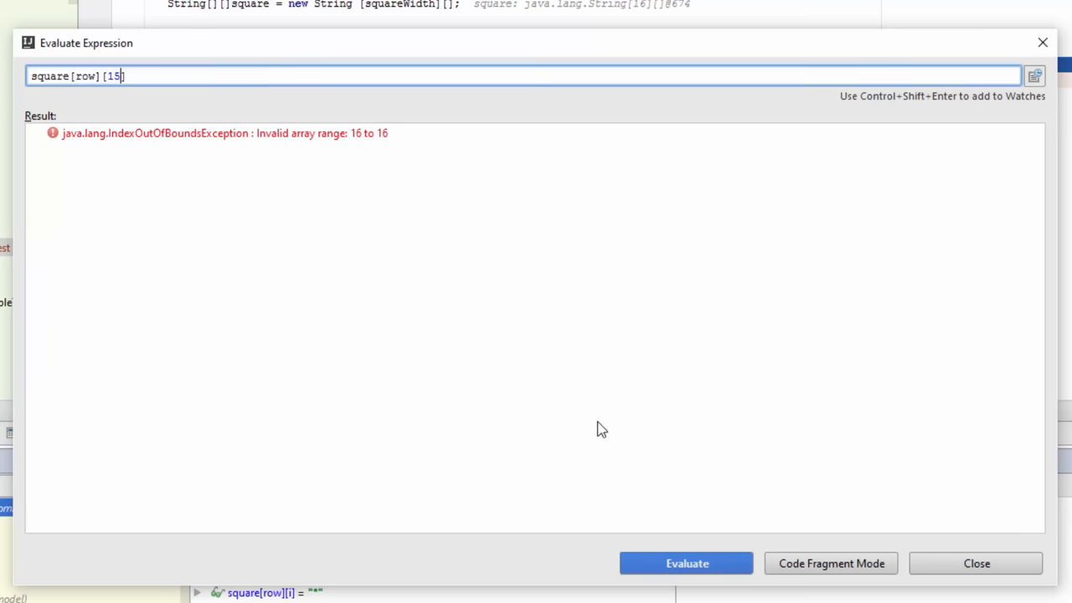
left_click(686, 563)
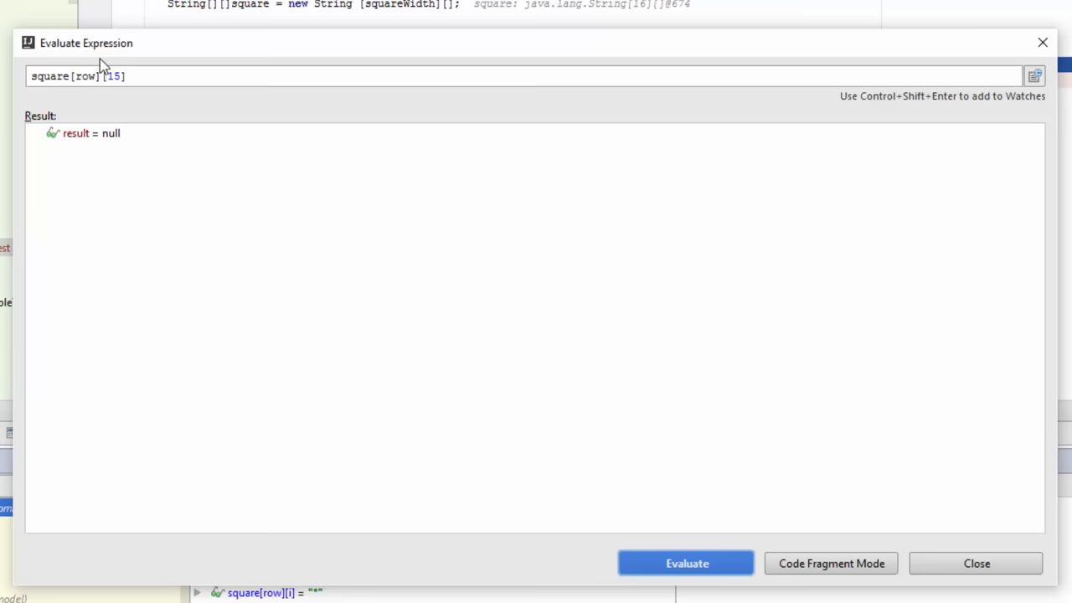
mouse_move(325, 281)
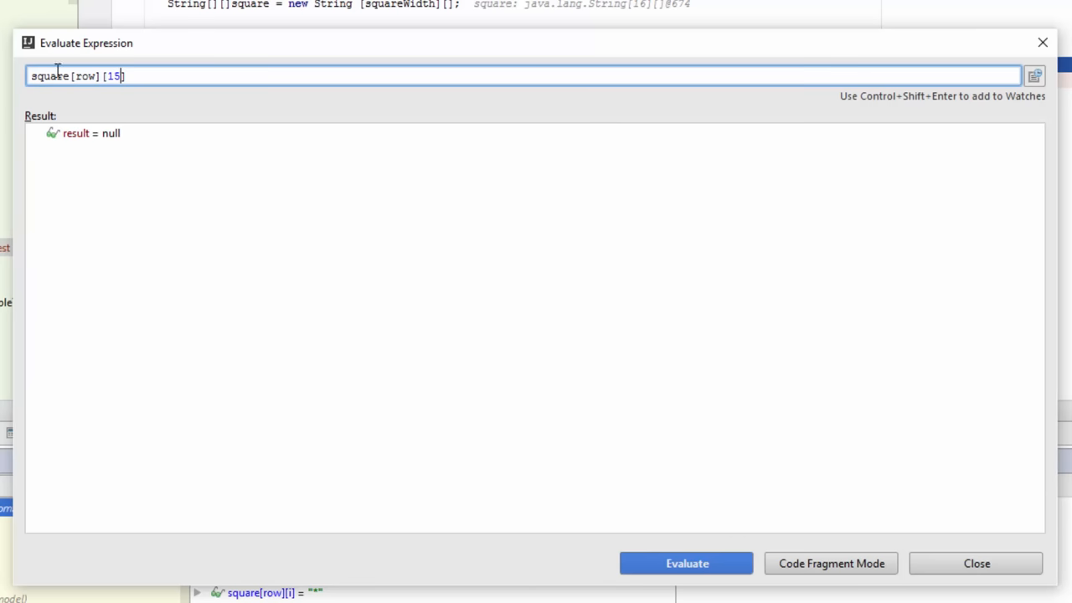
mouse_move(928, 519)
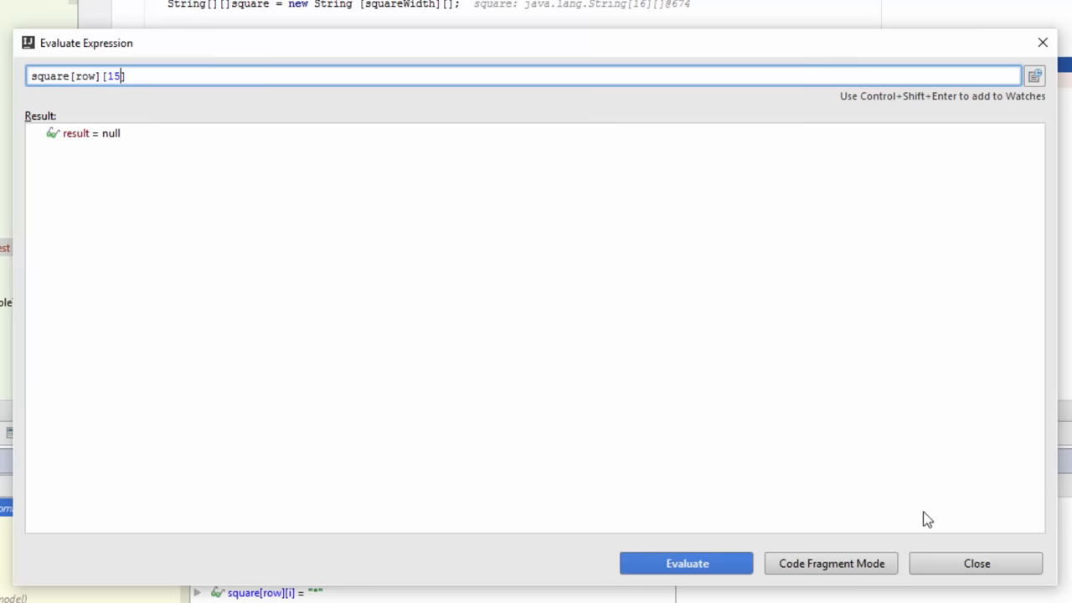
mouse_move(961, 566)
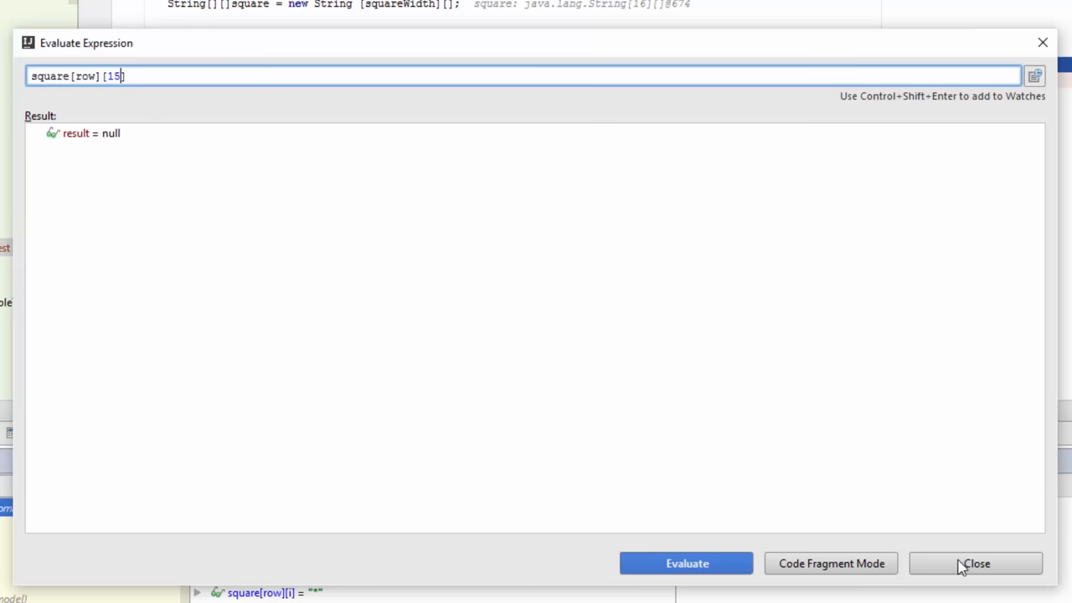
Close the evaluator, add an invalid 'int' watch and remove it again.
left_click(974, 563)
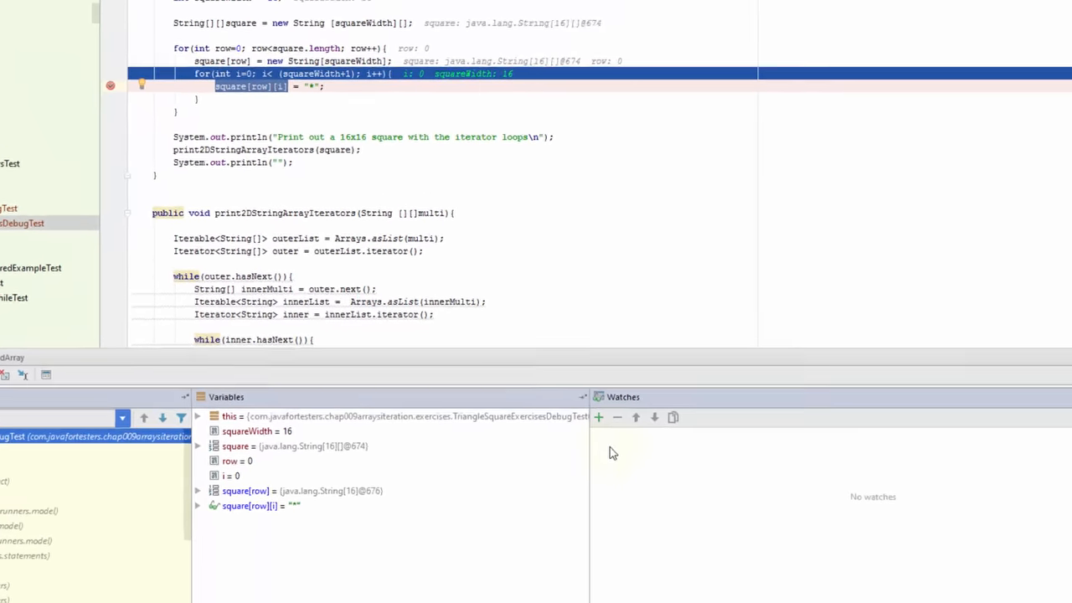
left_click(597, 415)
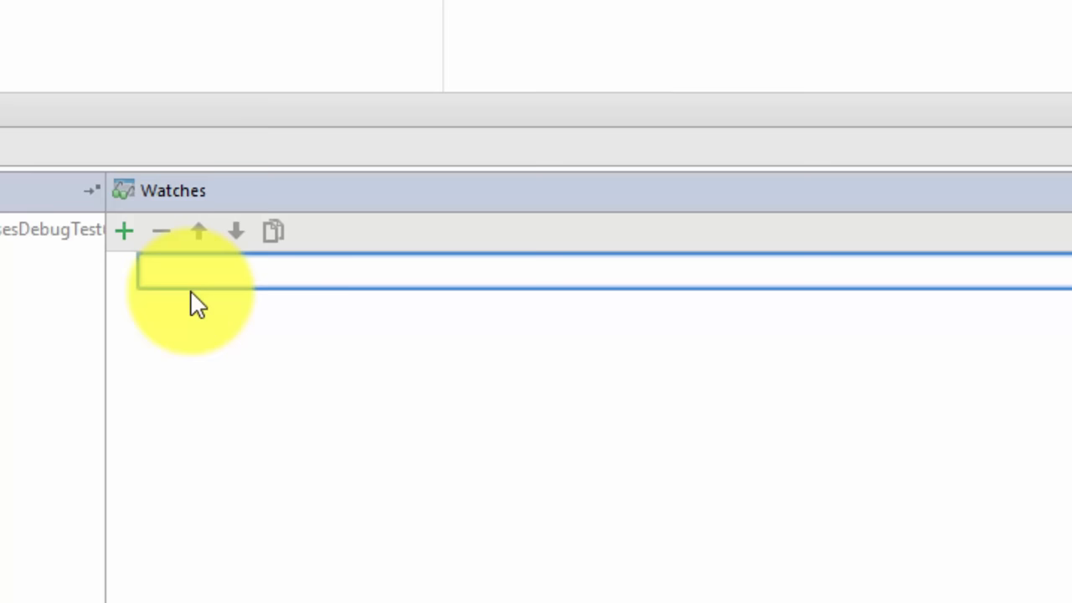
type("int")
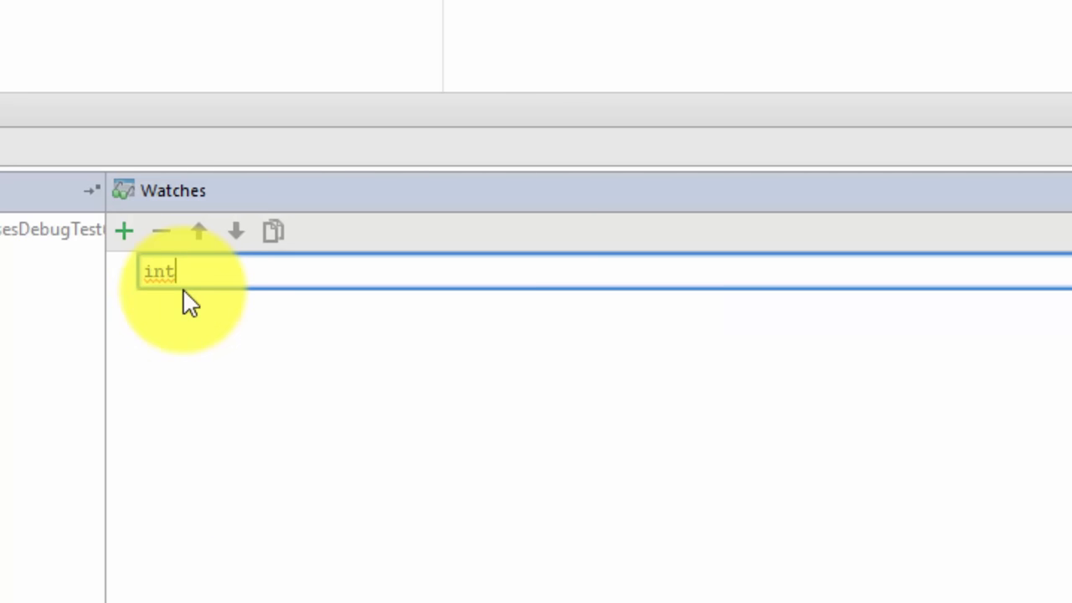
key("Return")
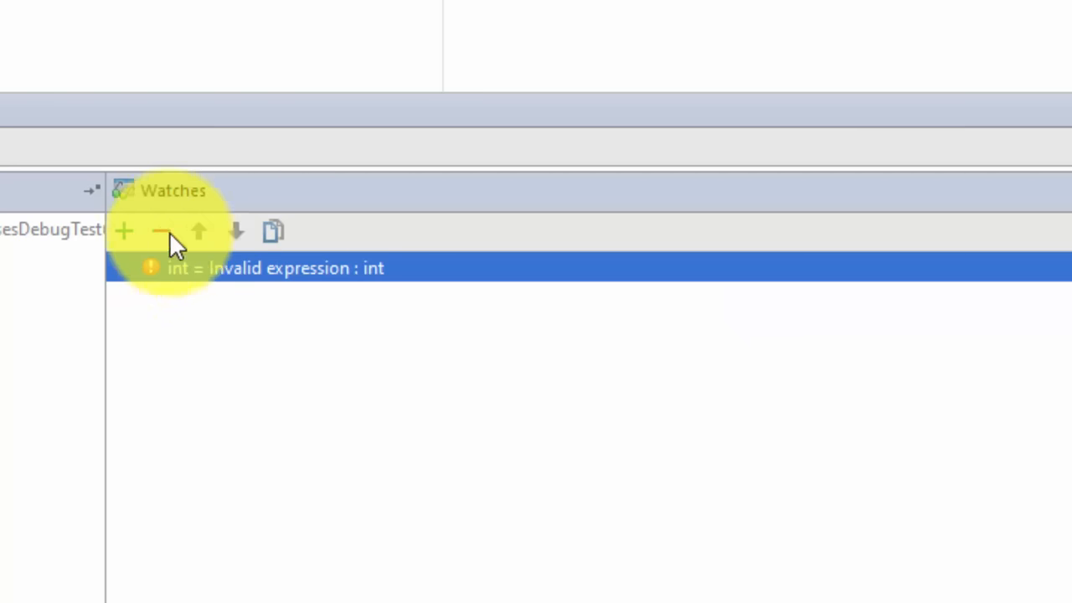
left_click(161, 231)
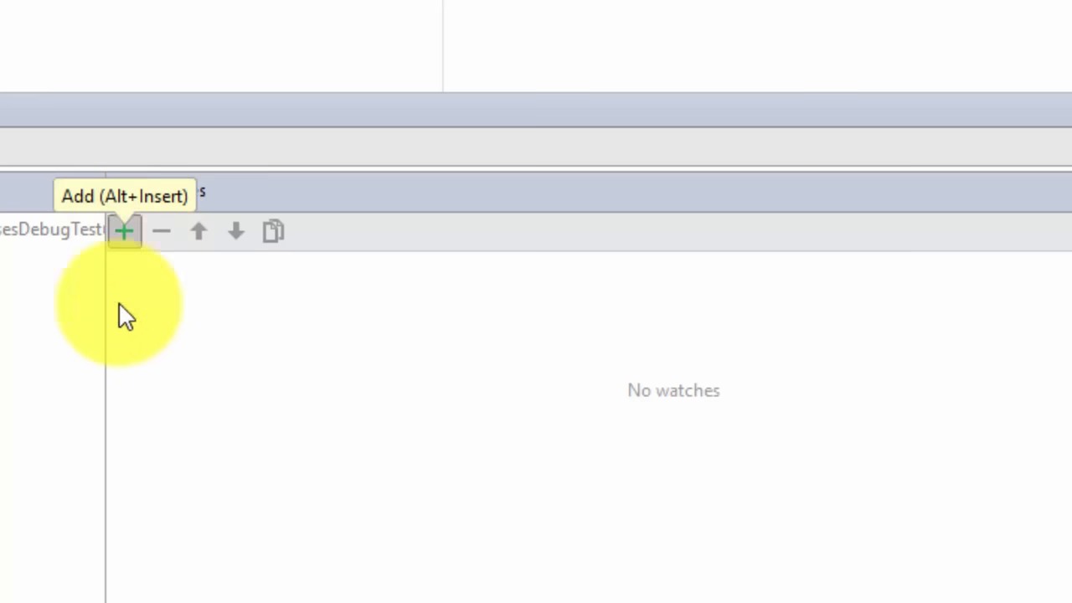
mouse_move(154, 347)
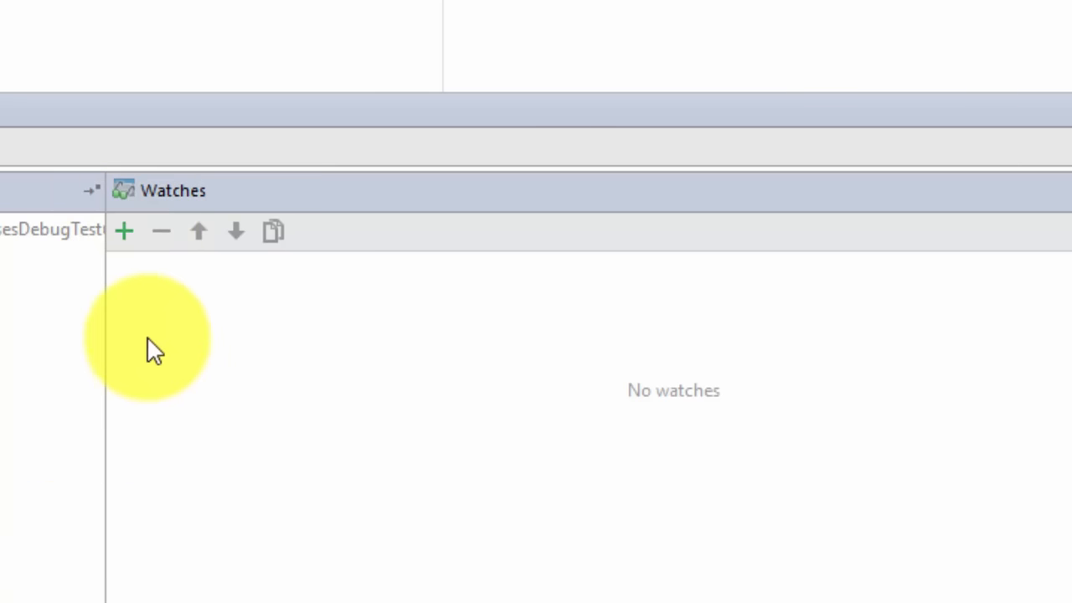
Add a watch on the loop counter i.
left_click(124, 231)
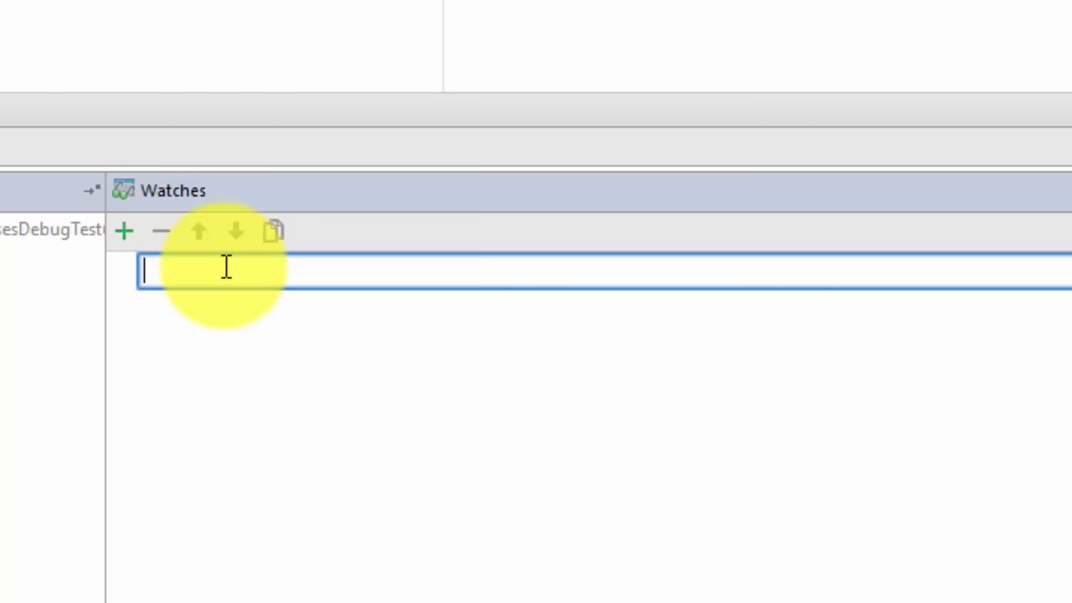
type("i")
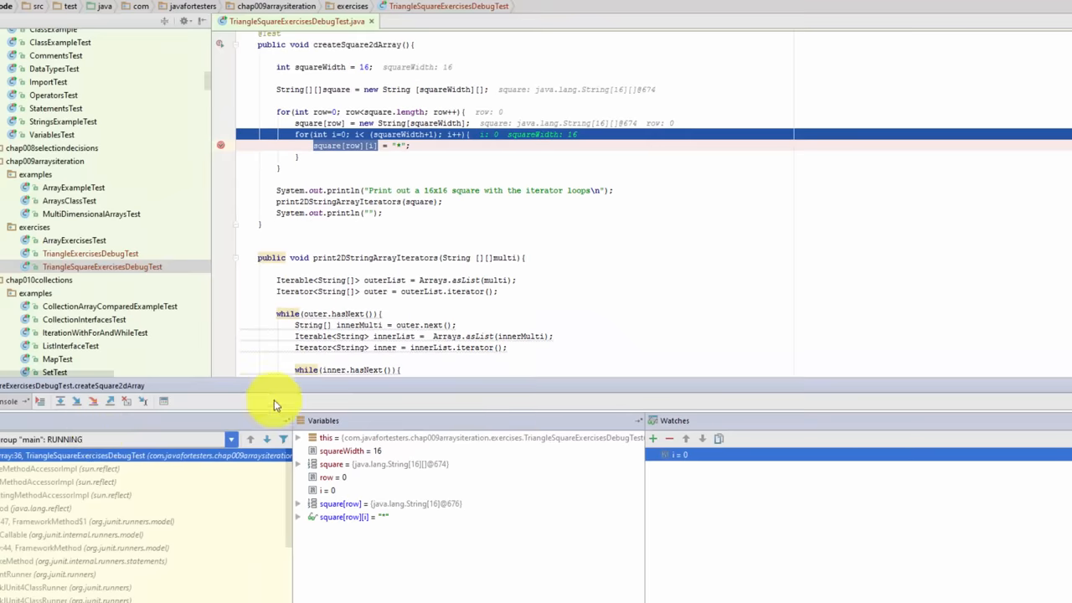
Advance the inner loop and expand square[row] to see the row's cell values.
left_click(60, 401)
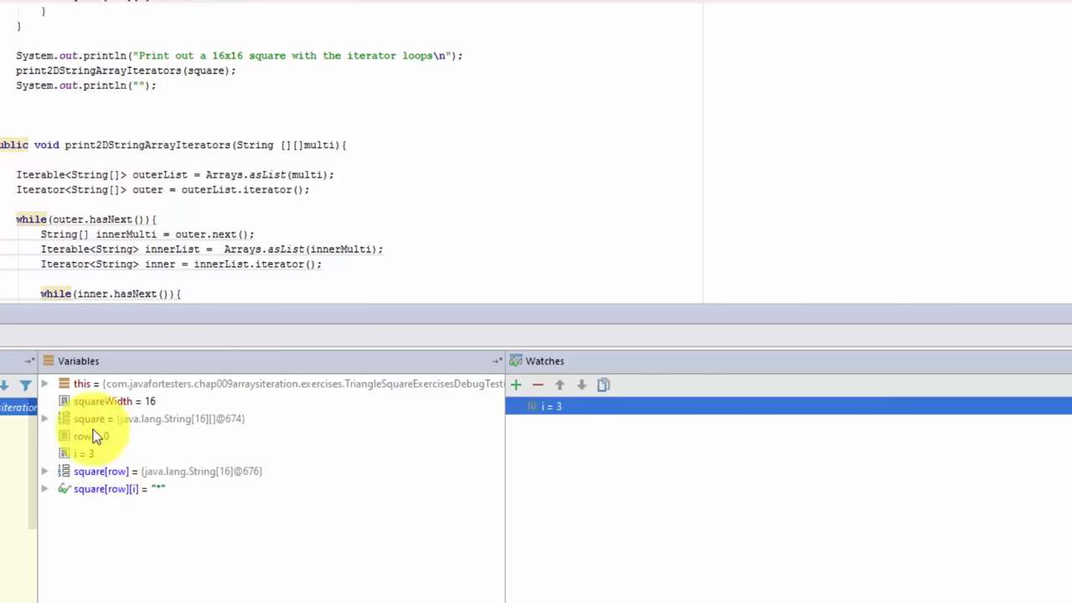
left_click(167, 470)
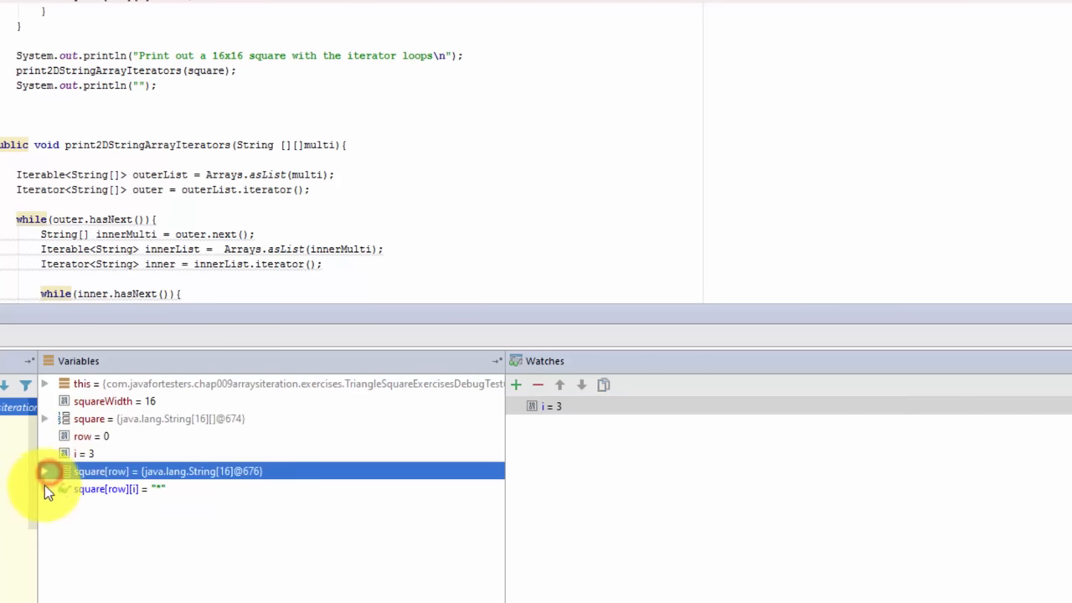
left_click(44, 470)
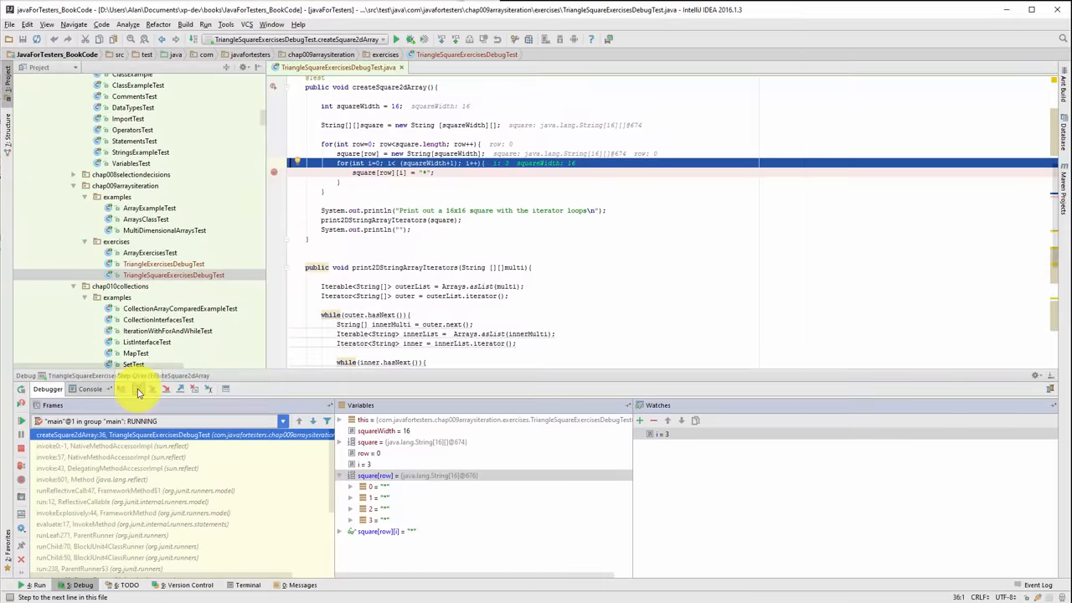
Resume repeatedly to the breakpoint until the watch on i reads 14.
left_click(137, 389)
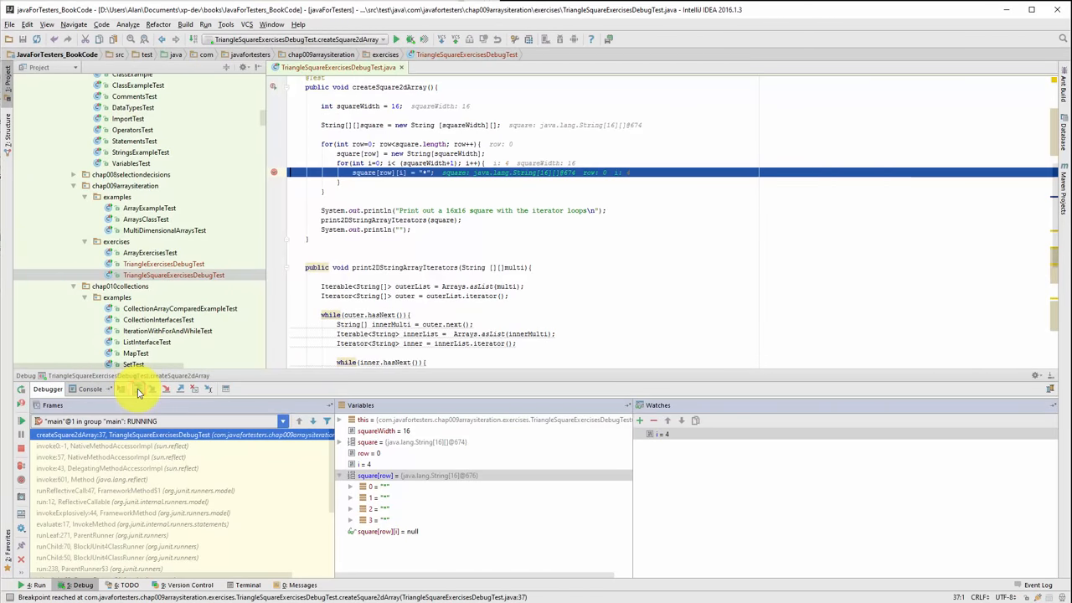
left_click(138, 389)
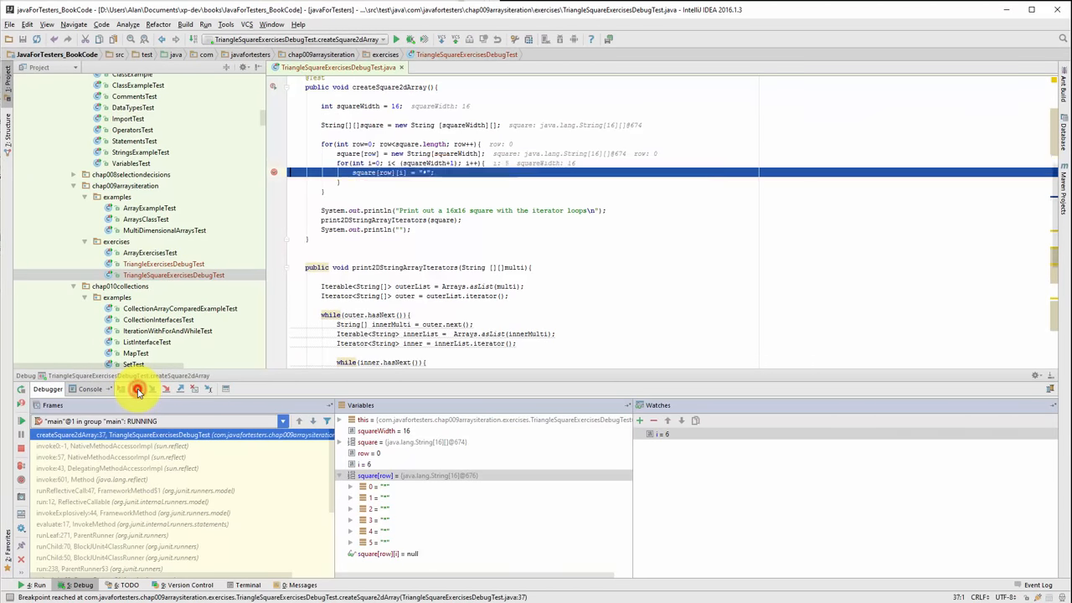
left_click(137, 389)
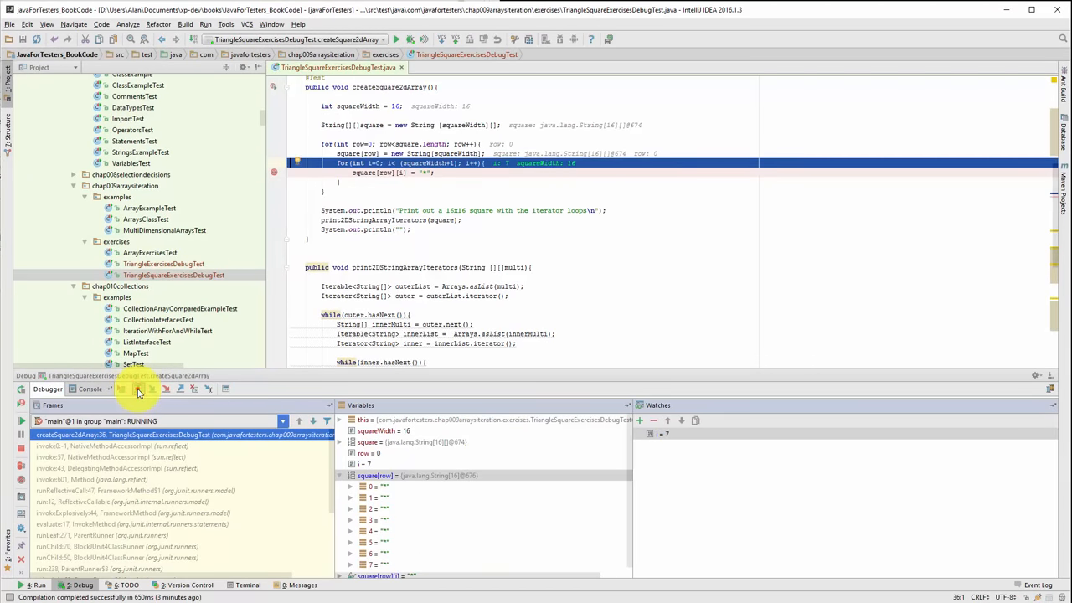
left_click(137, 389)
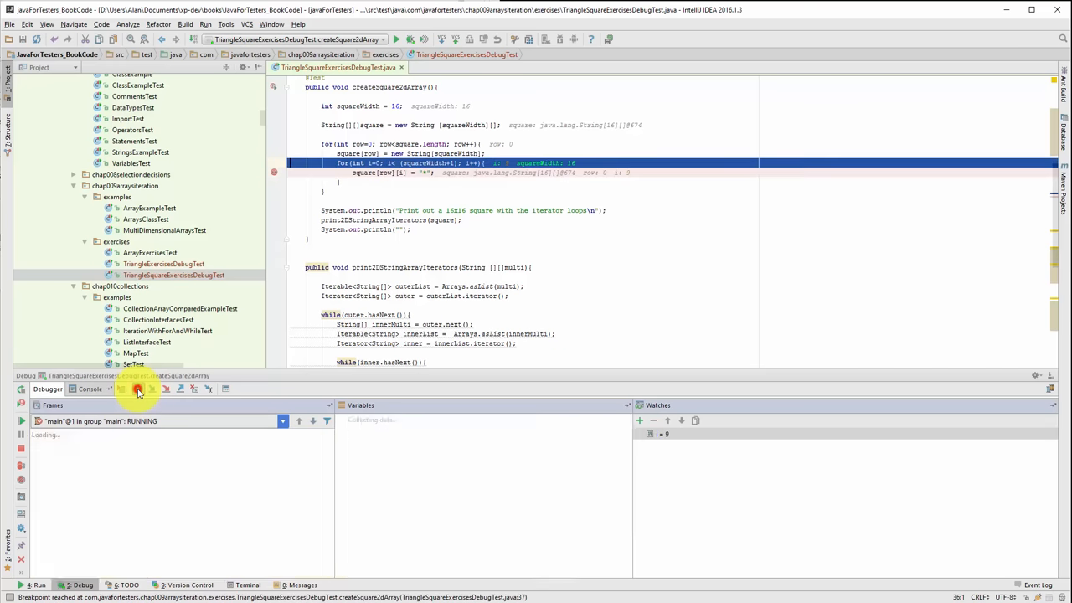
left_click(137, 389)
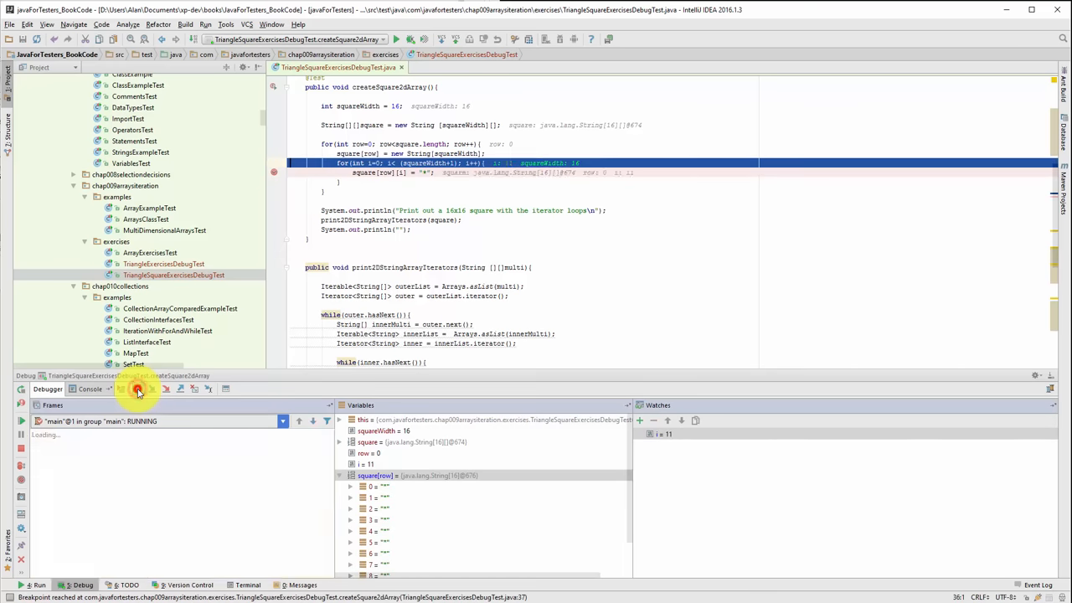
left_click(137, 388)
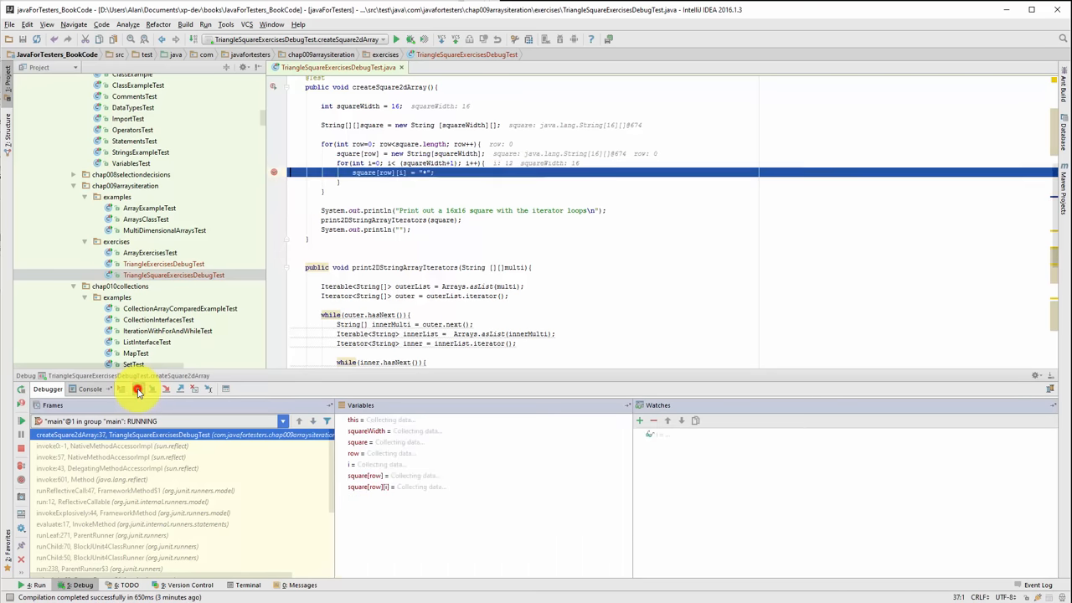
left_click(137, 388)
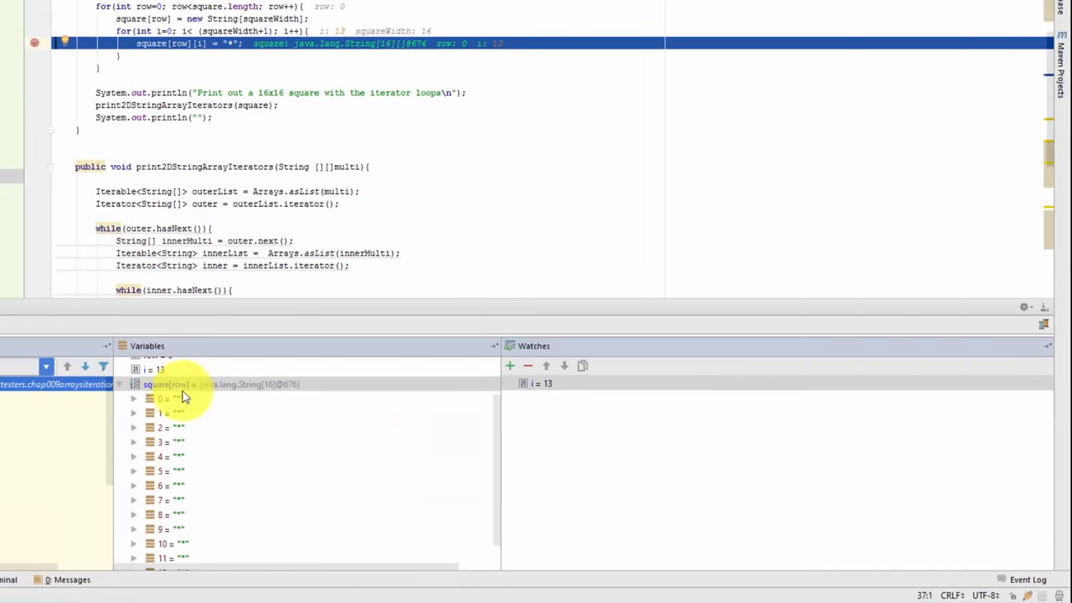
mouse_move(496, 485)
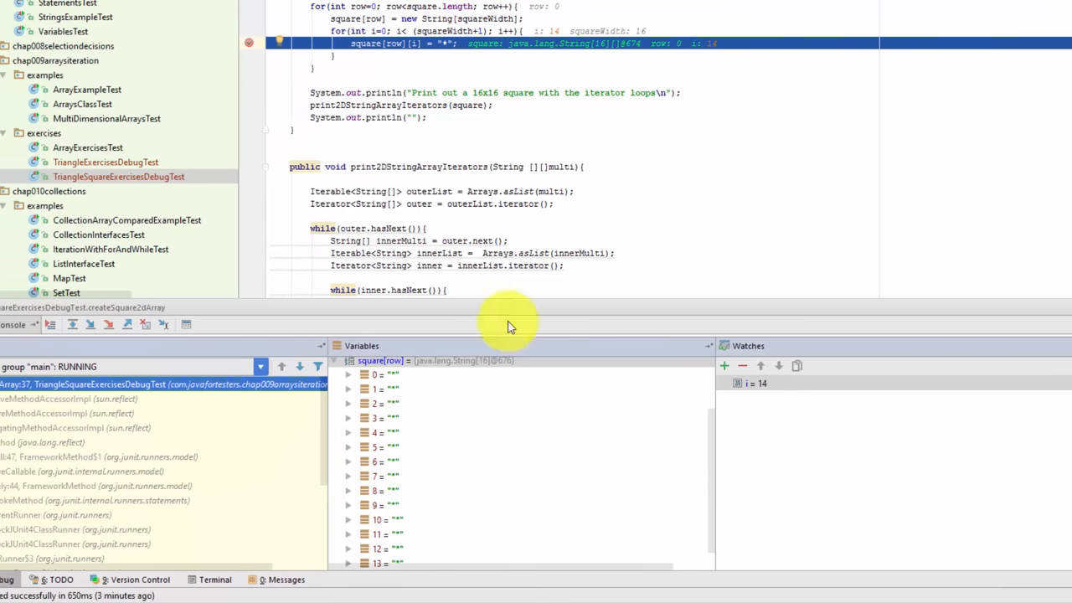
left_click(80, 325)
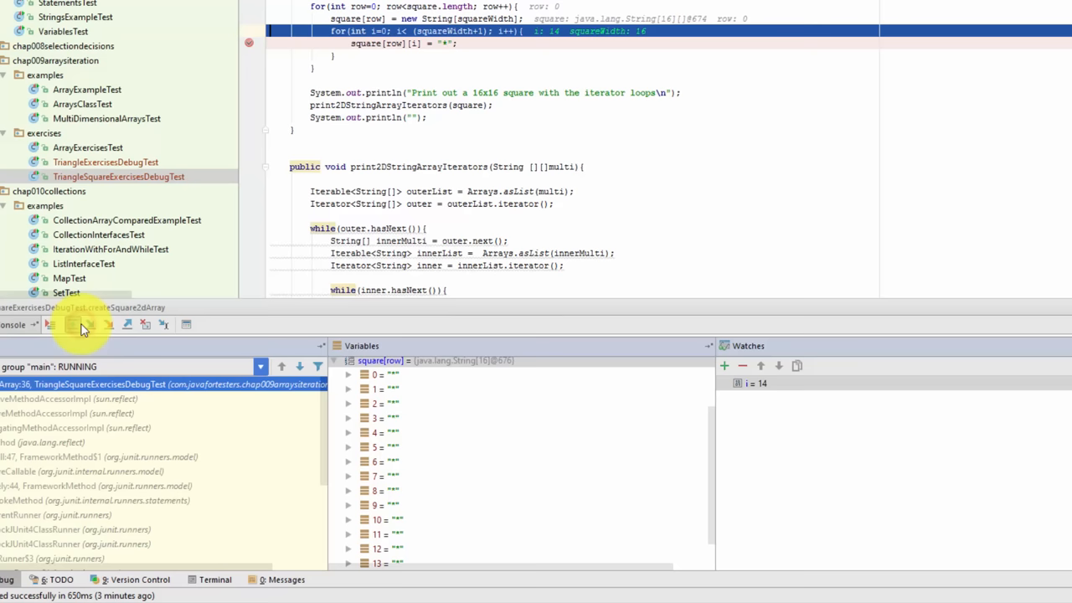
Step once more to i = 15 and change the loop bound to i < (squareWidth).
left_click(81, 325)
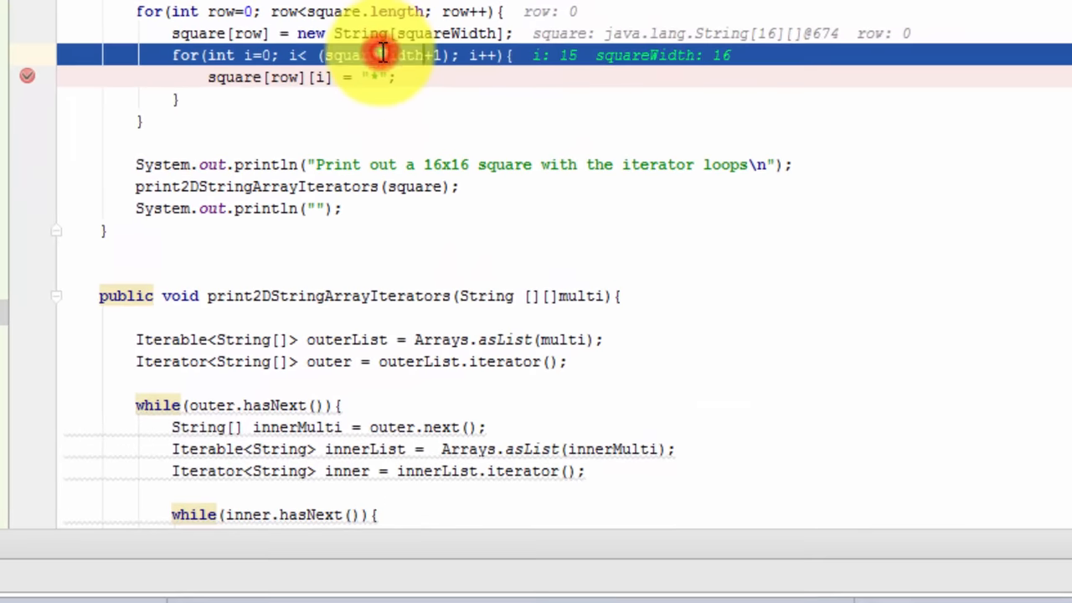
mouse_move(288, 55)
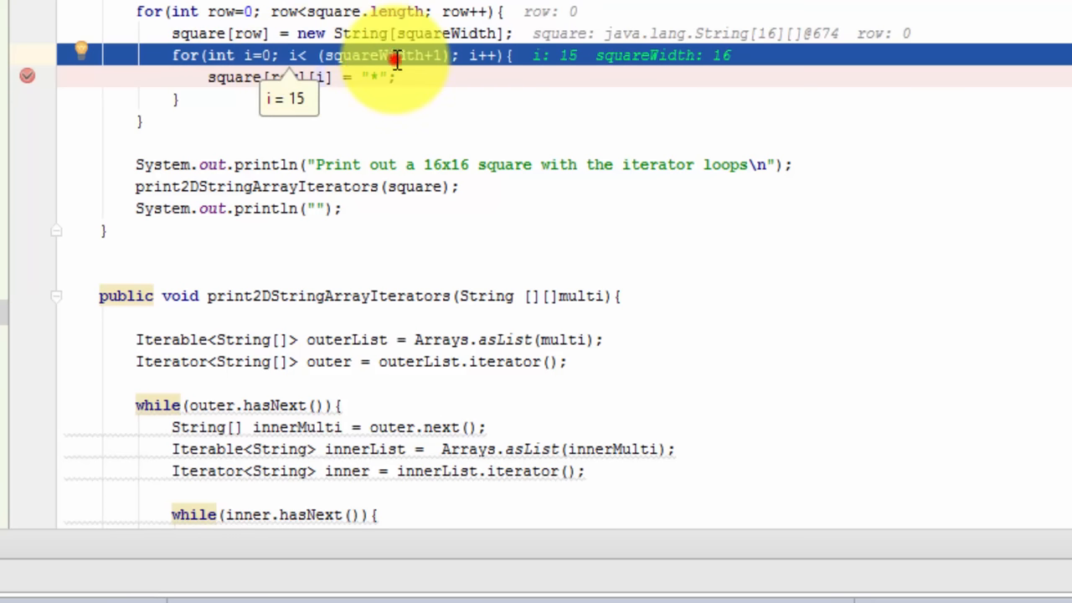
mouse_move(393, 55)
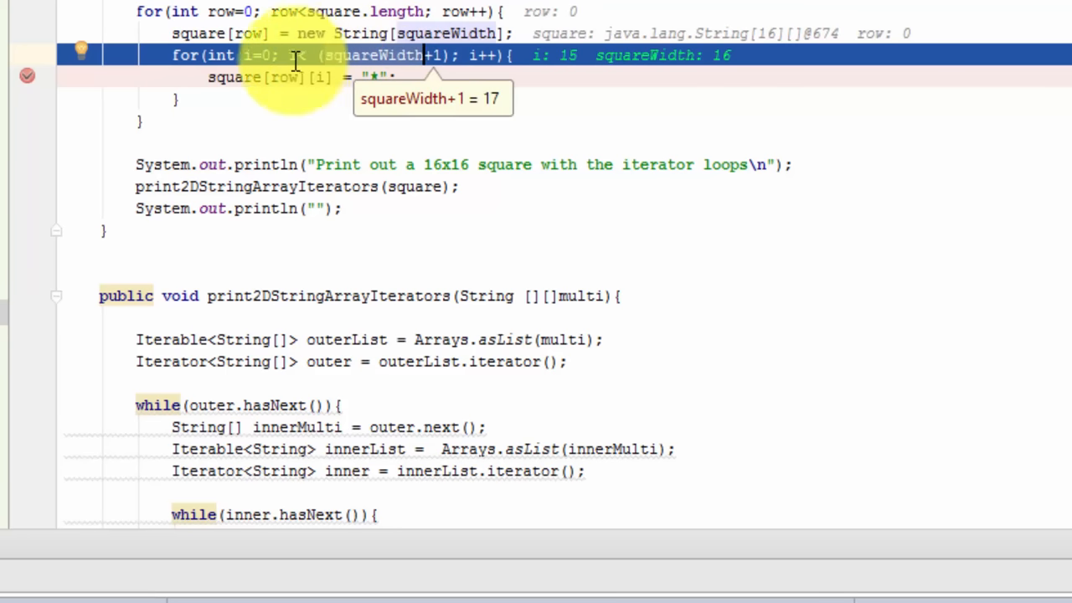
mouse_move(327, 142)
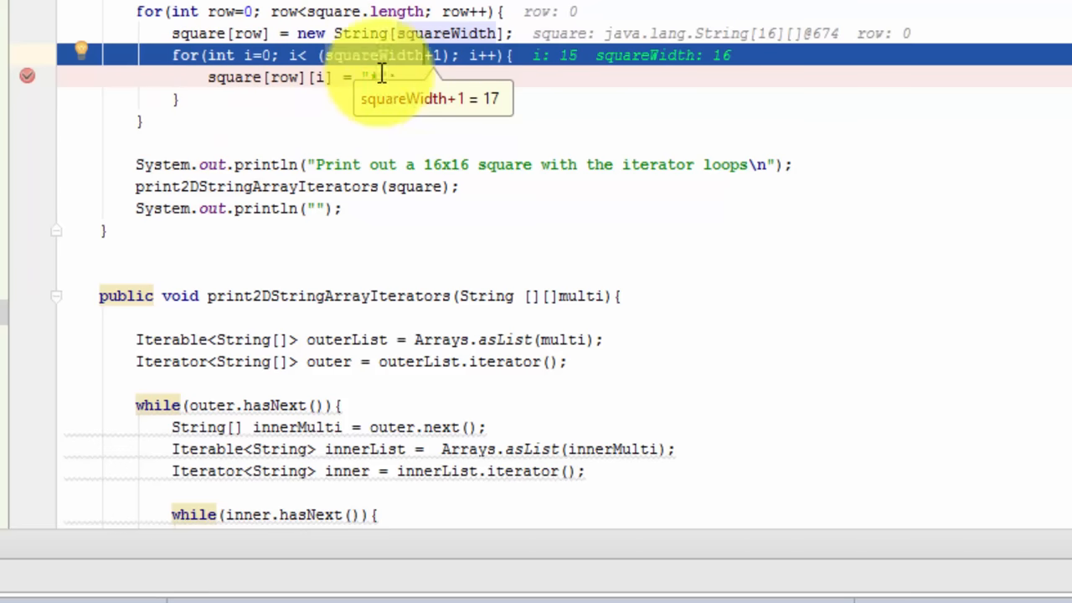
mouse_move(612, 228)
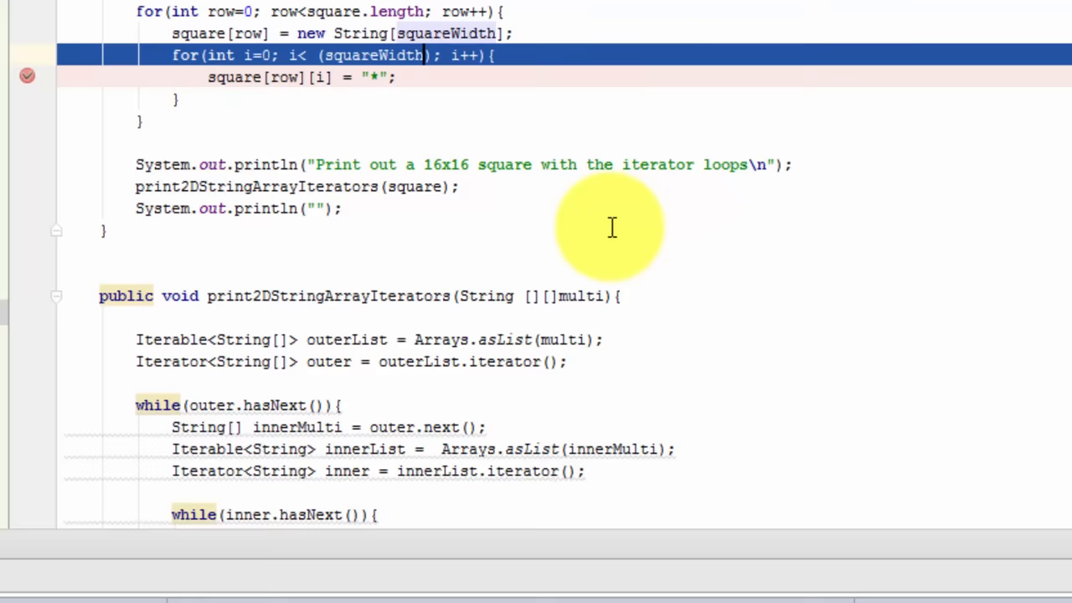
scroll("up", 3)
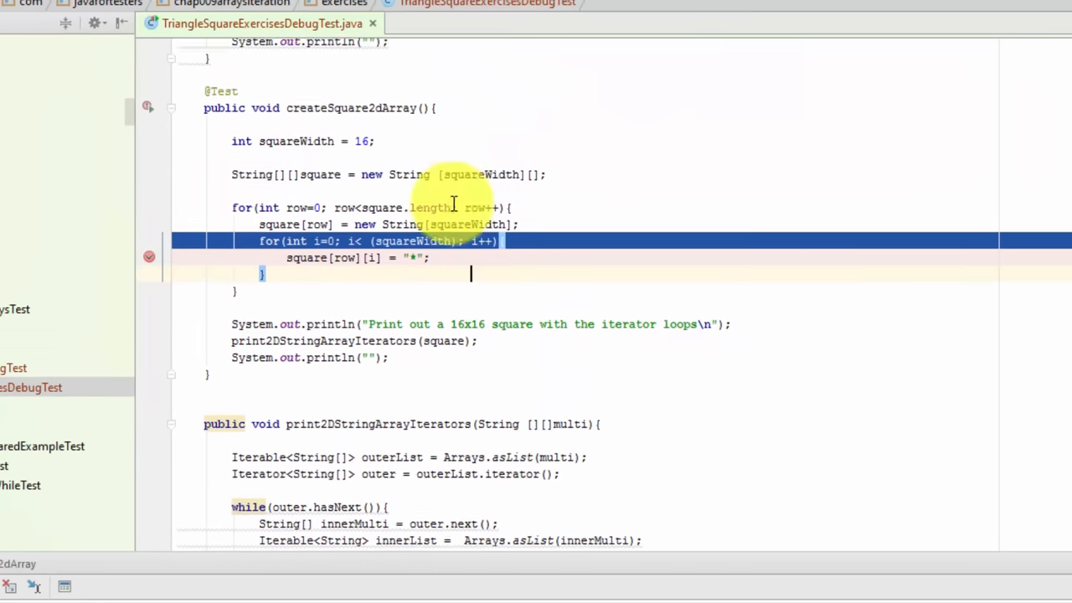
scroll("up", 3)
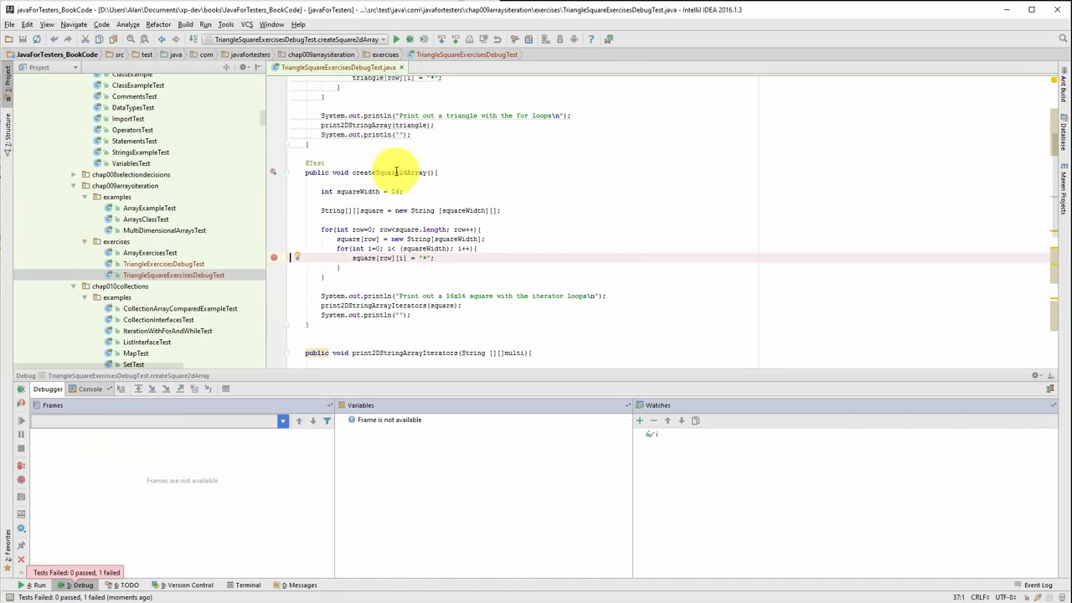
Rerun createSquare2dArray so it passes and prints a row of stars.
right_click(394, 171)
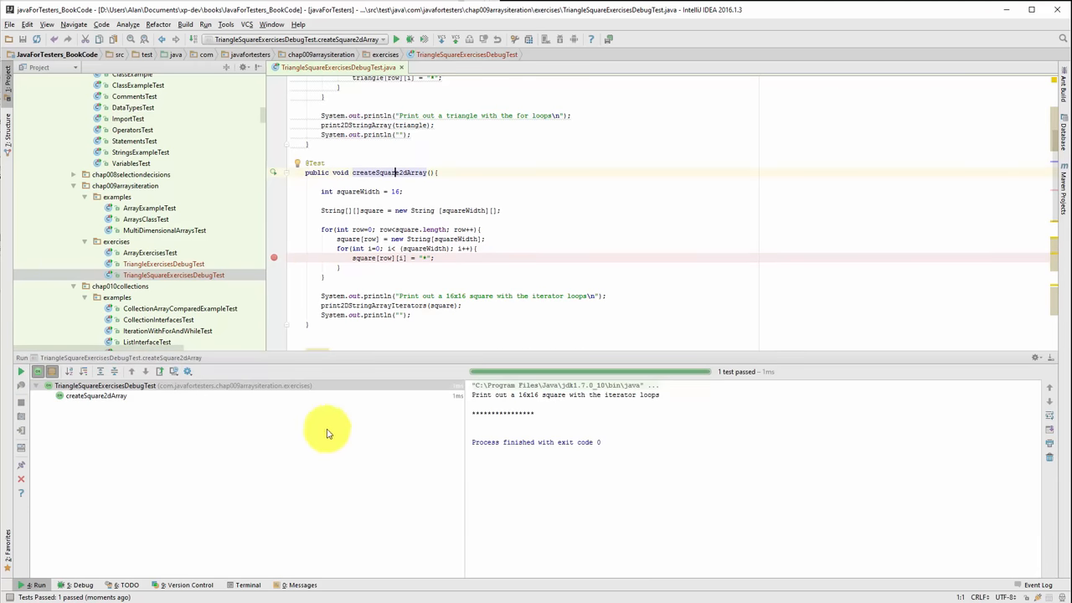
mouse_move(547, 459)
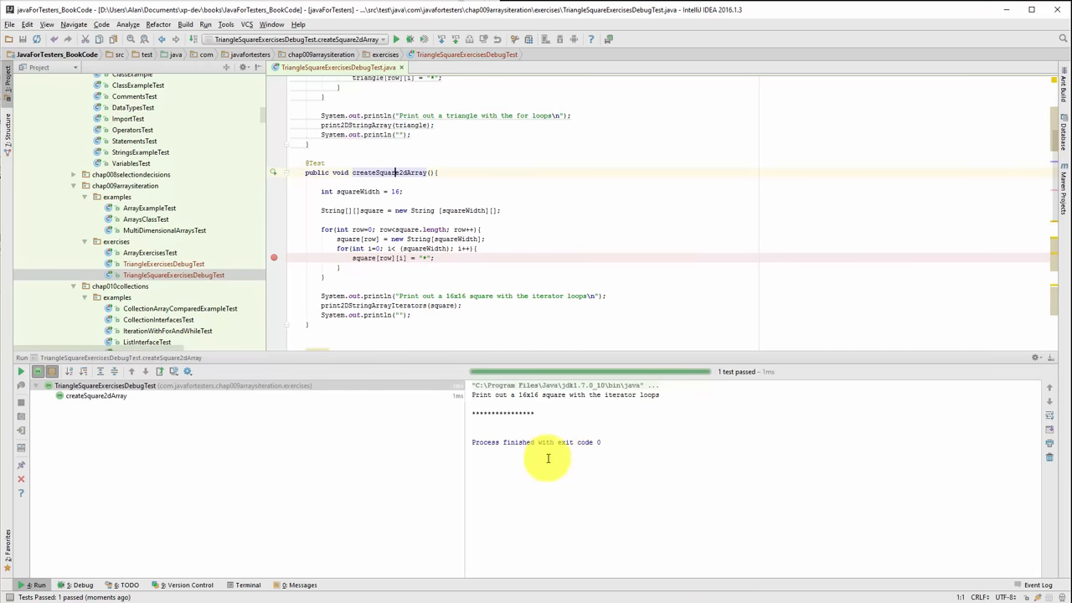
mouse_move(550, 415)
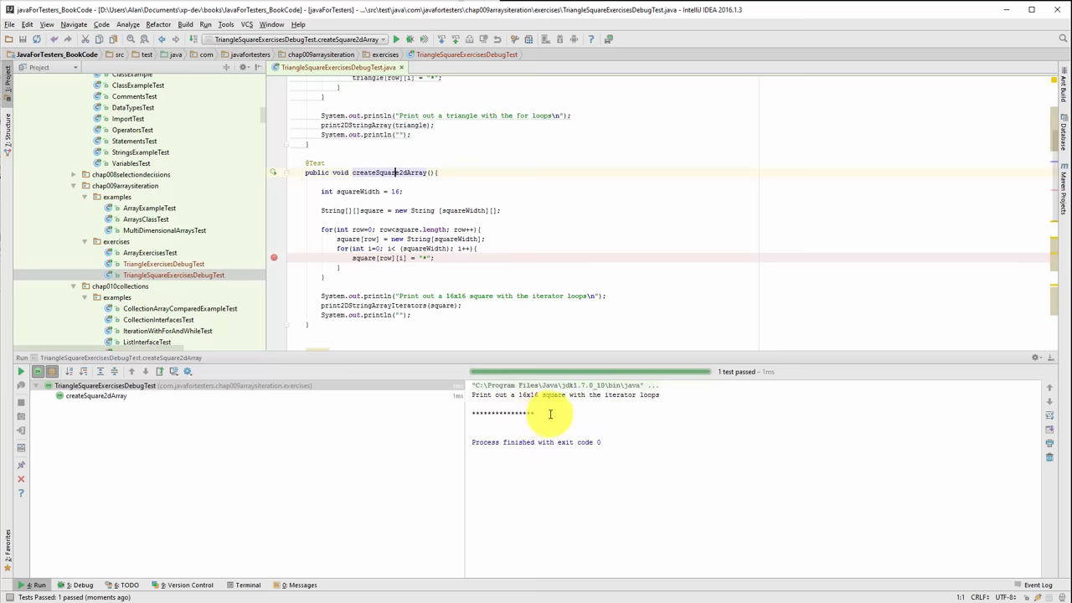
mouse_move(554, 419)
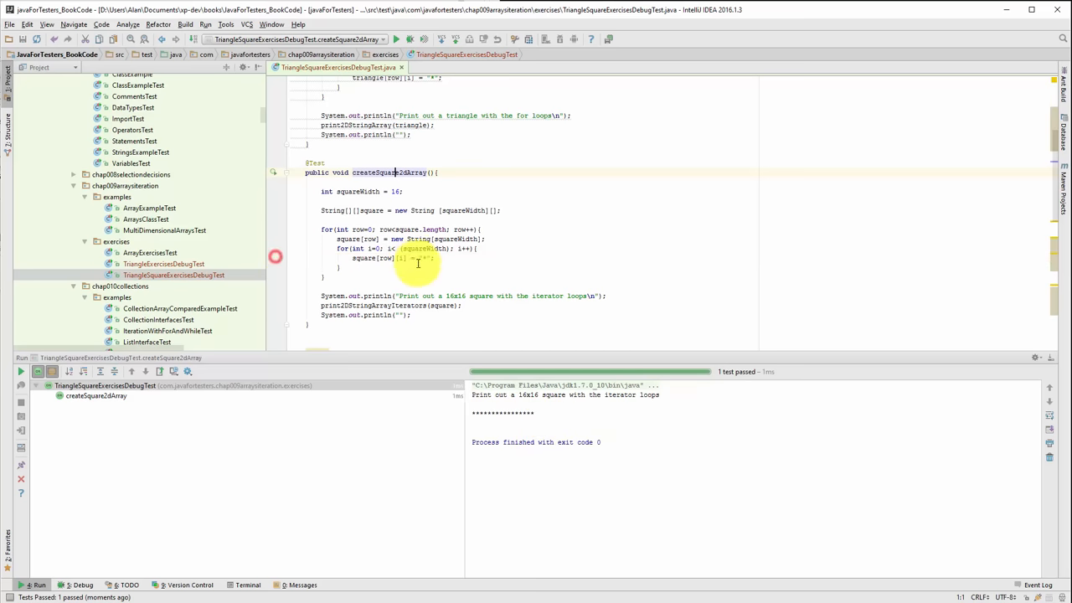
Review print2DStringArrayIterators and move the breakpoint to the print call.
scroll("down", 3)
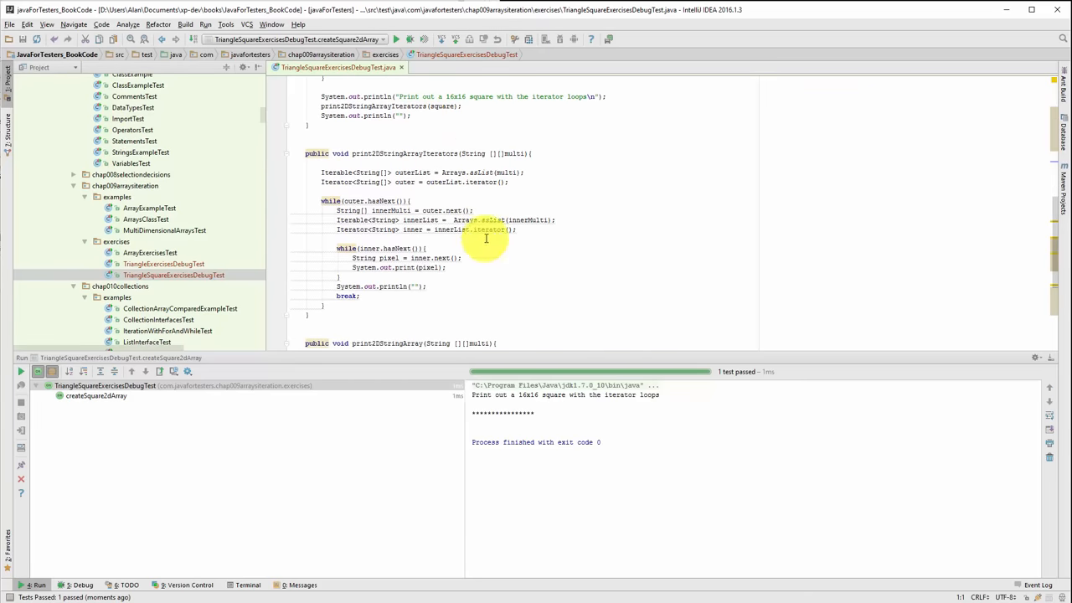
scroll("up", 3)
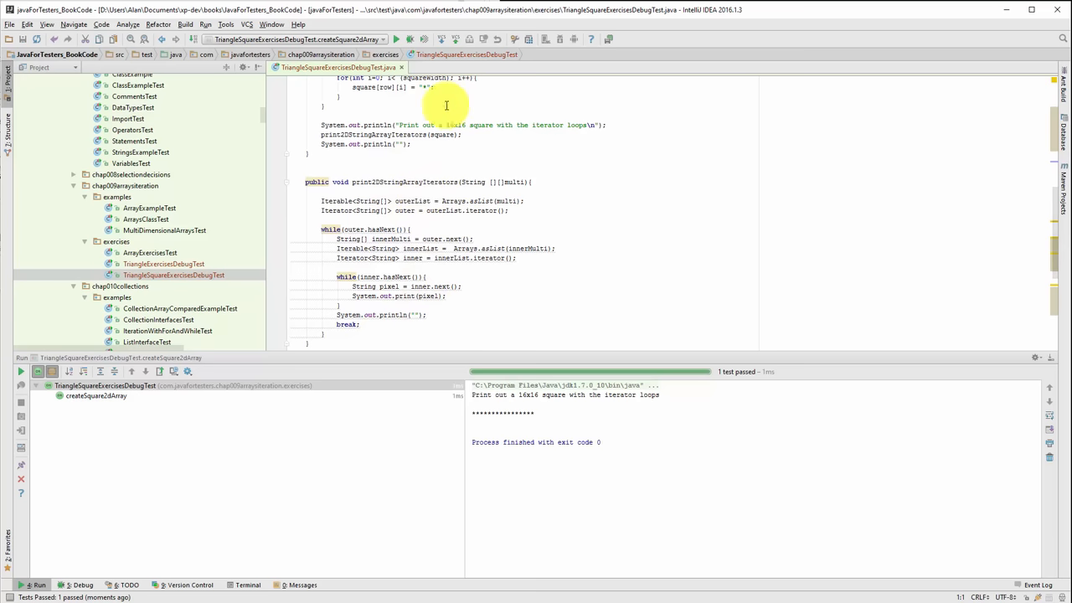
mouse_move(489, 283)
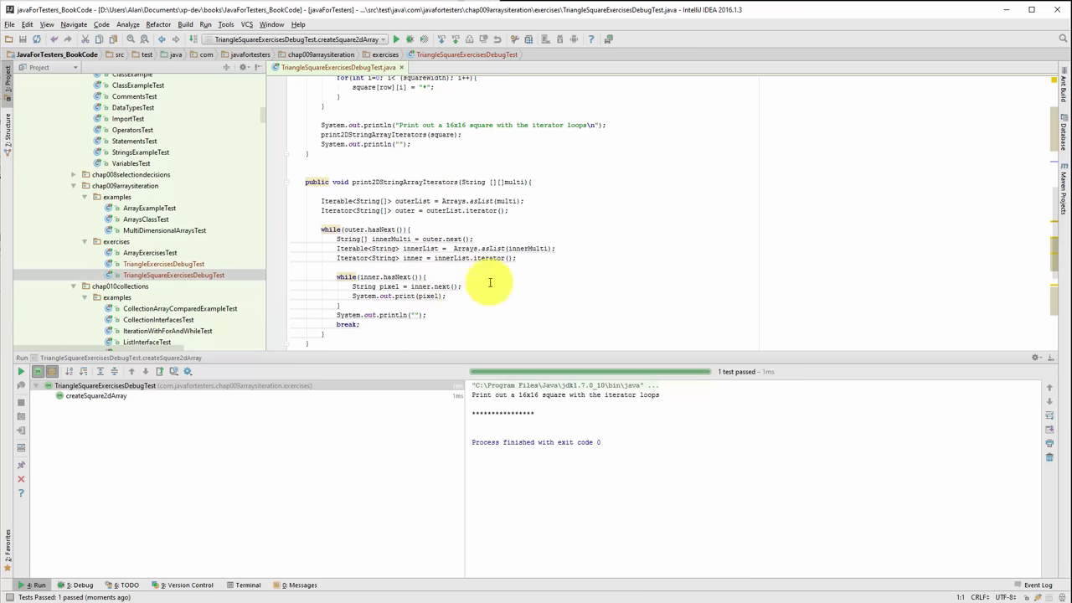
mouse_move(382, 301)
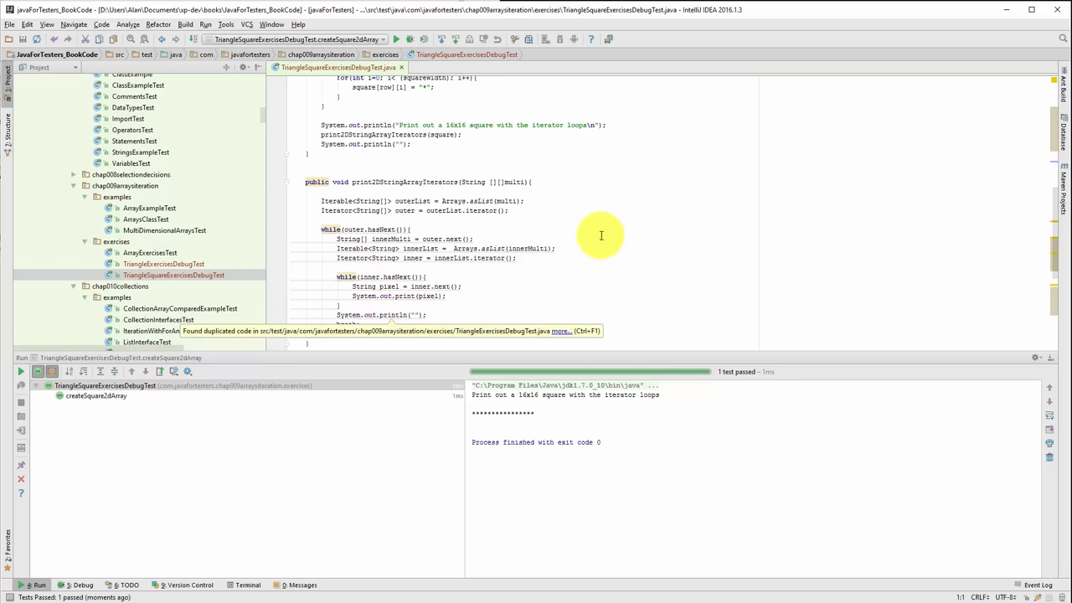
mouse_move(549, 149)
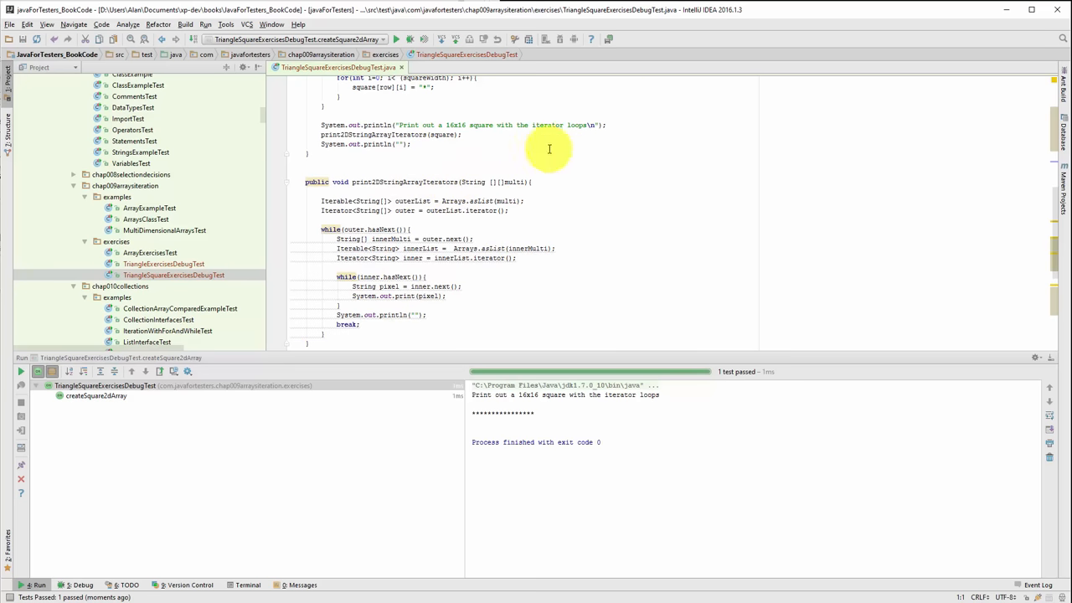
mouse_move(613, 285)
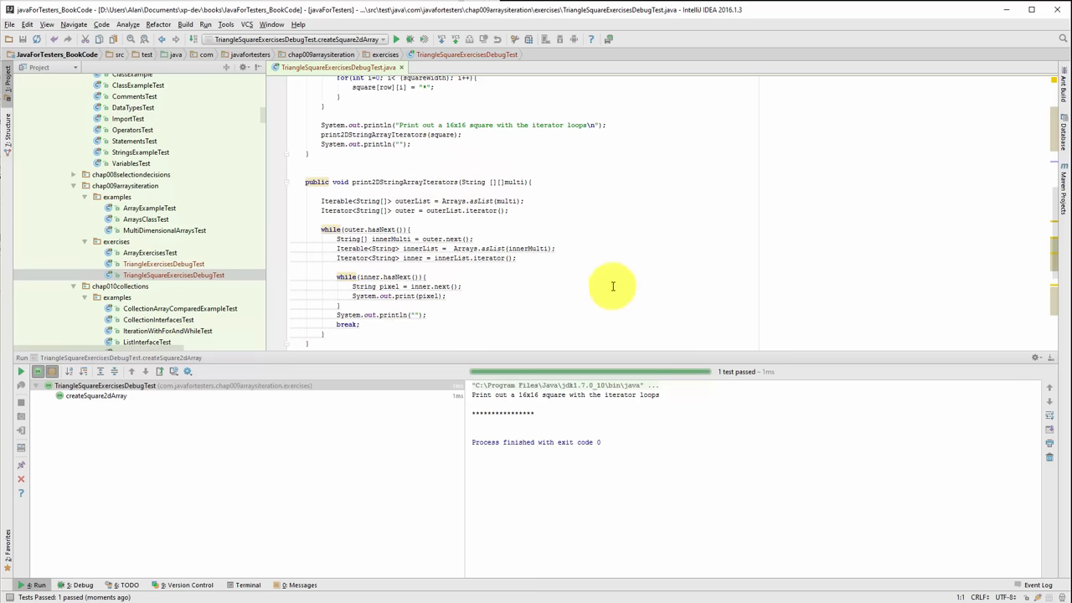
mouse_move(541, 248)
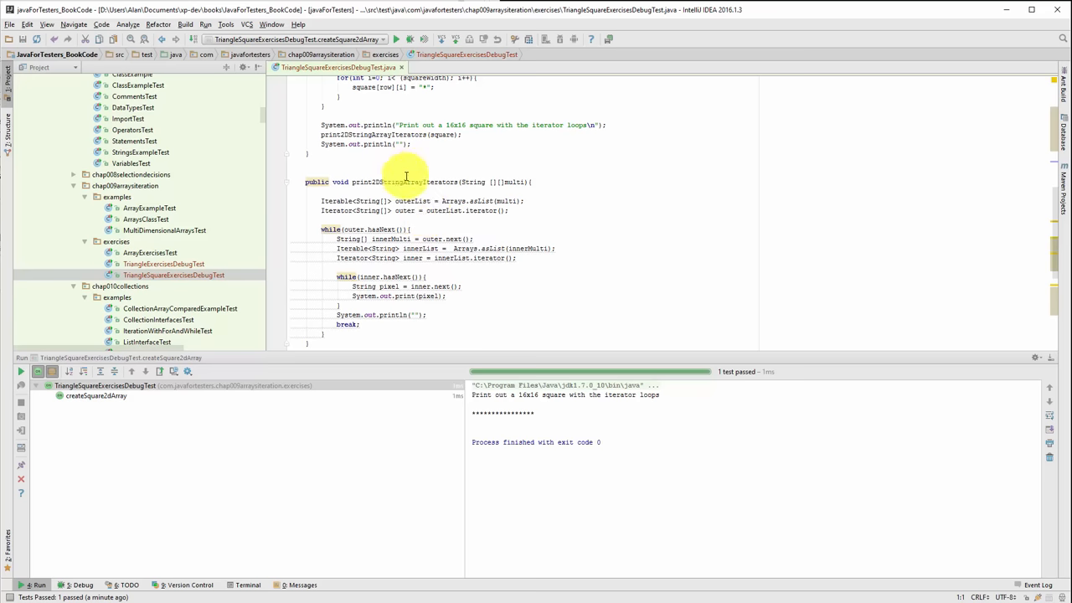
scroll("up", 3)
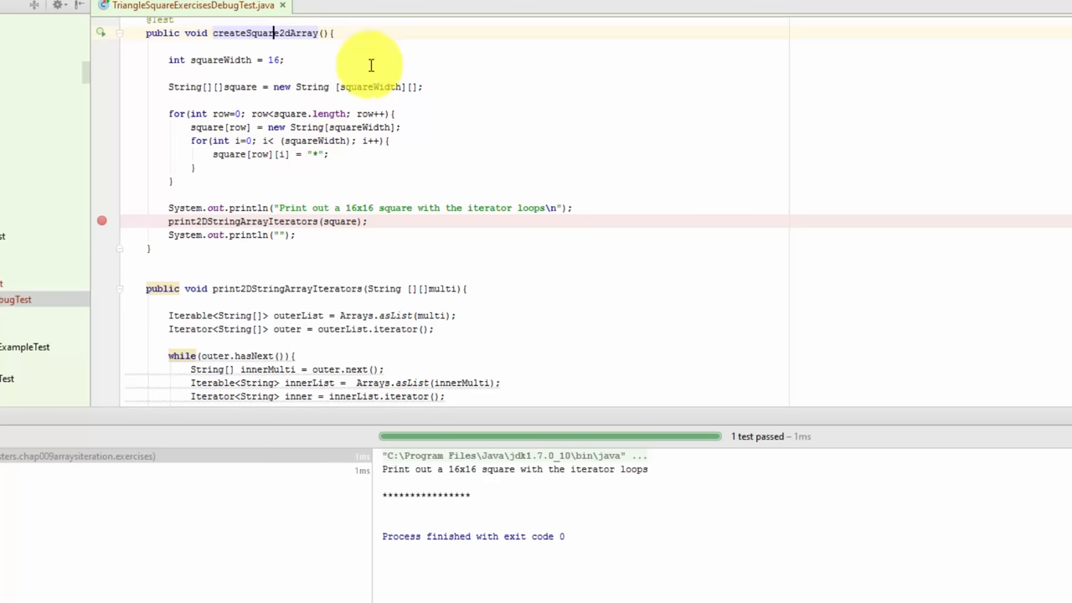
mouse_move(272, 221)
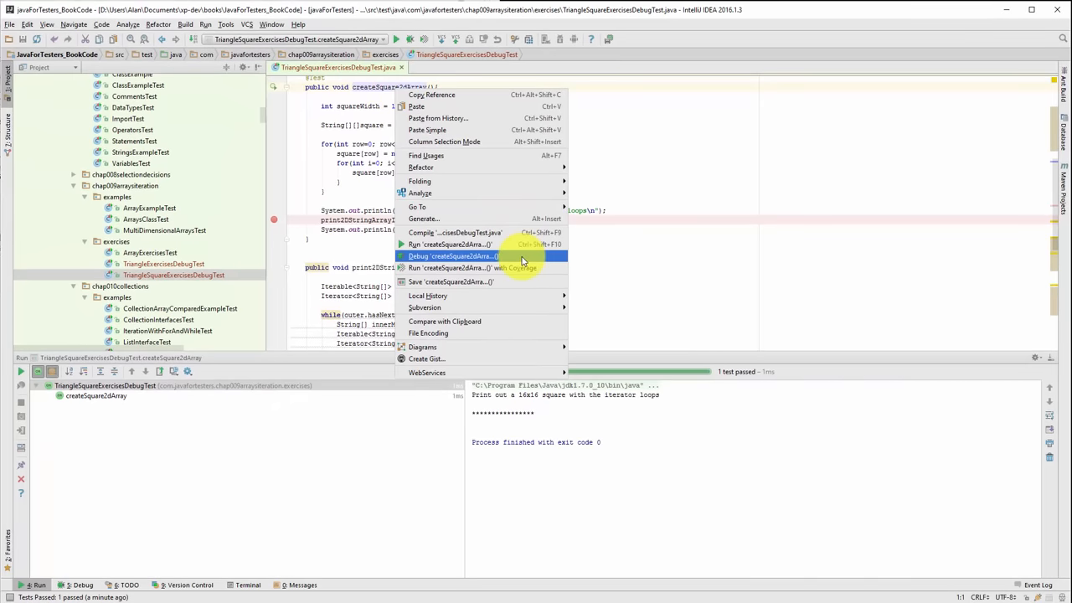
Debug the test, step into print2DStringArrayIterators and through the outer loop body.
left_click(452, 255)
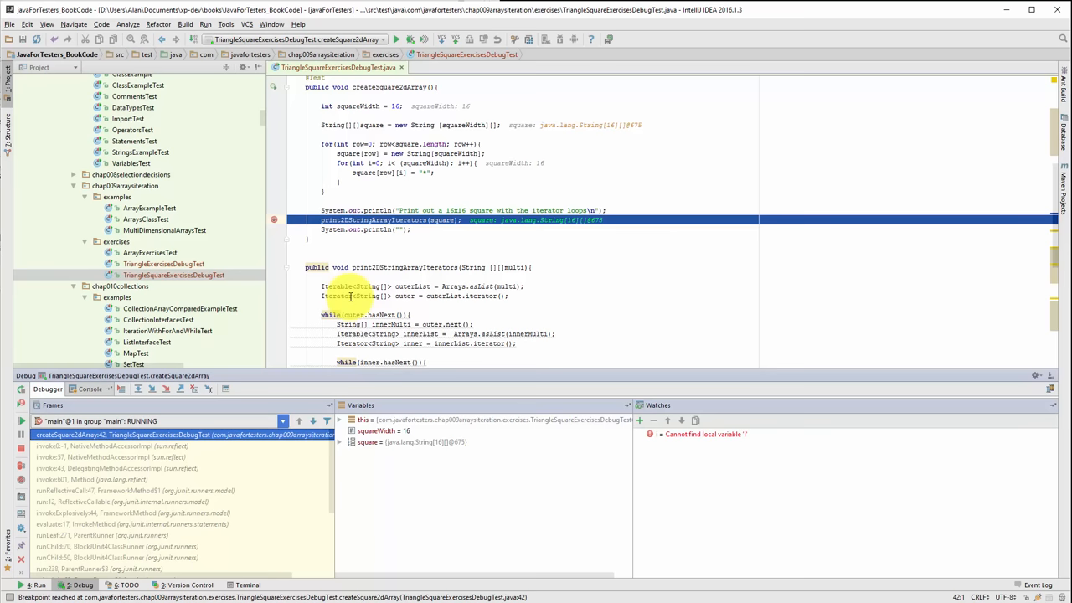
left_click(138, 388)
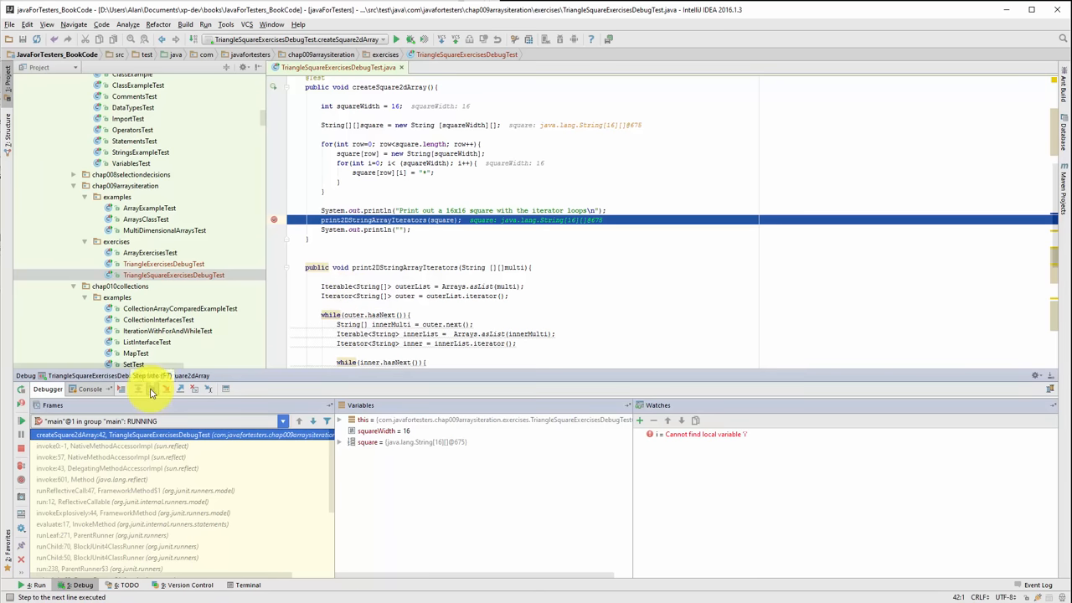
left_click(164, 389)
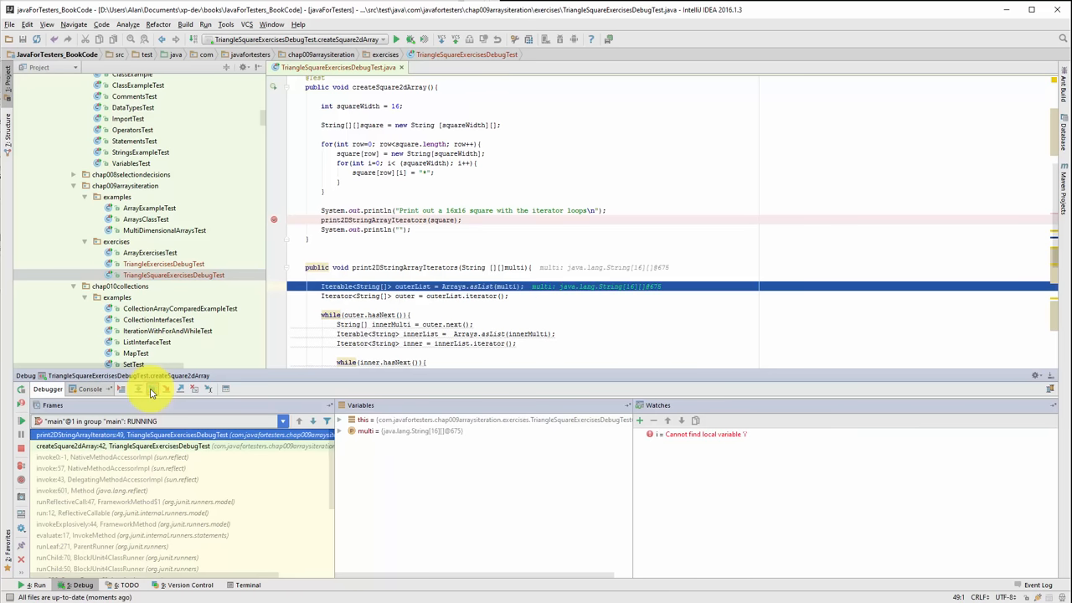
left_click(147, 389)
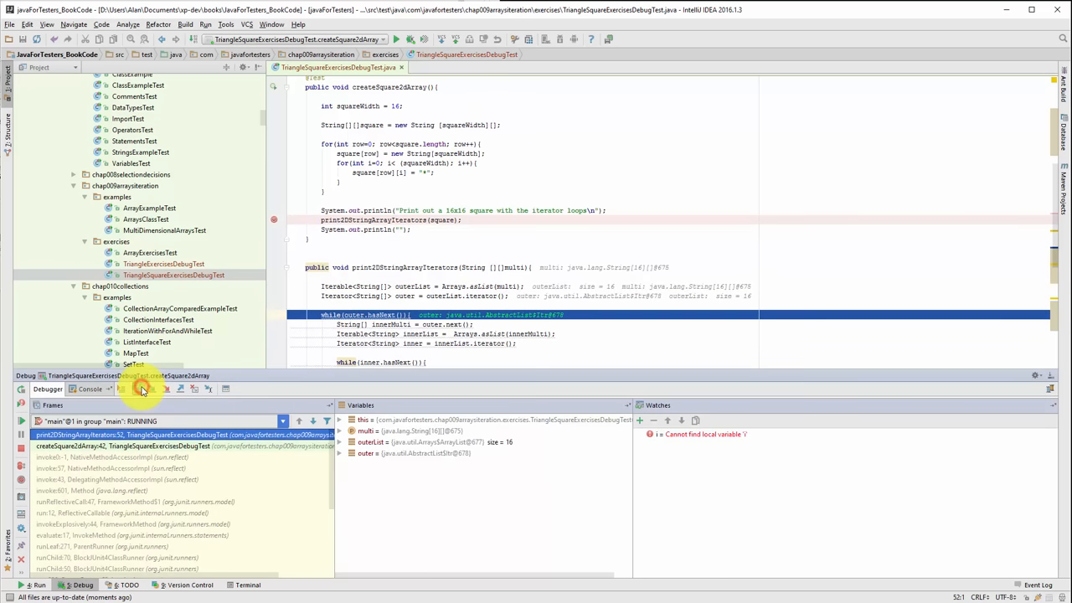
left_click(139, 389)
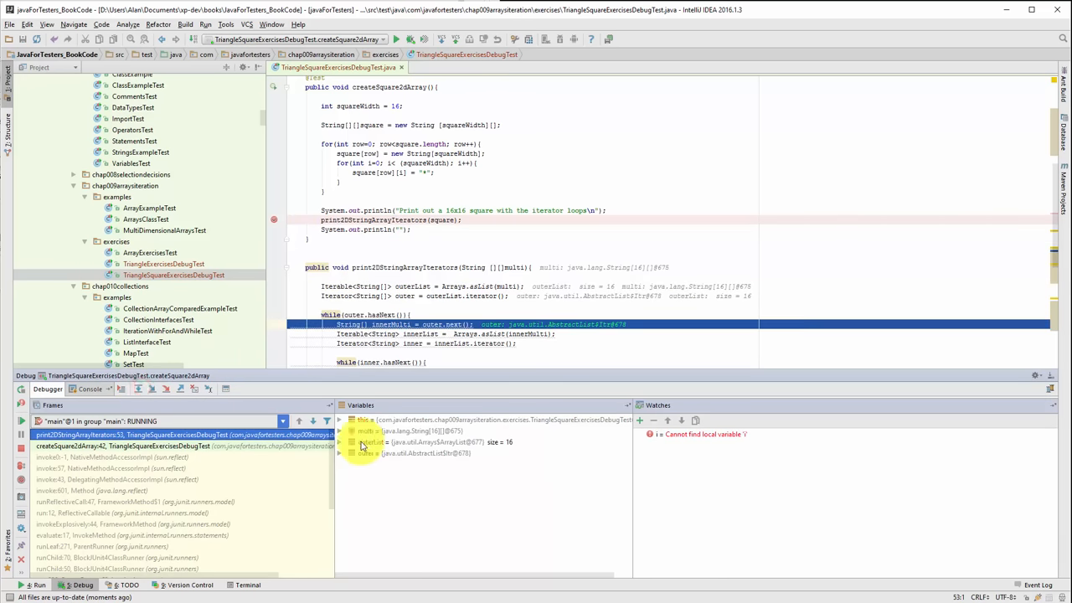
left_click(340, 442)
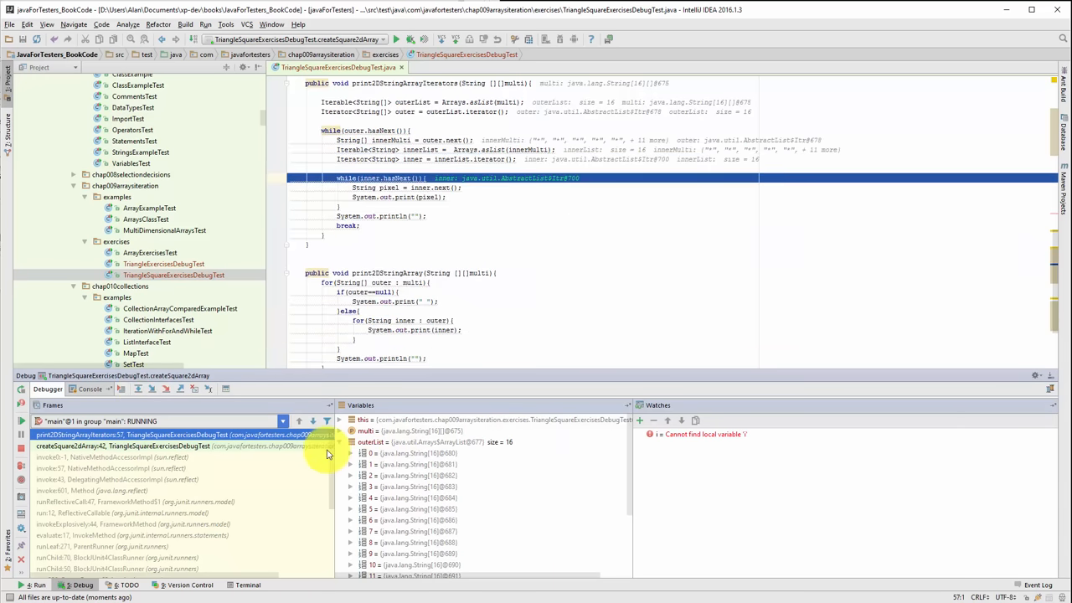
Collapse outerList, expand innerList, remove the failing watch and step into the inner loop.
left_click(352, 442)
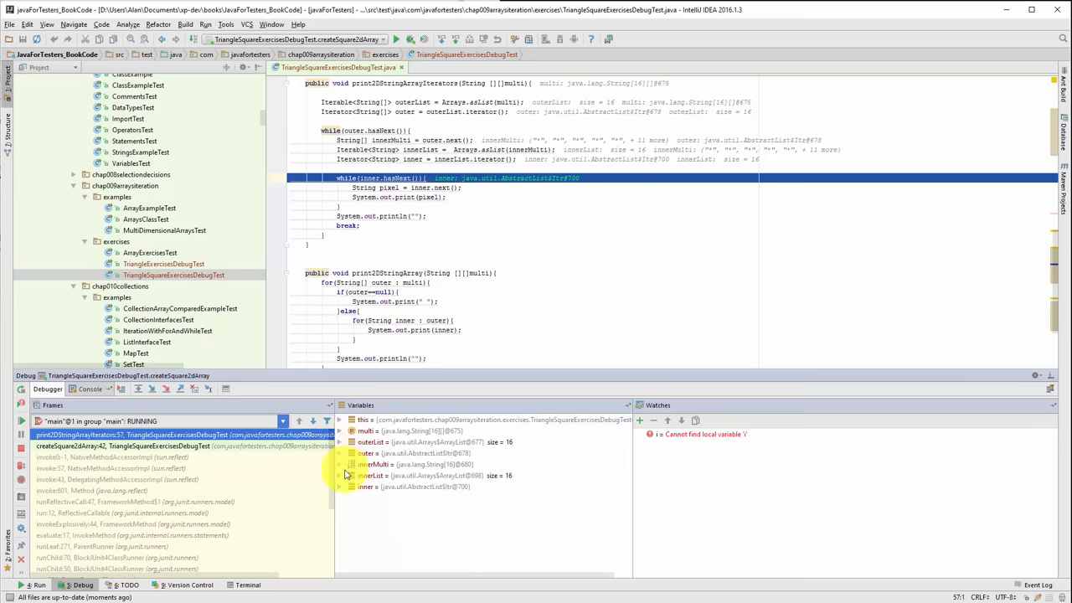
left_click(338, 486)
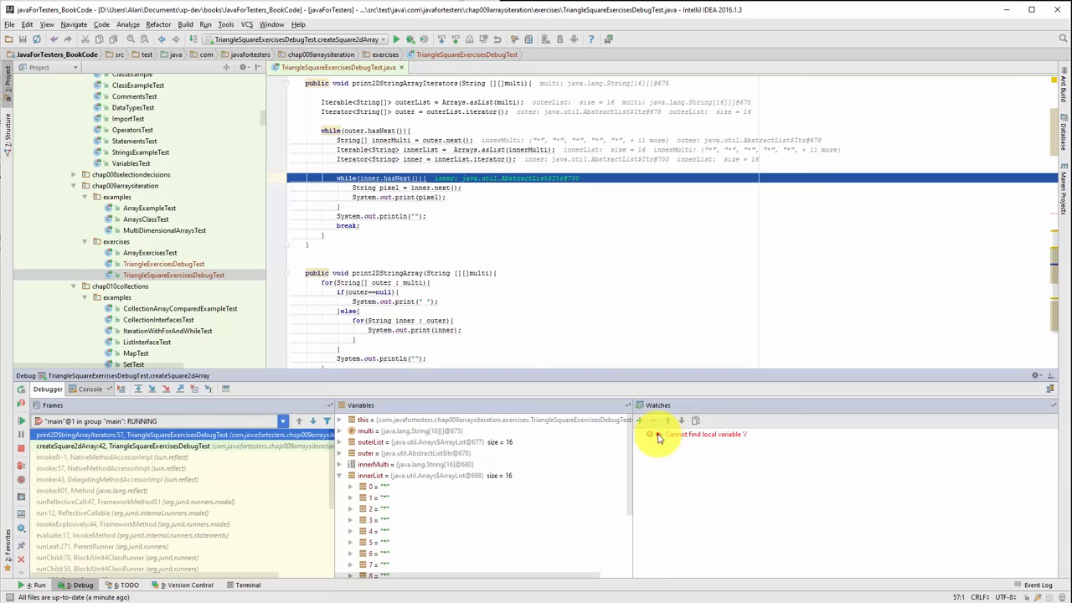
left_click(660, 437)
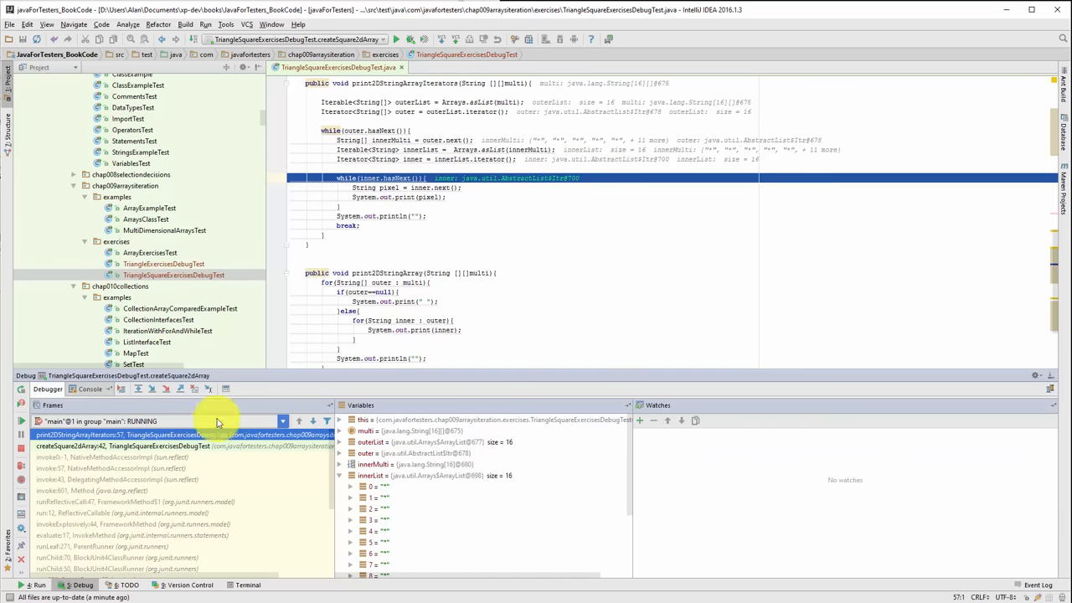
left_click(137, 389)
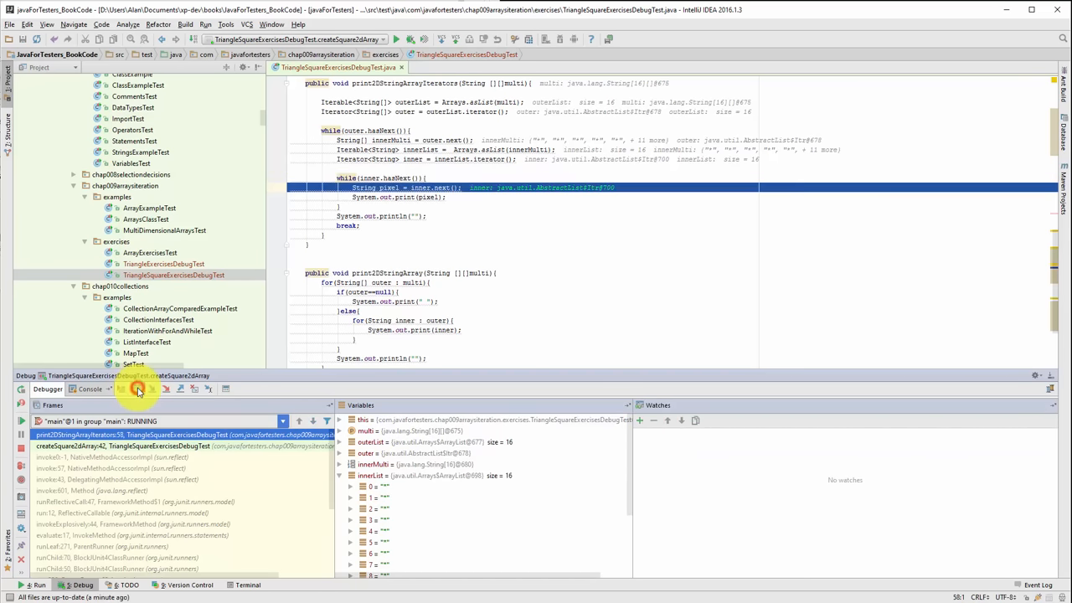
left_click(137, 389)
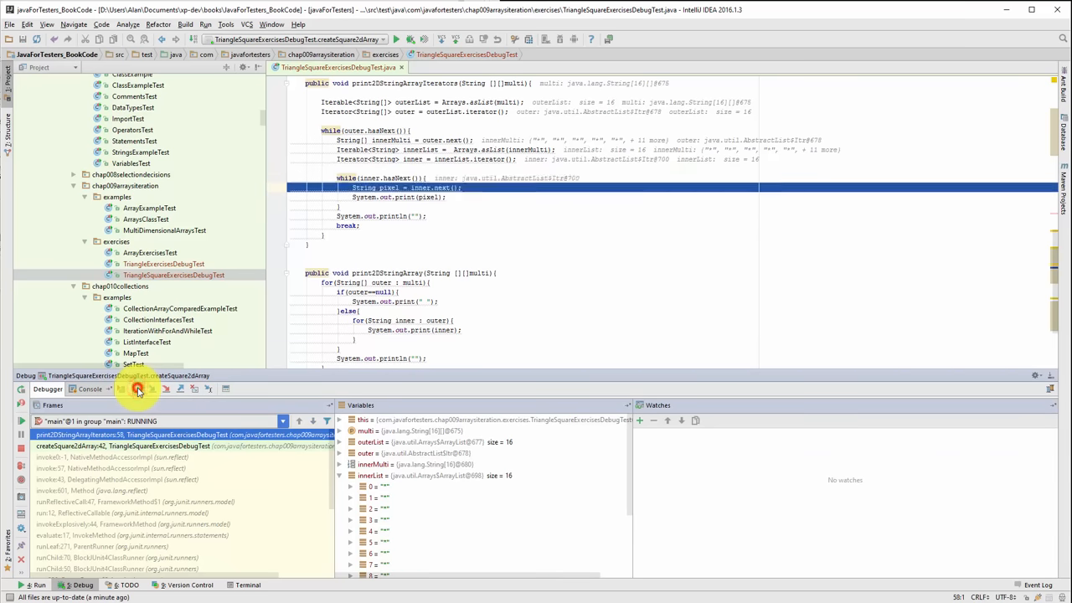
left_click(138, 389)
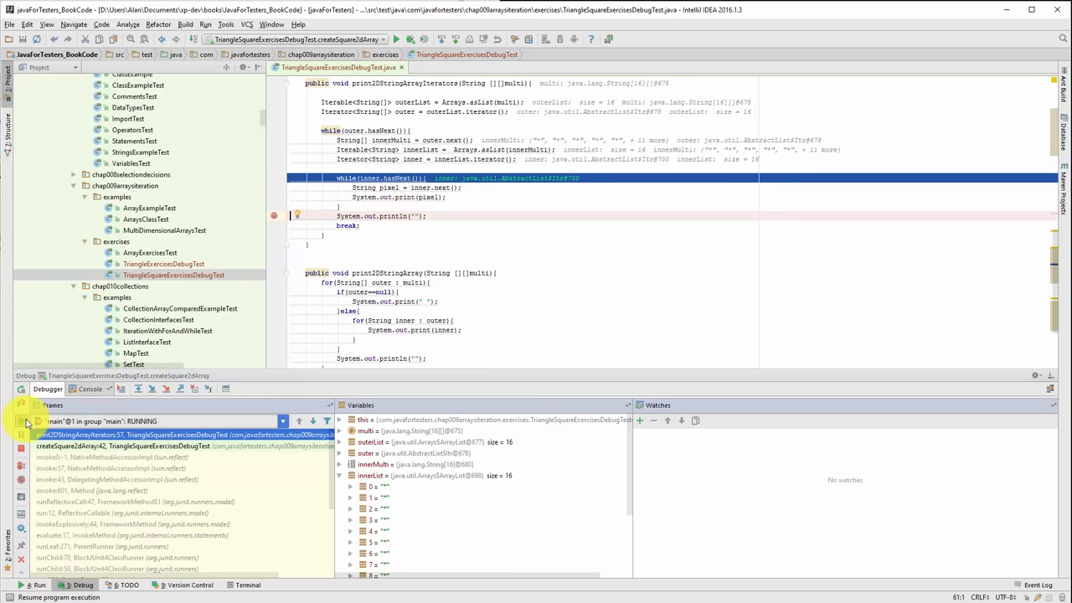
Resume to the println breakpoint, then step over the break and out of the while loop until the run exits.
left_click(138, 388)
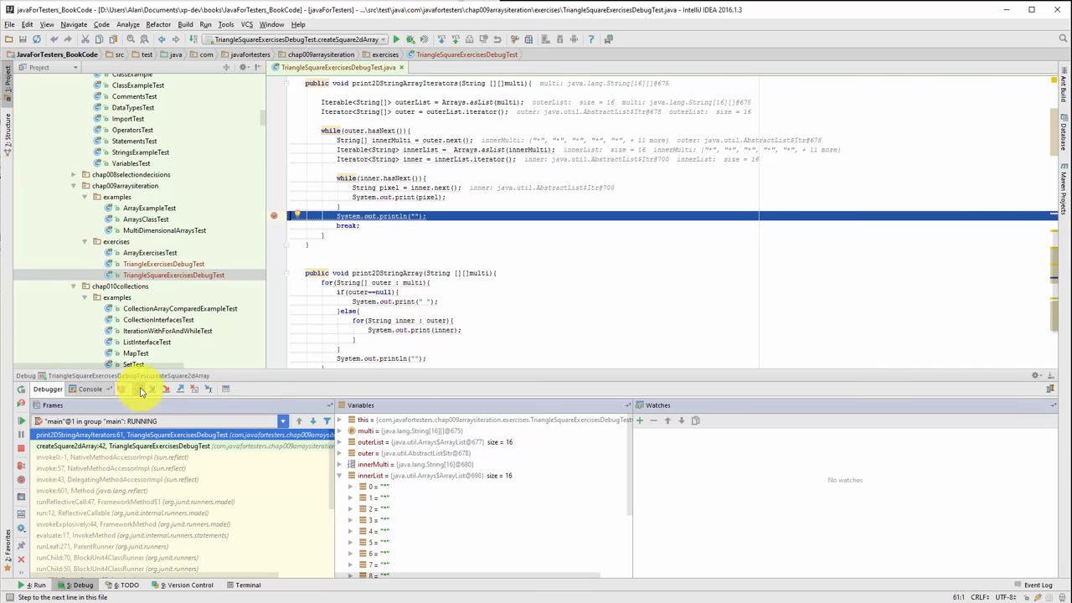
left_click(140, 388)
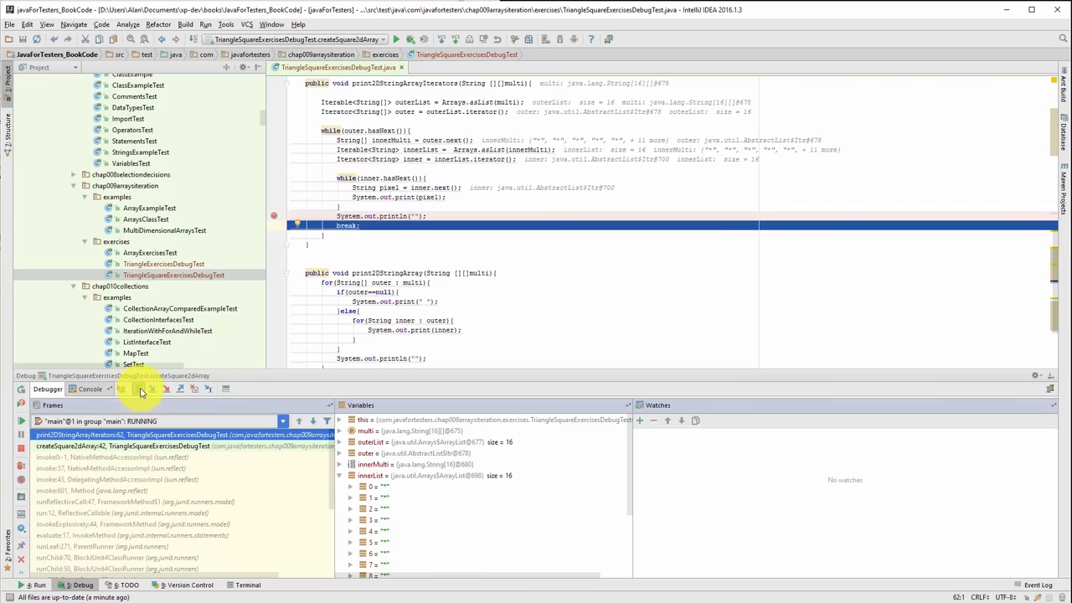
mouse_move(140, 388)
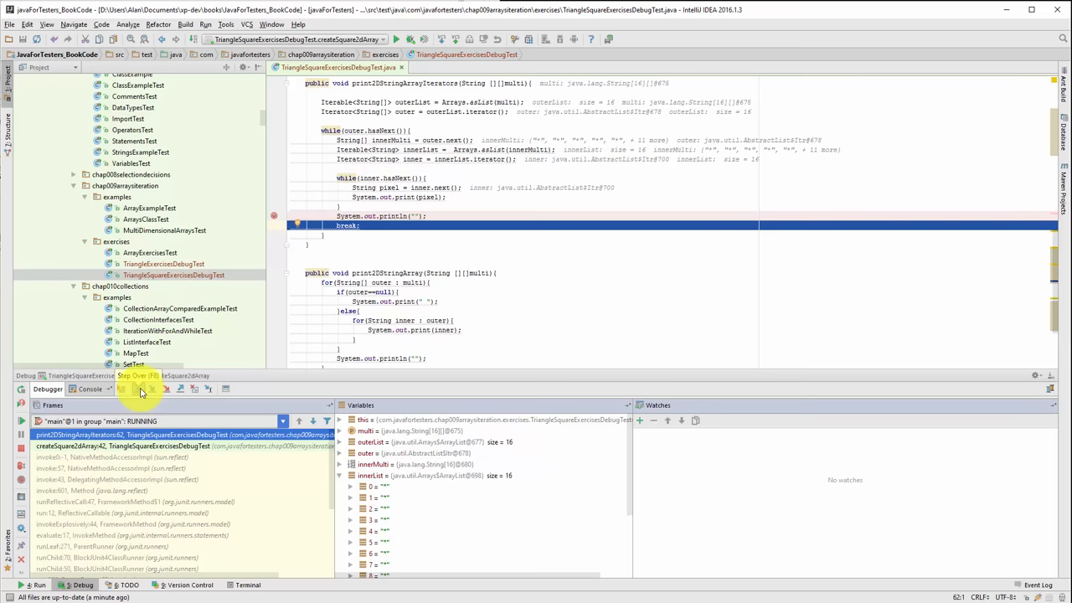
left_click(141, 389)
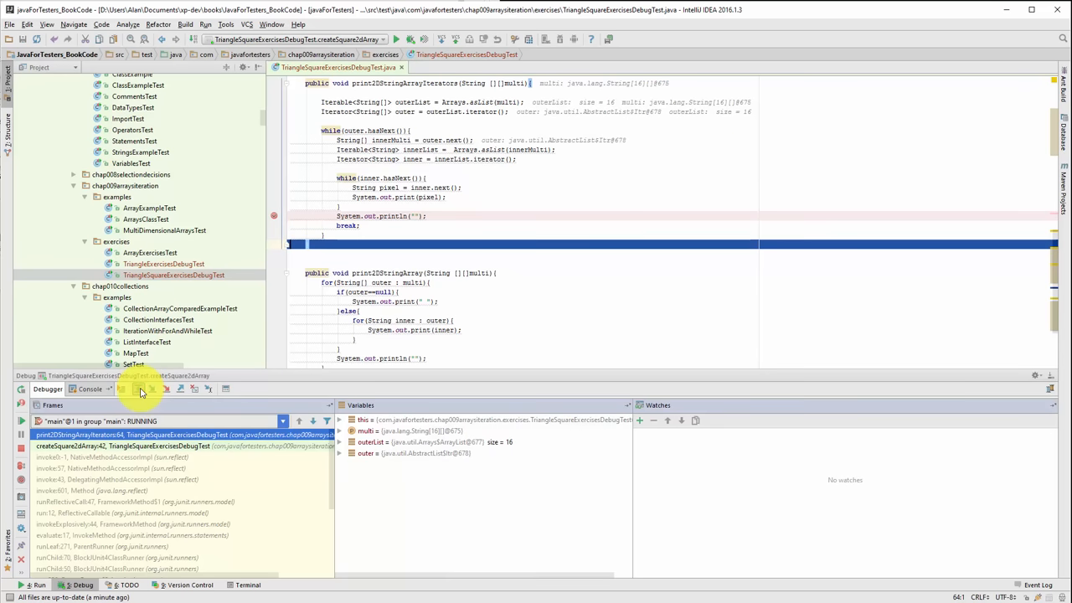
left_click(141, 388)
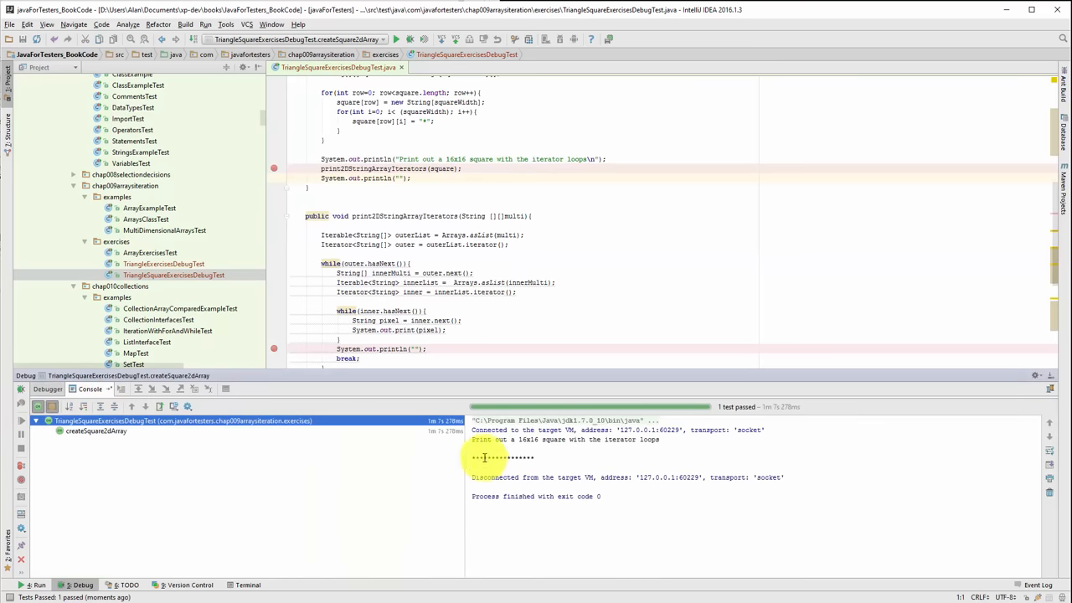
Run 'createSquare2dArray()' from the test method's context menu to print the full star square.
scroll("up", 3)
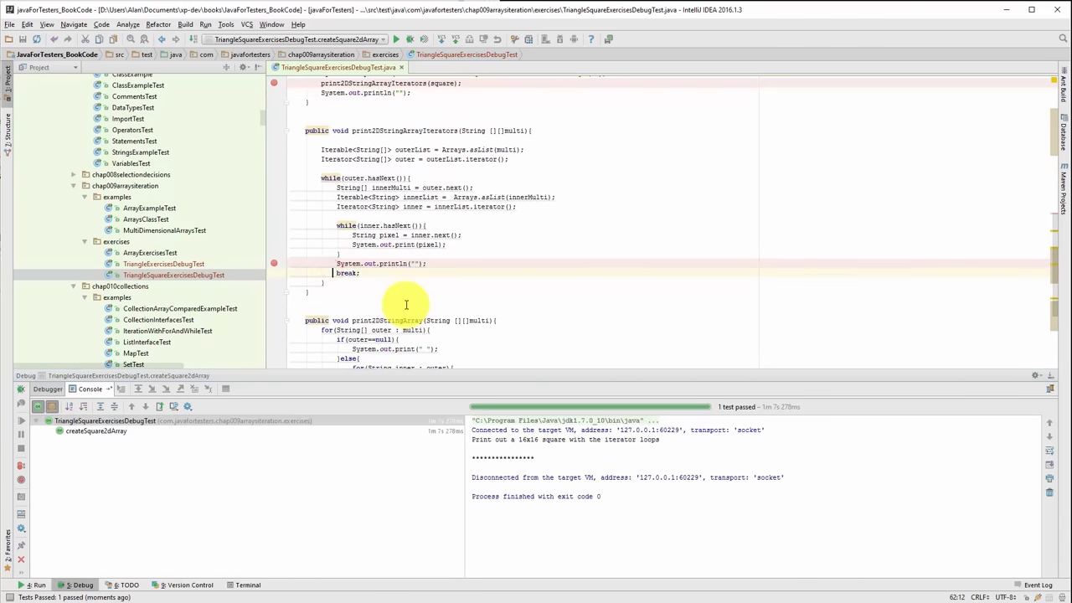
scroll("up", 3)
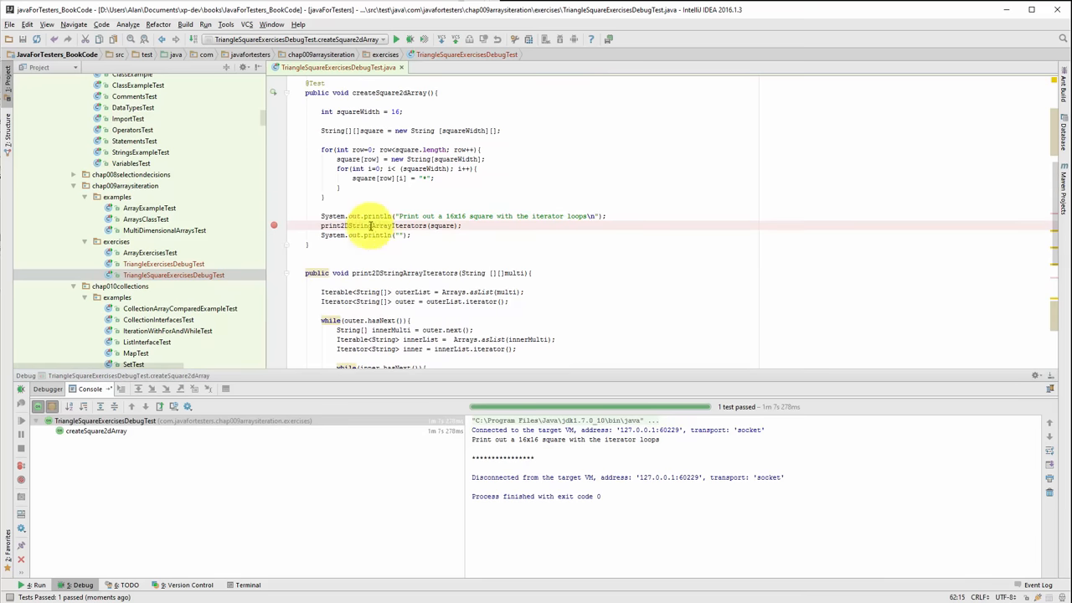
right_click(372, 225)
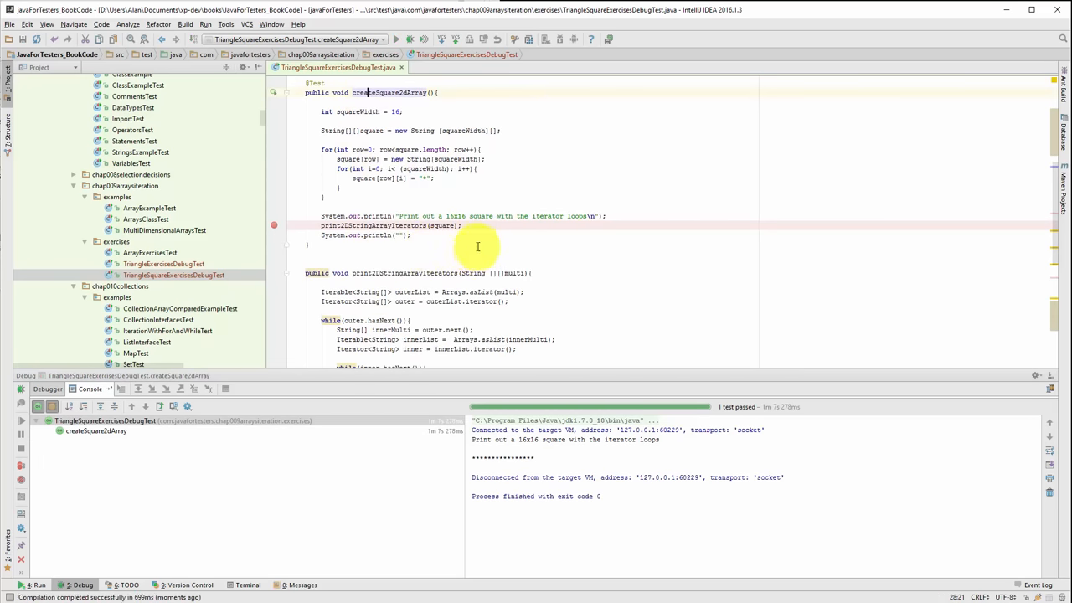
left_click(24, 584)
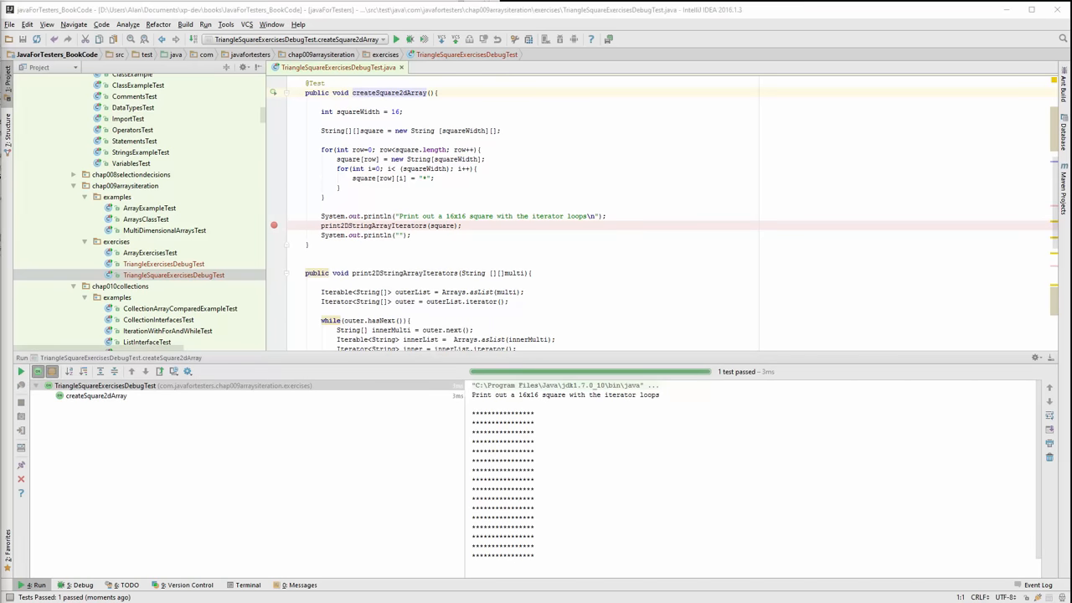
mouse_move(690, 146)
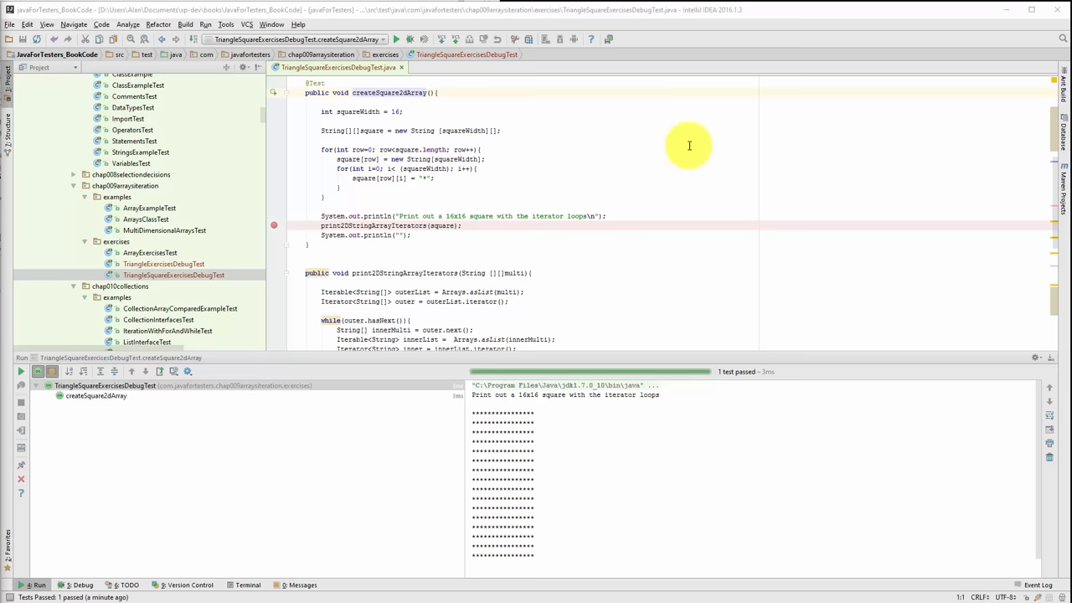
mouse_move(275, 227)
type("+1")
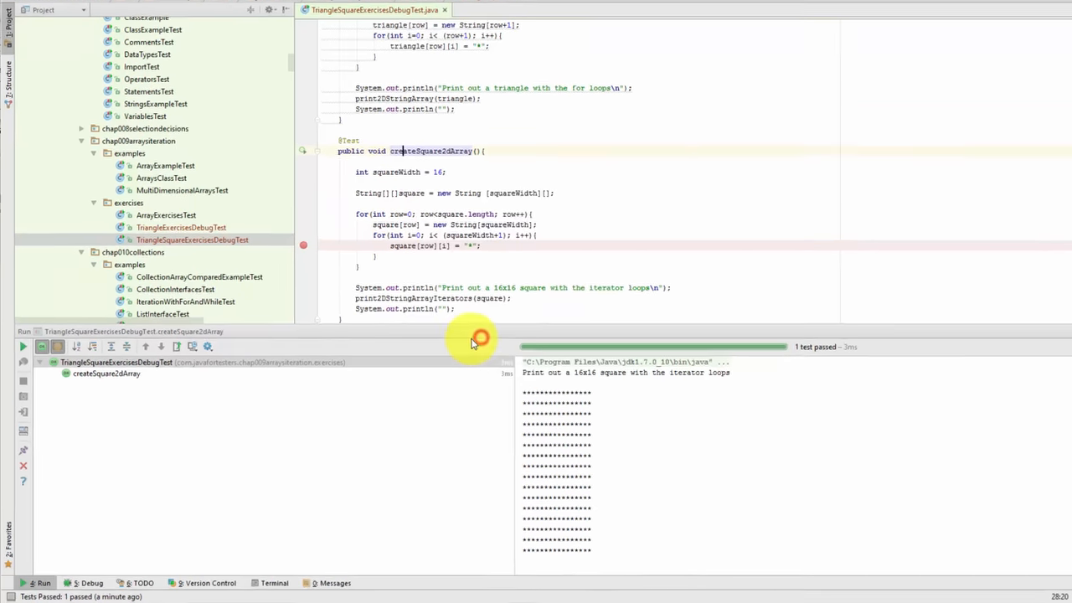
Debug createSquare2dArray again and resume through the inner-loop breakpoint until i reaches 16.
left_click(91, 583)
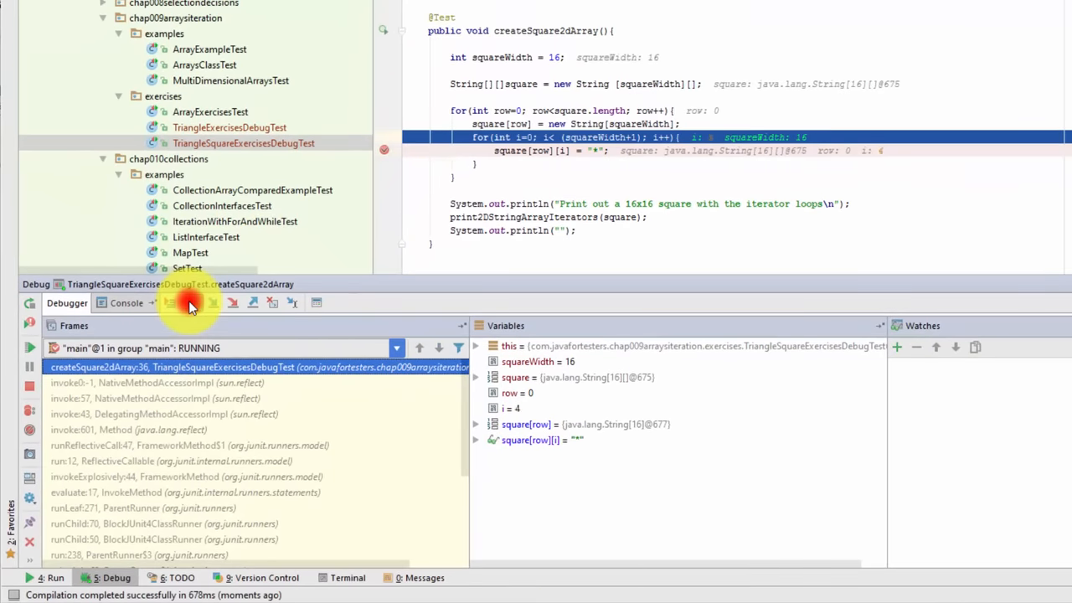
left_click(191, 302)
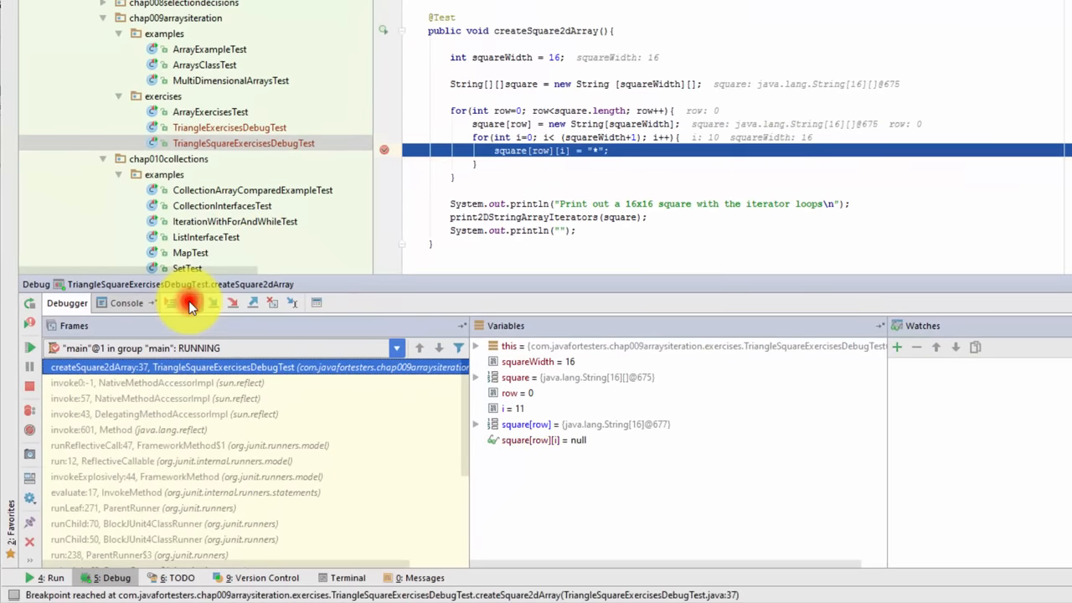
left_click(188, 302)
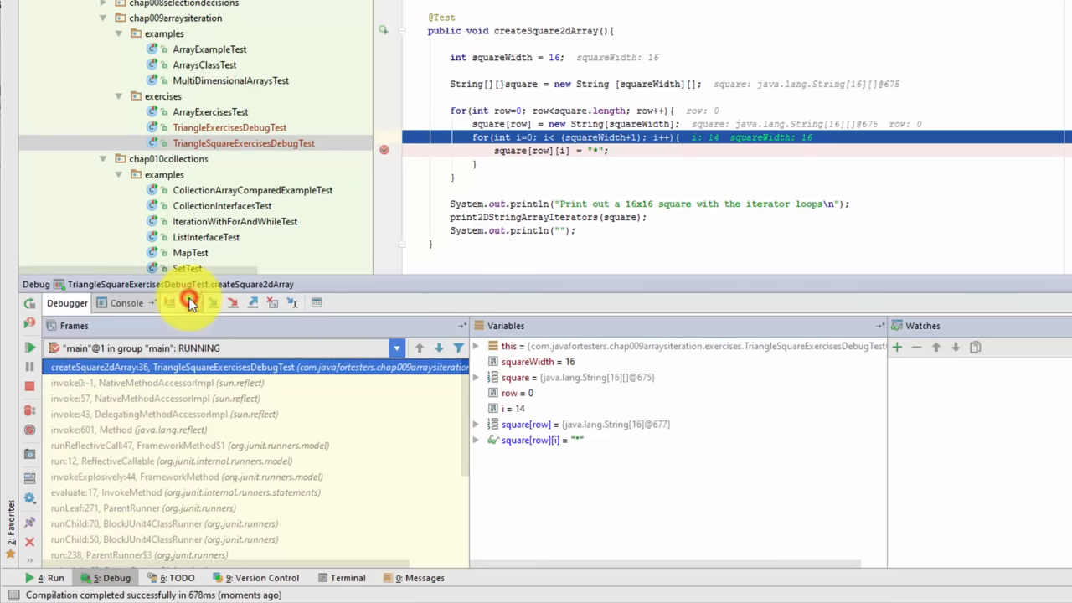
left_click(191, 302)
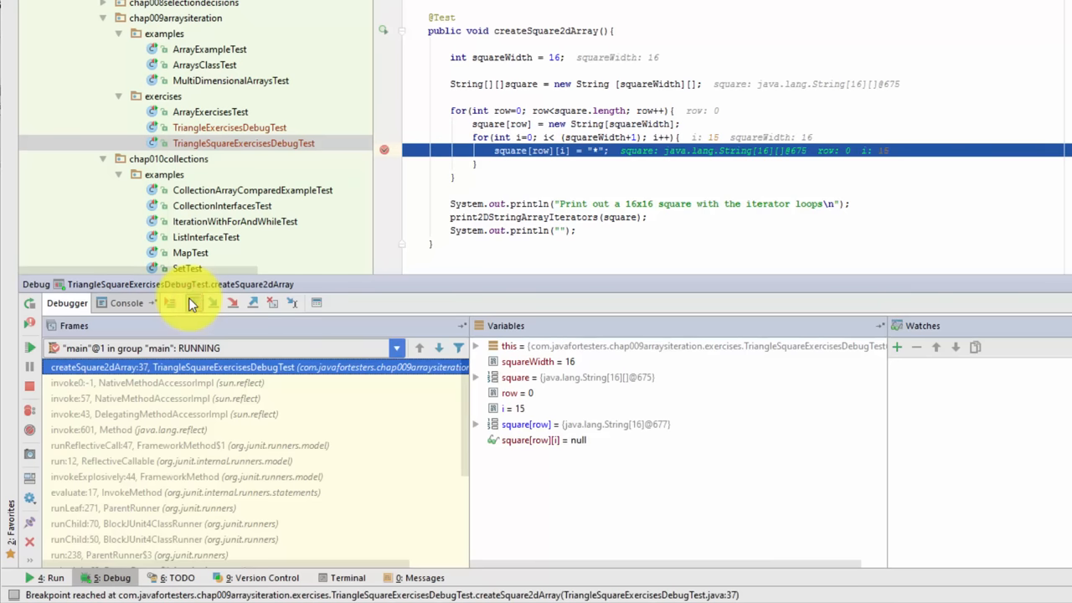
left_click(213, 302)
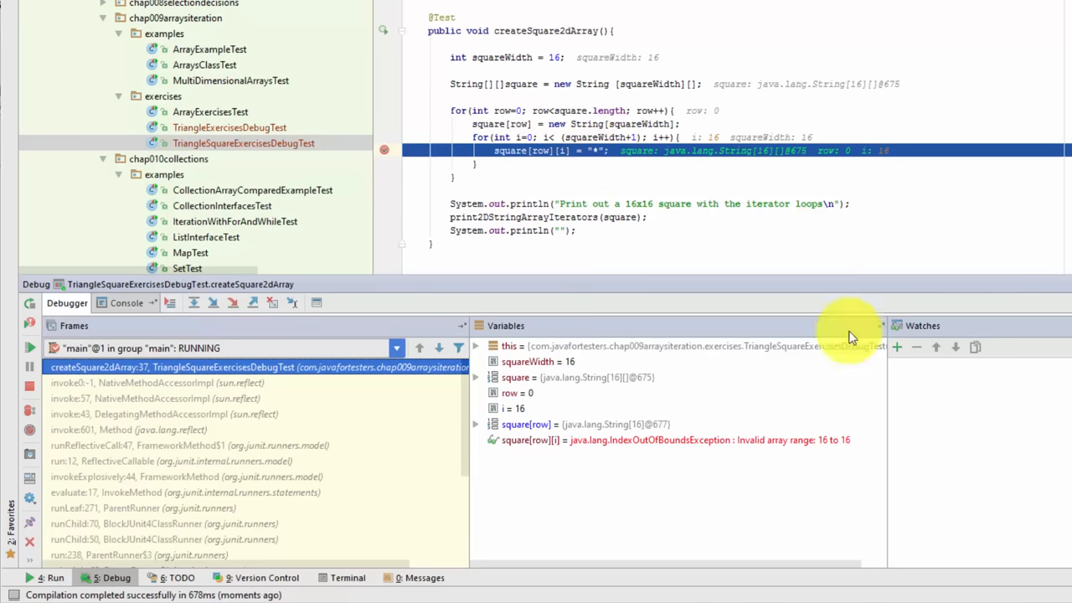
mouse_move(640, 444)
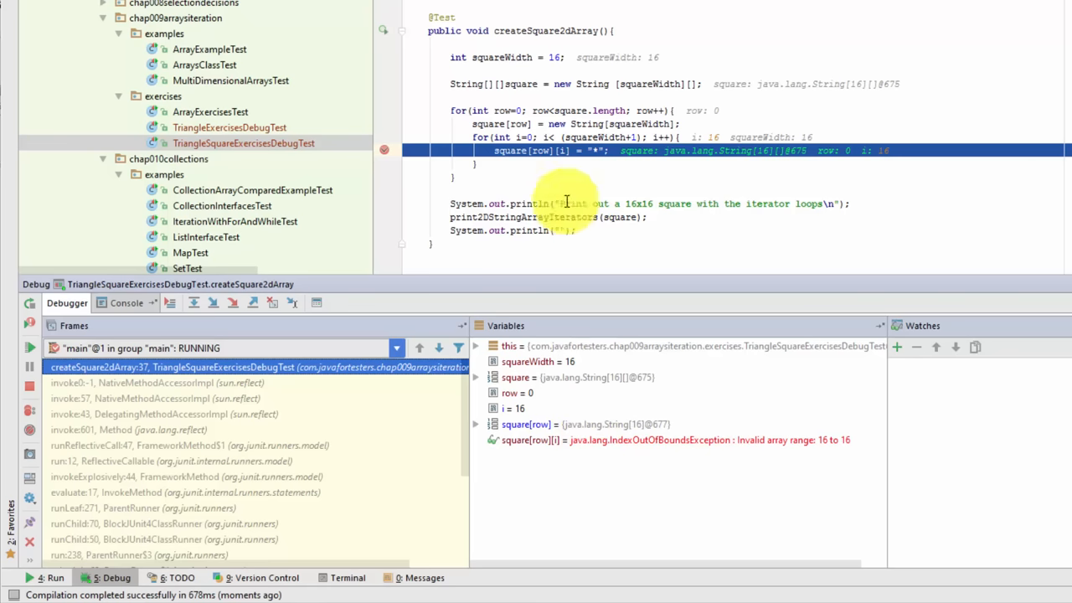
mouse_move(570, 137)
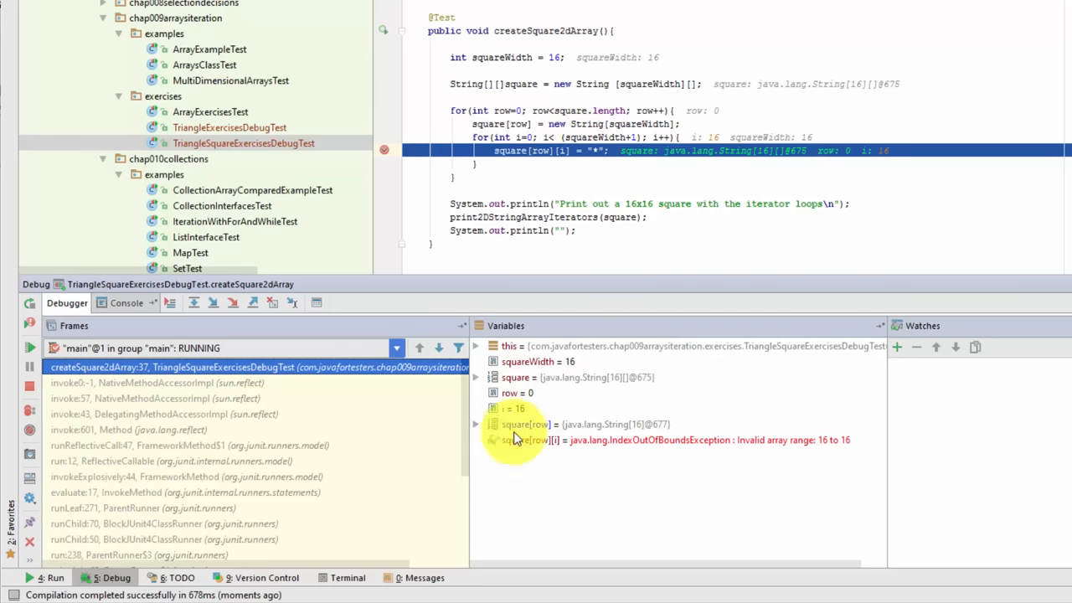
mouse_move(639, 466)
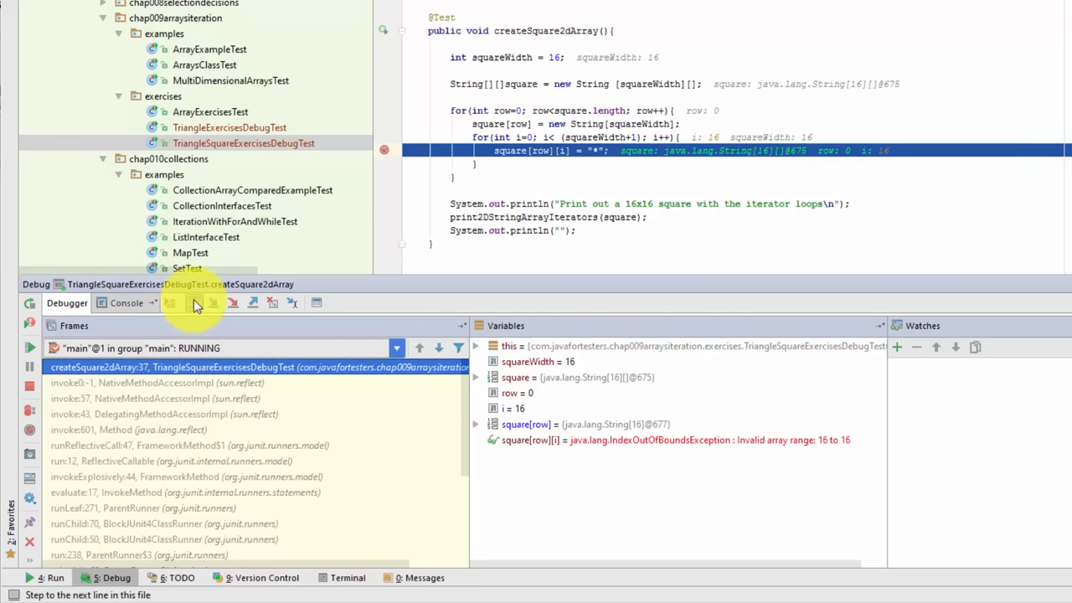
Step out of the test method and view the out-of-bounds exception in the Console.
left_click(194, 302)
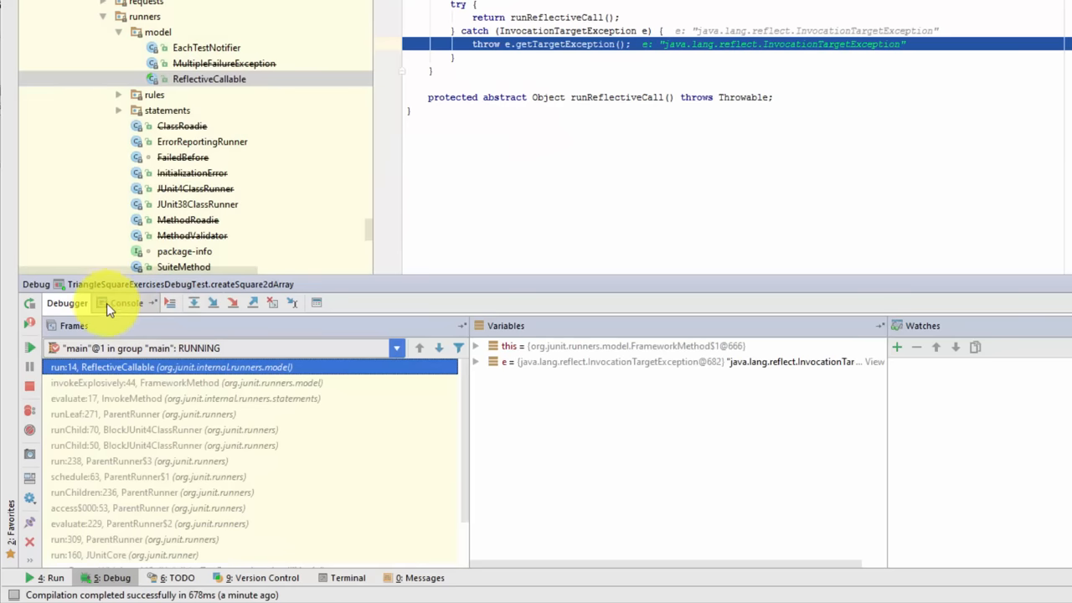
left_click(125, 301)
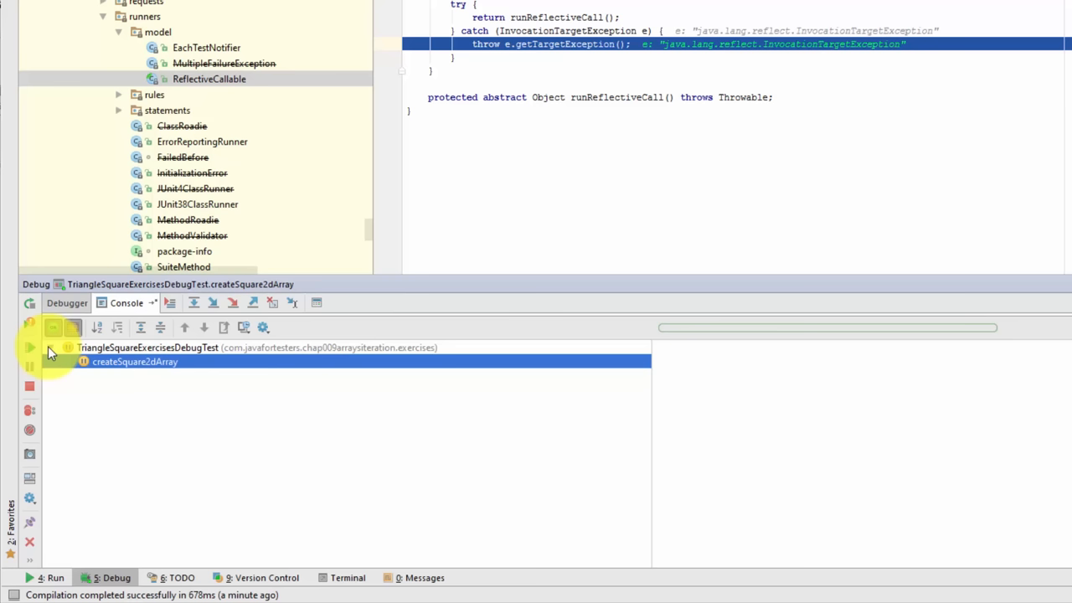